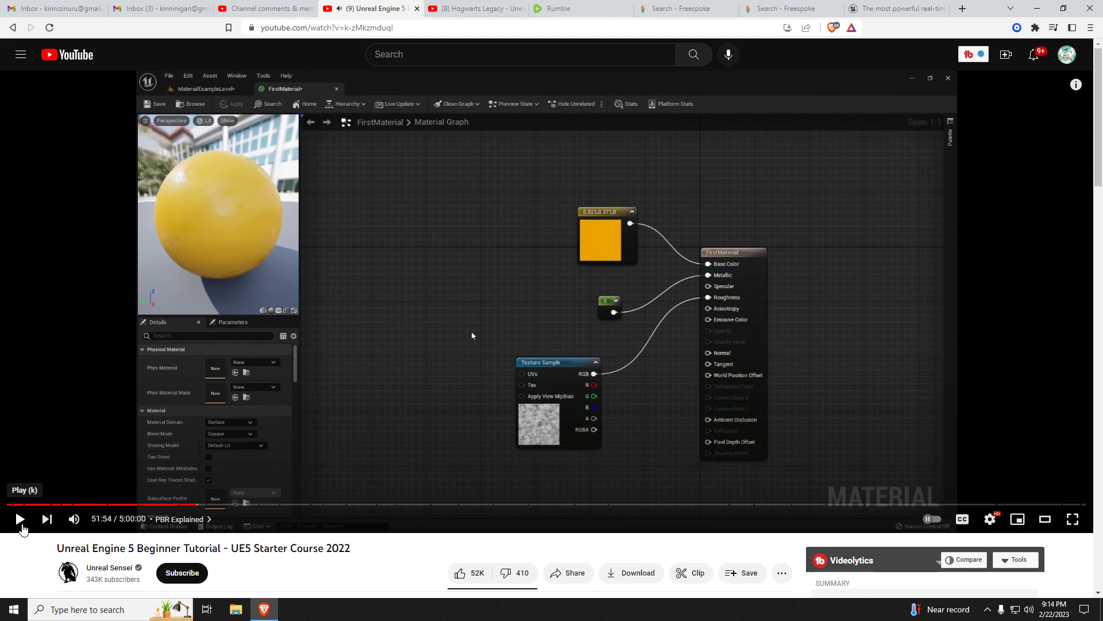
Step: Look over the YouTube Studio channel comments and mentions page
{"action": "left_click", "coordinate": [265, 8]}
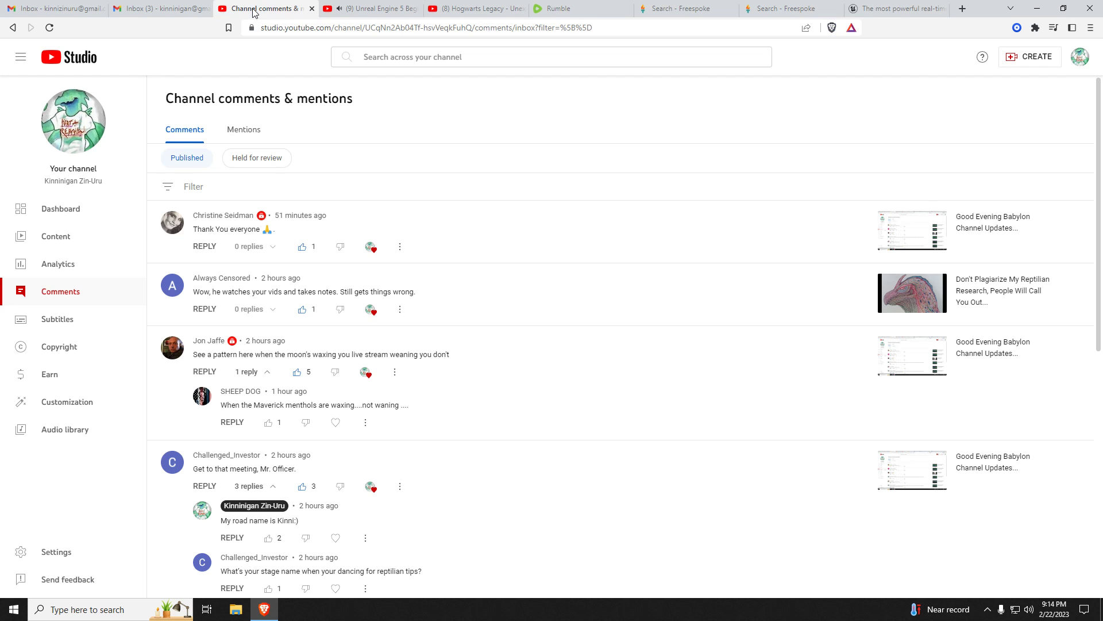
{"action": "scroll", "scroll_direction": "down", "scroll_amount": 3}
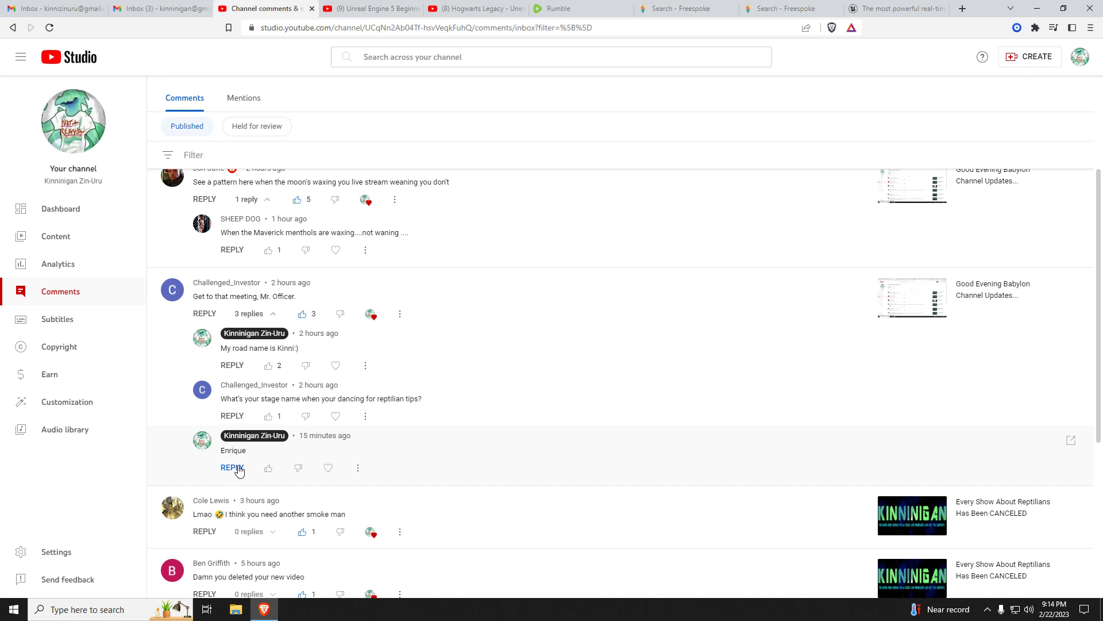
{"action": "mouse_move", "coordinate": [261, 421]}
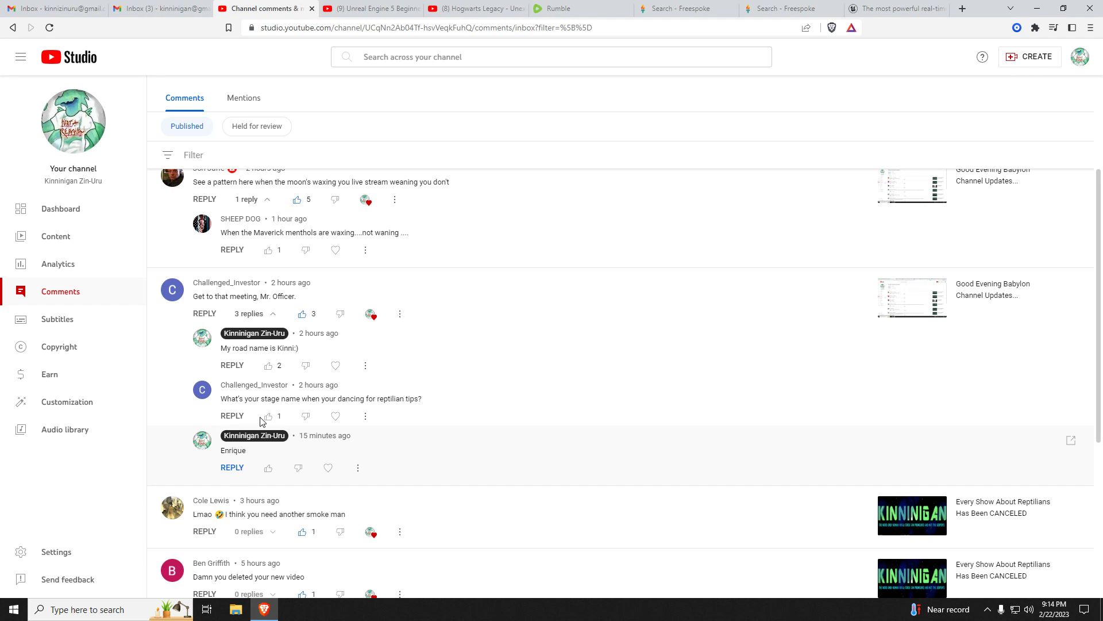
{"action": "scroll", "scroll_direction": "up", "scroll_amount": 3}
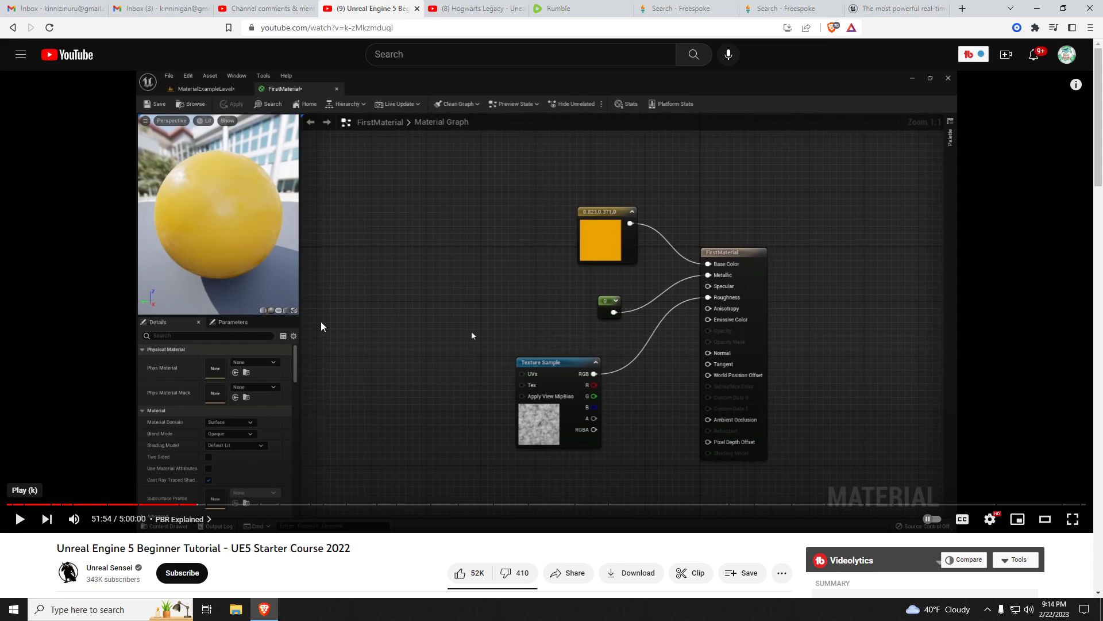
{"action": "mouse_move", "coordinate": [607, 195]}
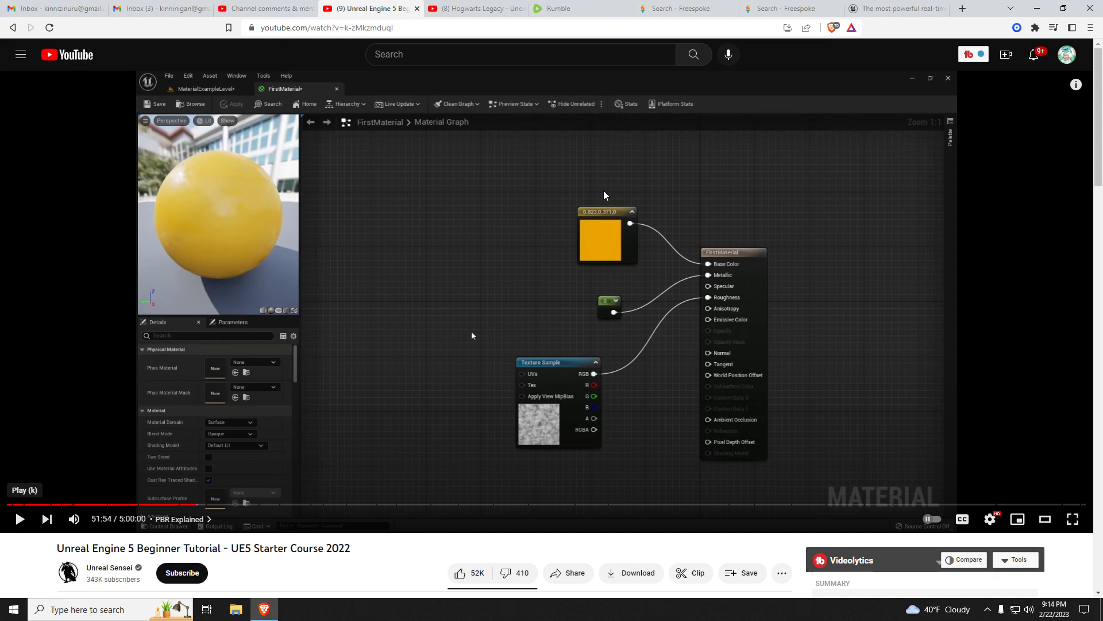
Step: Scroll the Unreal Engine homepage and open the Unreal Engine 5 page from the Products menu
{"action": "left_click", "coordinate": [894, 8]}
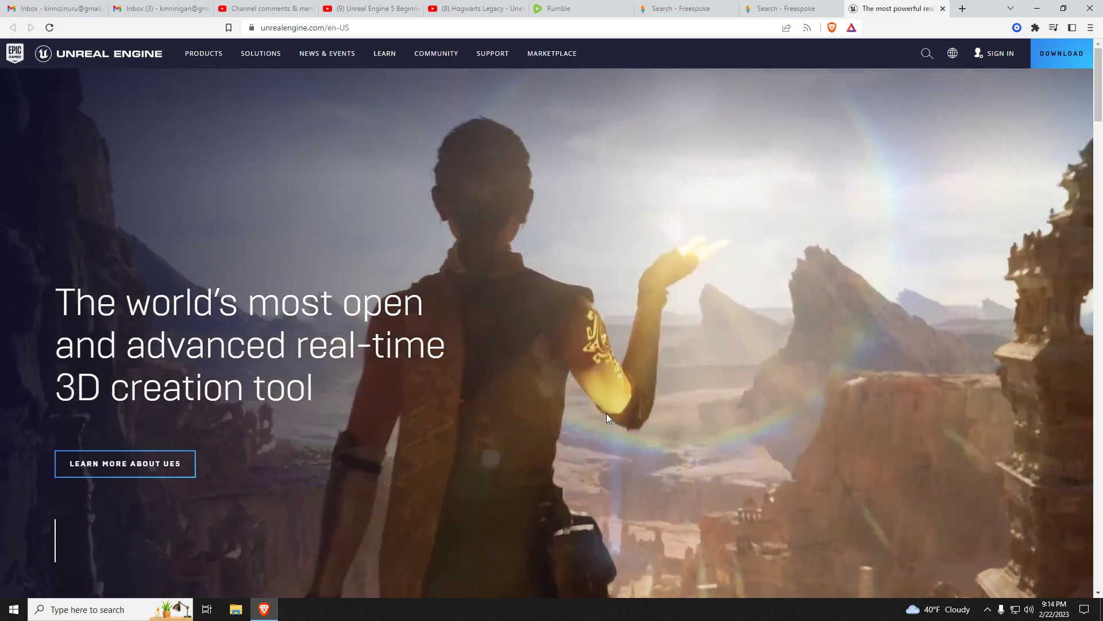
{"action": "scroll", "scroll_direction": "down", "scroll_amount": 3}
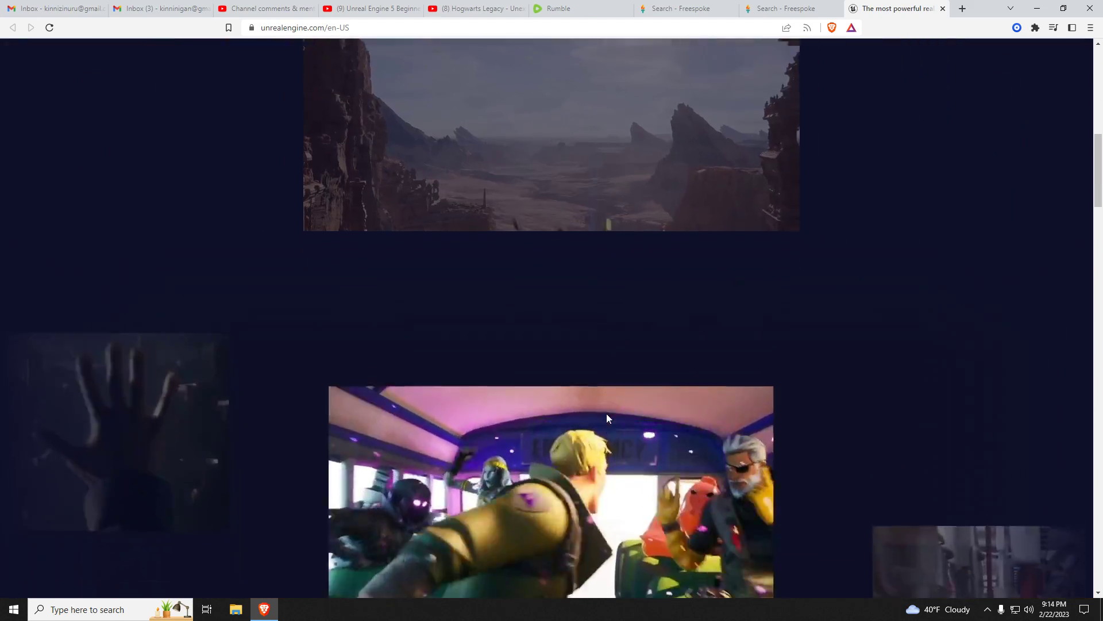
{"action": "scroll", "scroll_direction": "down", "scroll_amount": 3}
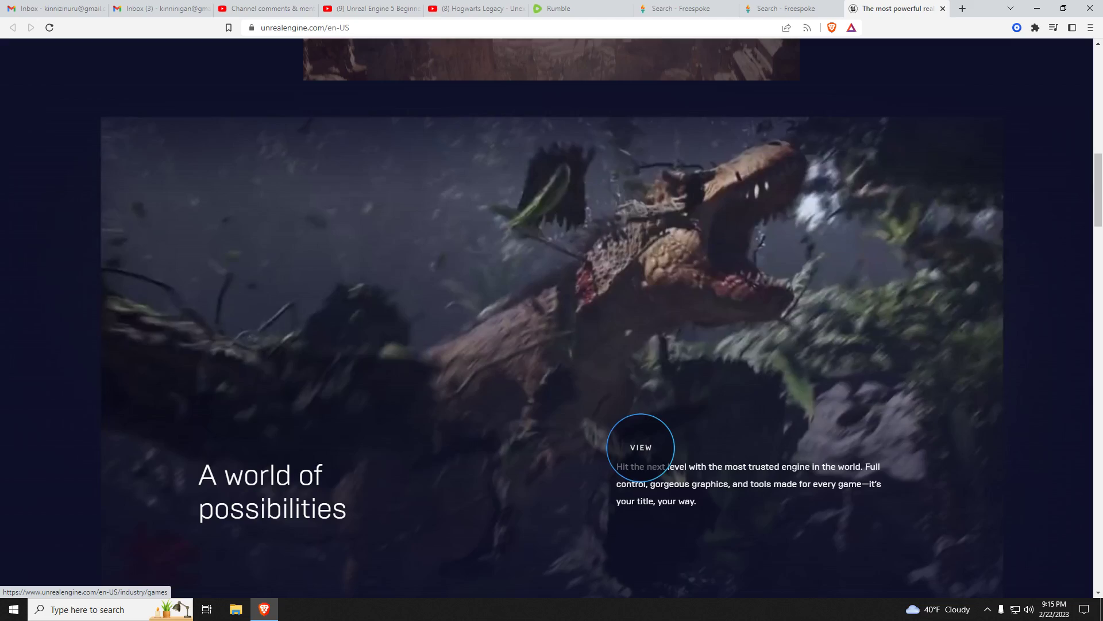
{"action": "scroll", "scroll_direction": "up", "scroll_amount": 3}
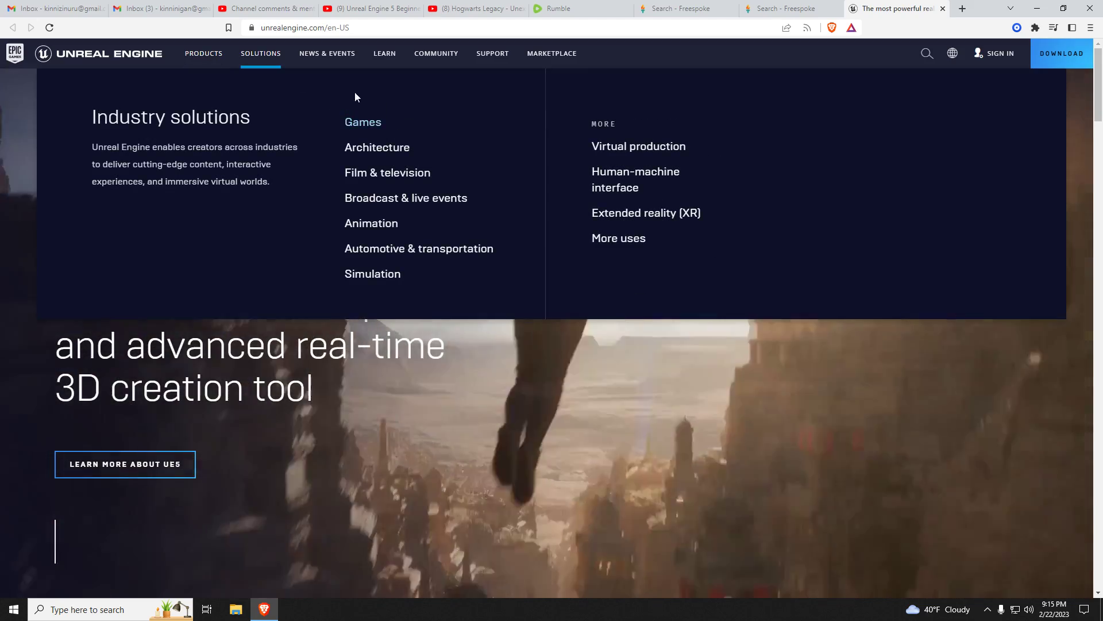
{"action": "left_click", "coordinate": [203, 54]}
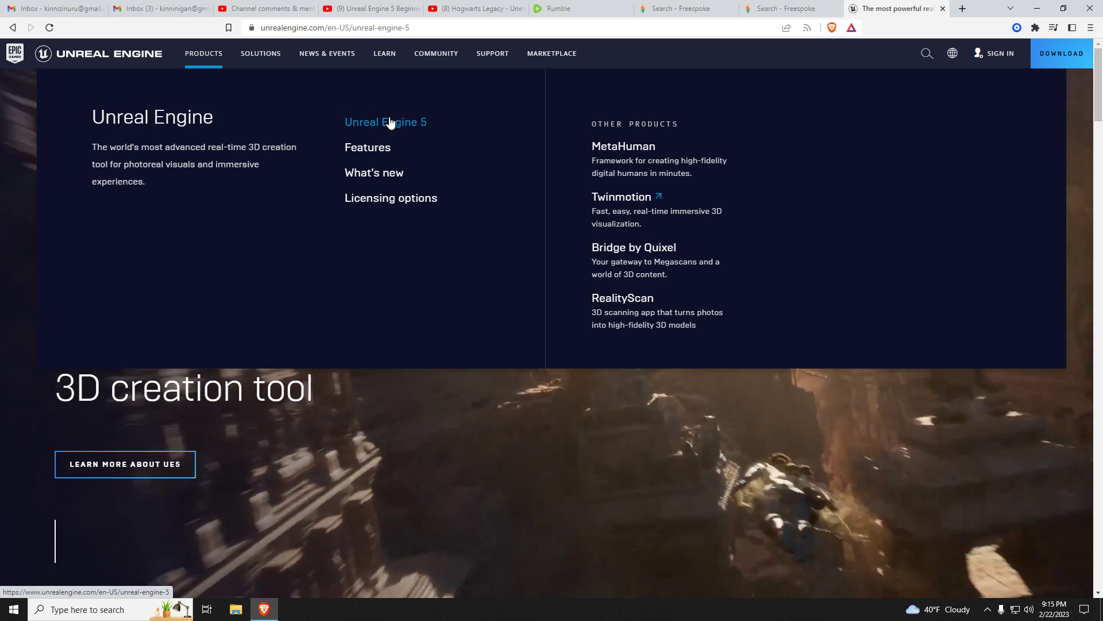
{"action": "left_click", "coordinate": [387, 122]}
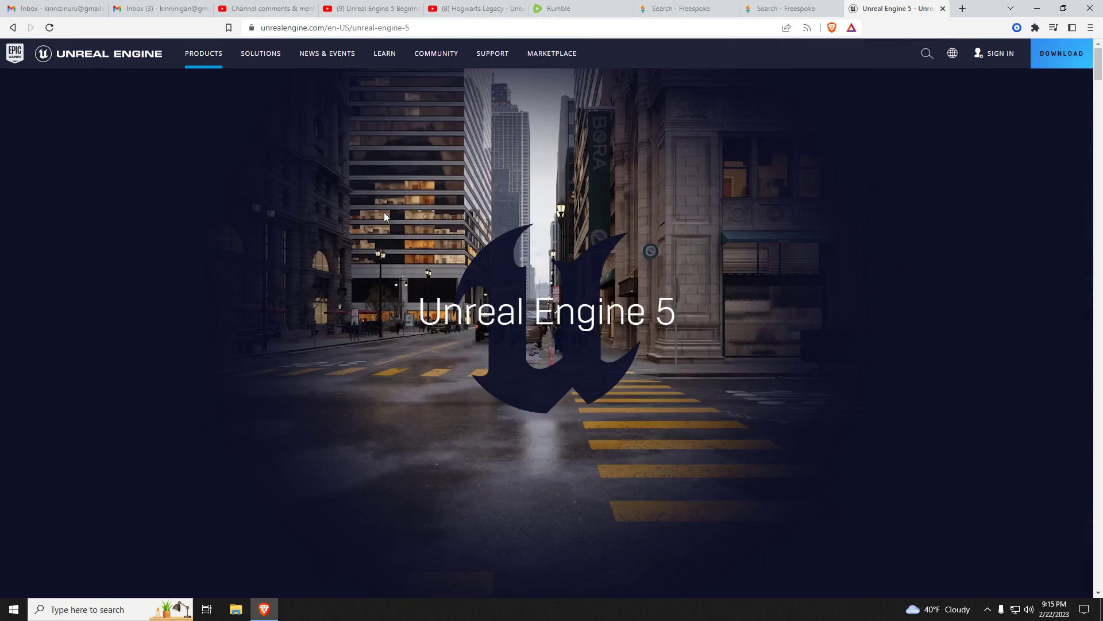
{"action": "mouse_move", "coordinate": [785, 299]}
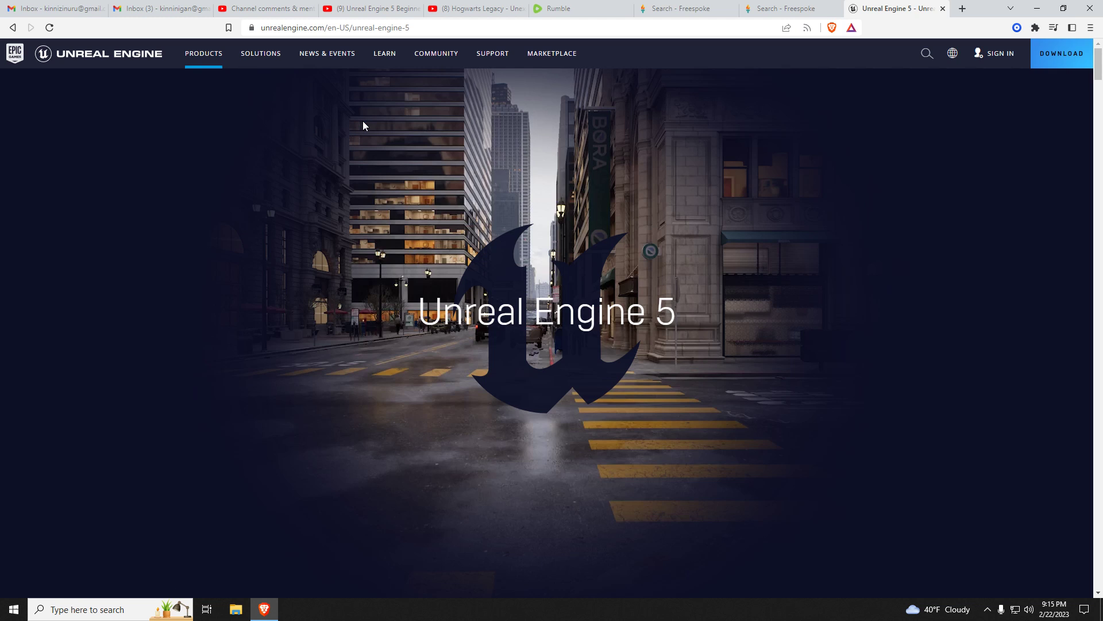
Step: Open the Unreal Engine download instructions page from the top navigation bar
{"action": "left_click", "coordinate": [1060, 53]}
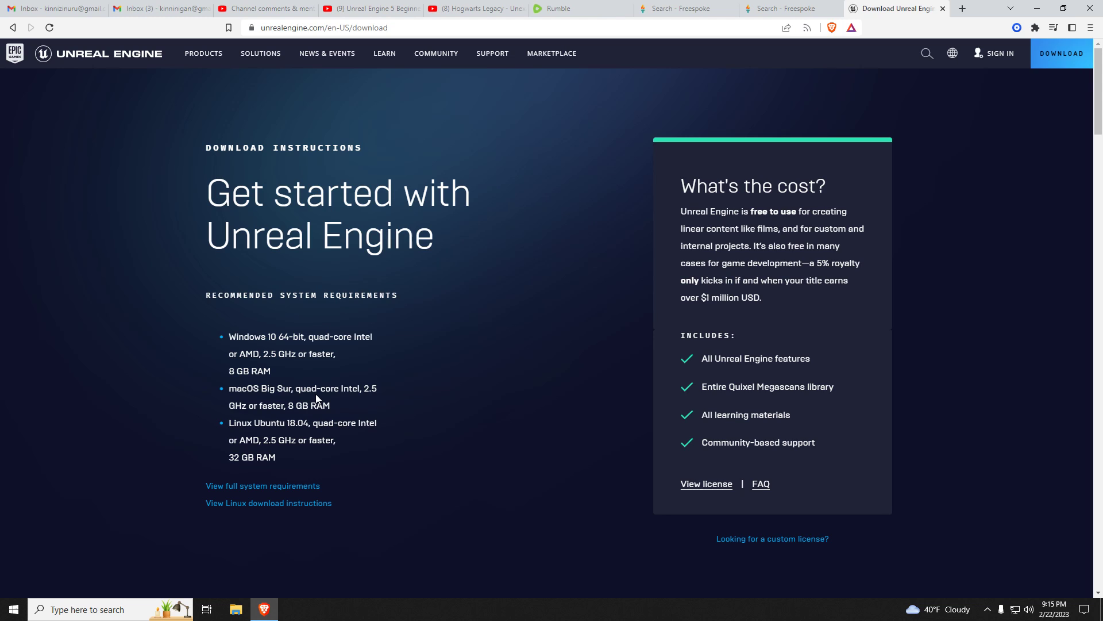
{"action": "mouse_move", "coordinate": [430, 457]}
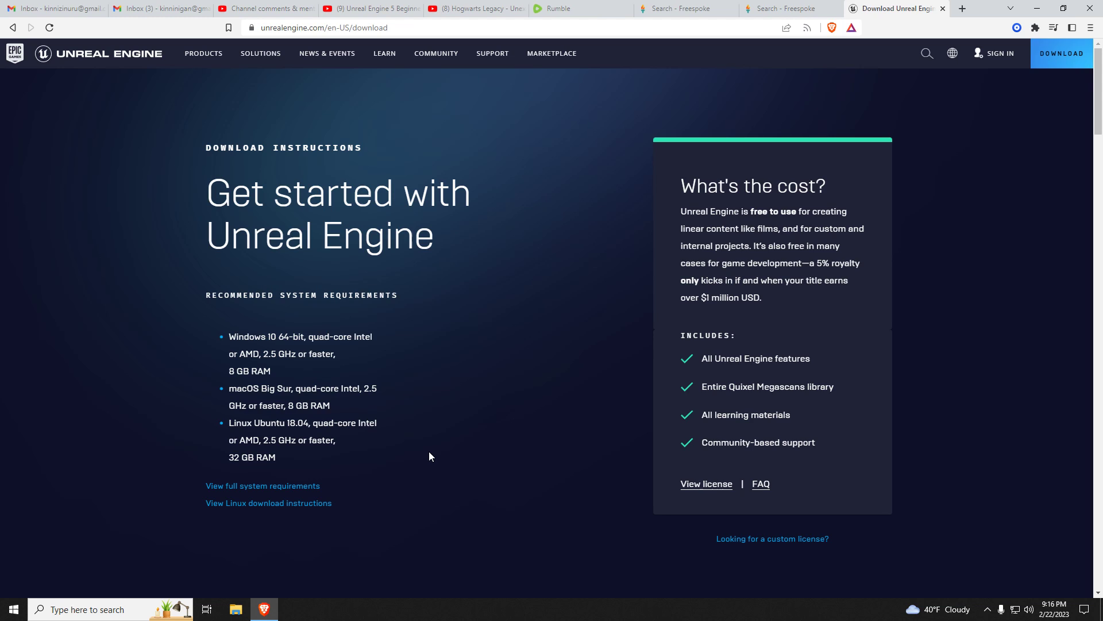
{"action": "mouse_move", "coordinate": [349, 338]}
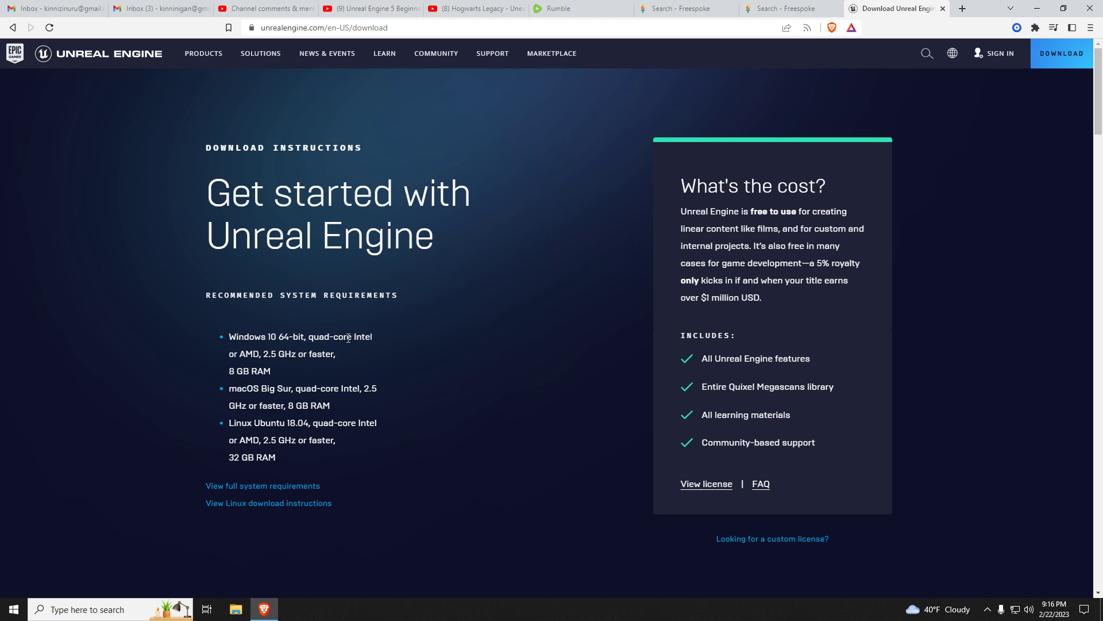
Step: Launch System Information from recent searches and scroll its System Summary
{"action": "left_click", "coordinate": [106, 609]}
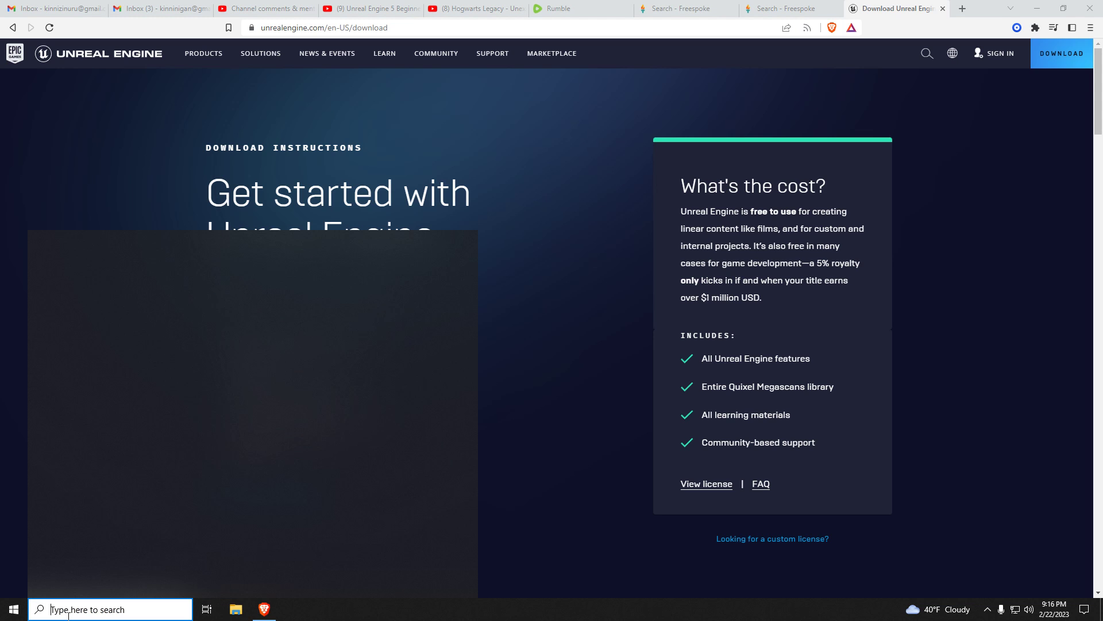
{"action": "left_click", "coordinate": [109, 609]}
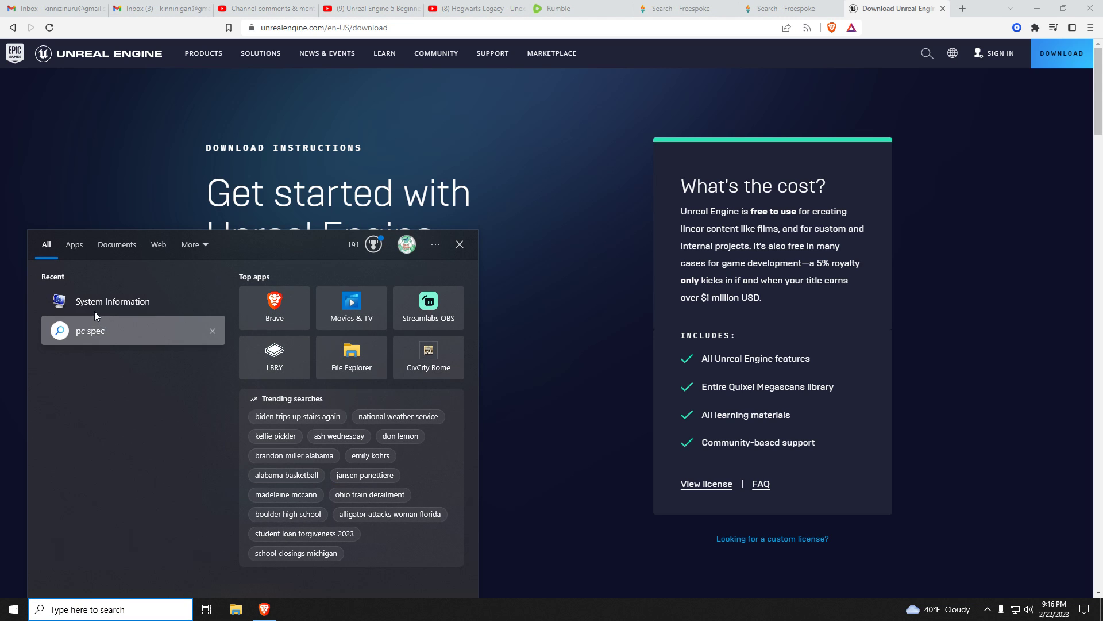
{"action": "left_click", "coordinate": [112, 301]}
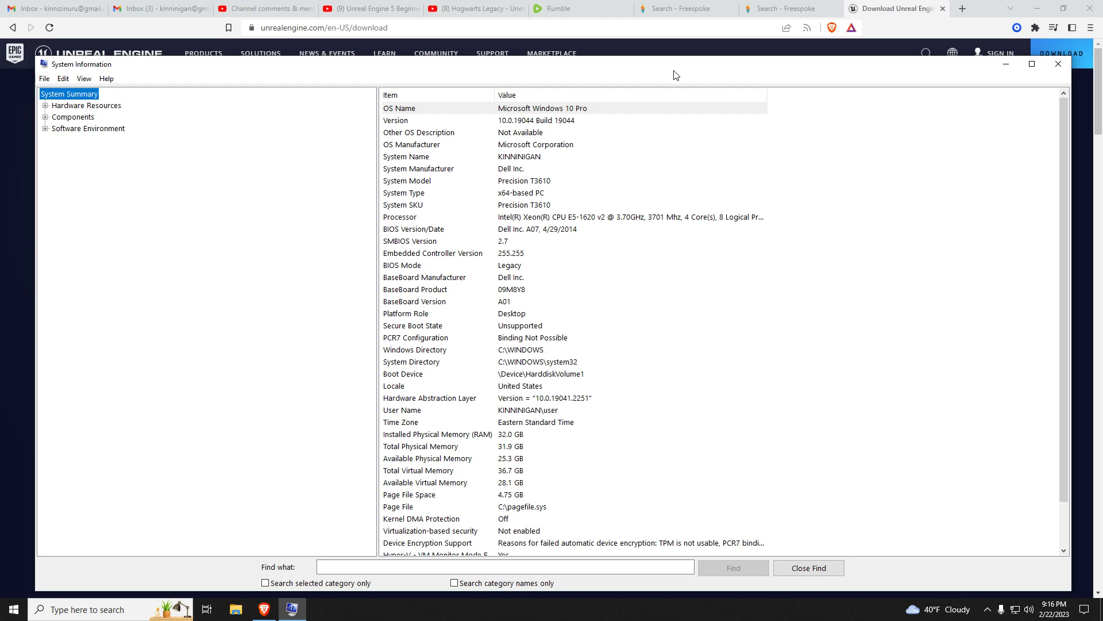
{"action": "mouse_move", "coordinate": [674, 86]}
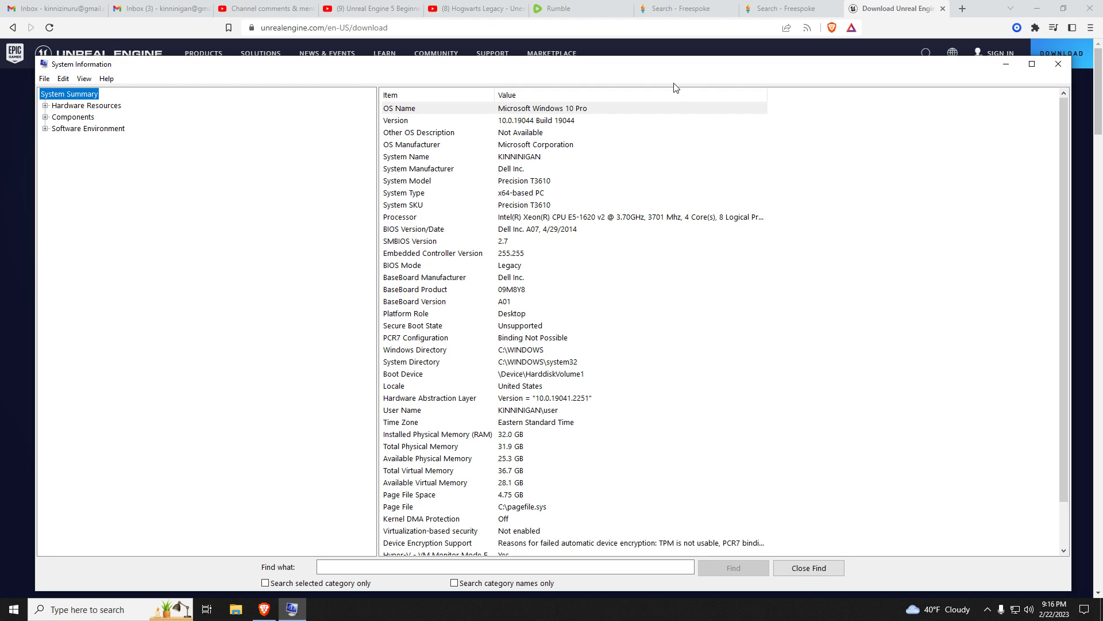
{"action": "mouse_move", "coordinate": [597, 525]}
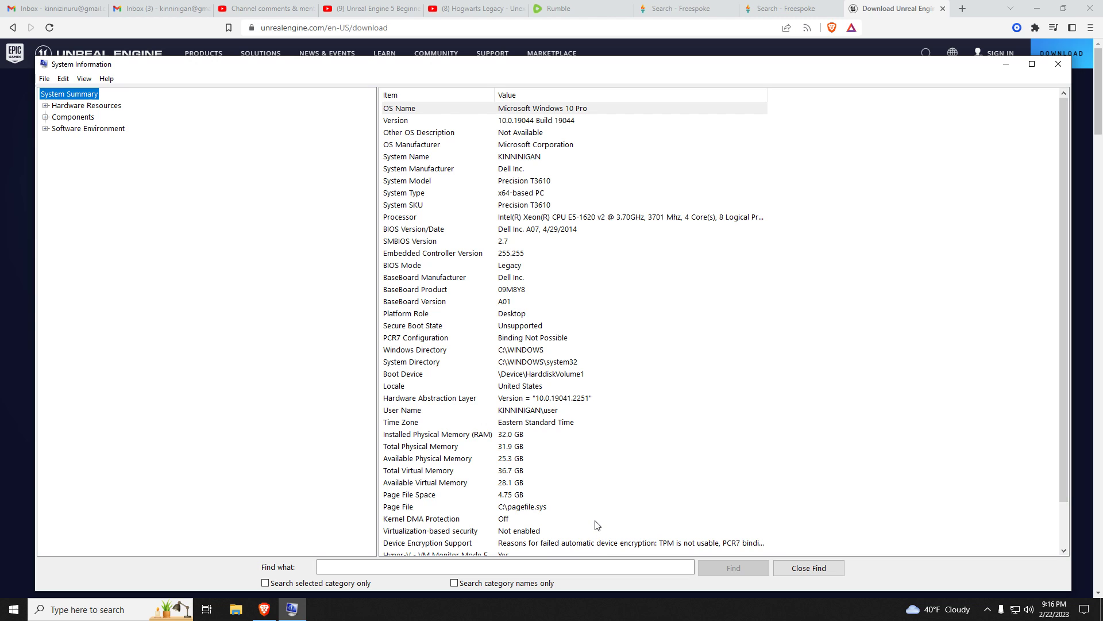
{"action": "scroll", "scroll_direction": "down", "scroll_amount": 3}
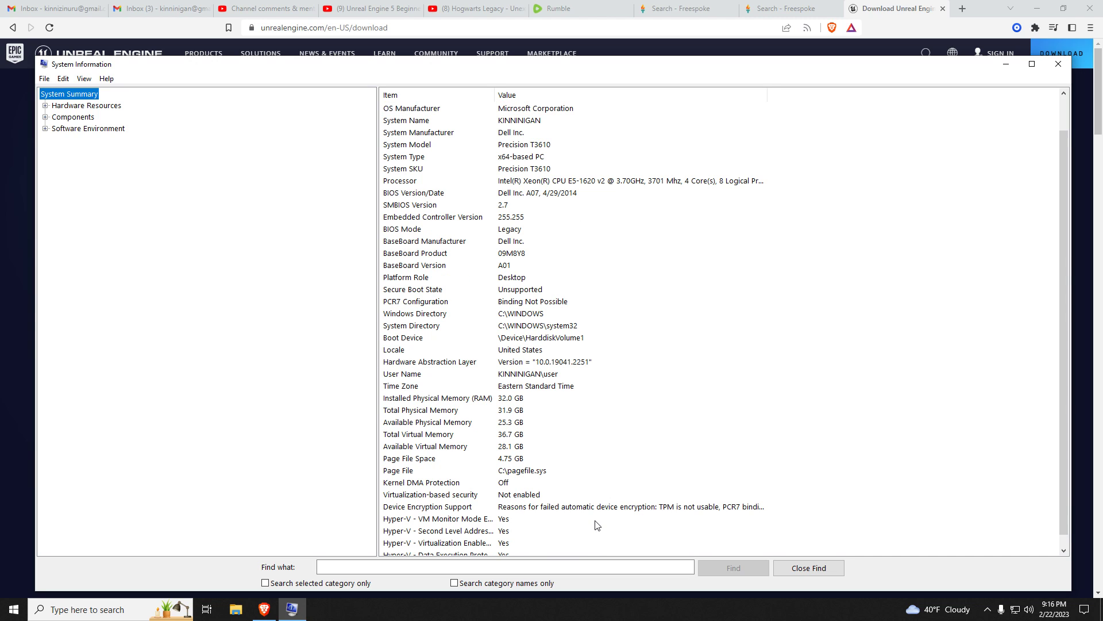
{"action": "mouse_move", "coordinate": [1006, 64]}
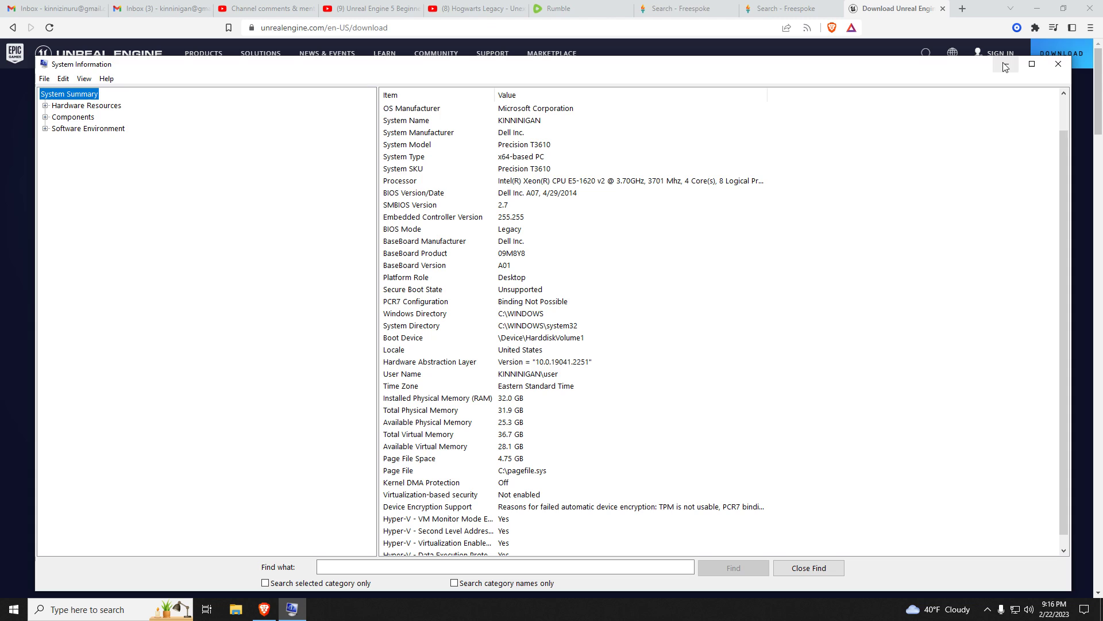
Step: Minimize the System Information window to show the download page's system requirements again
{"action": "left_click", "coordinate": [1058, 64]}
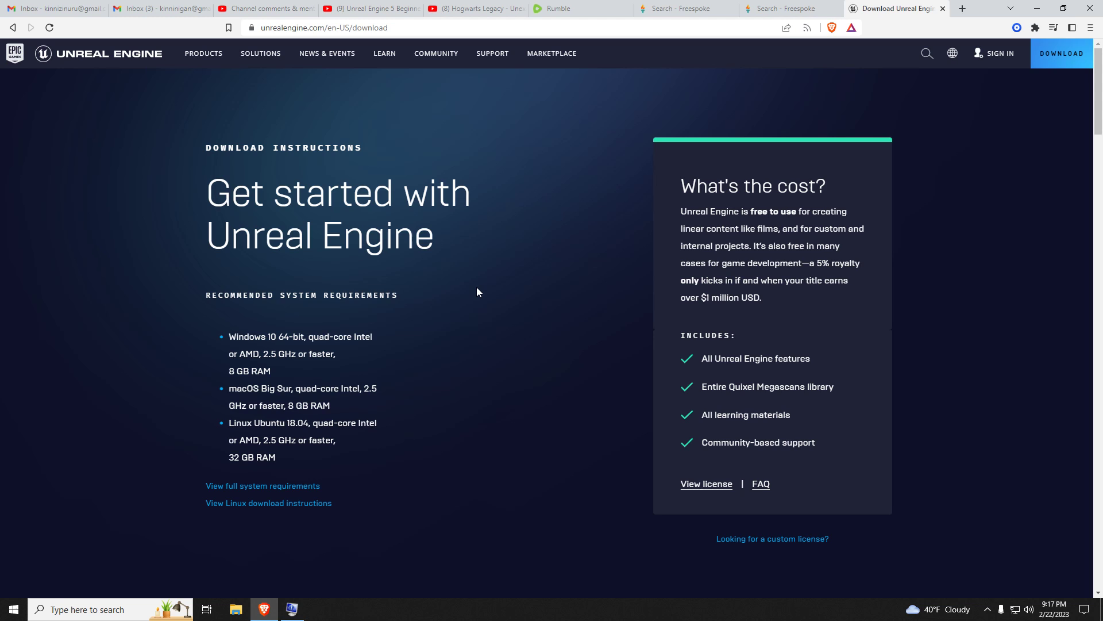
Step: Return to the UE5 beginner tutorial video and pause it around 51:54
{"action": "left_click", "coordinate": [369, 8]}
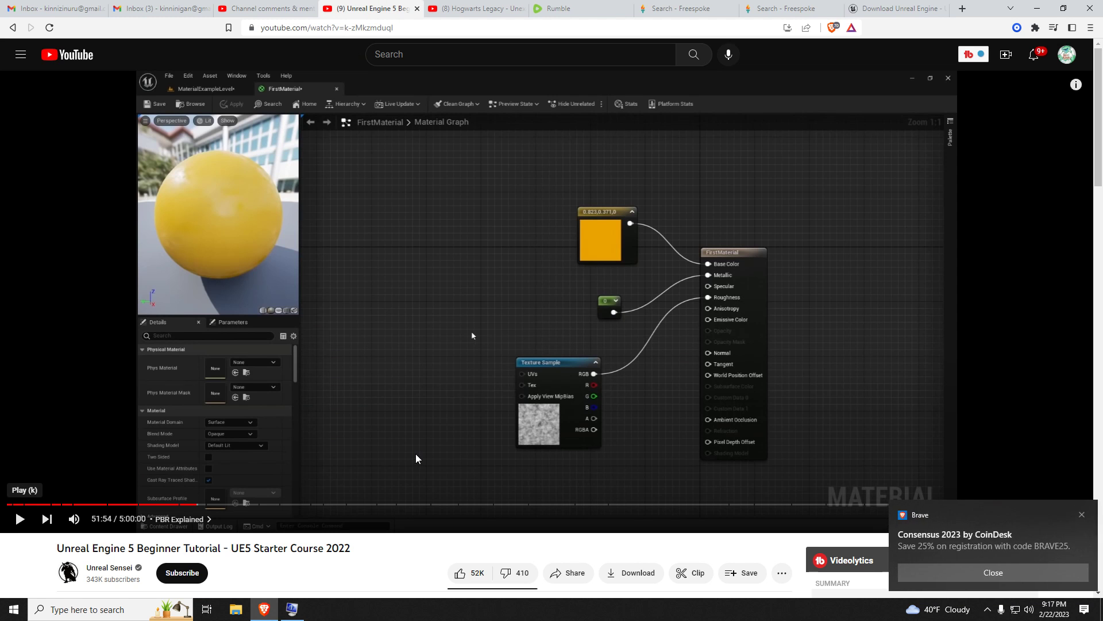
{"action": "left_click", "coordinate": [993, 572]}
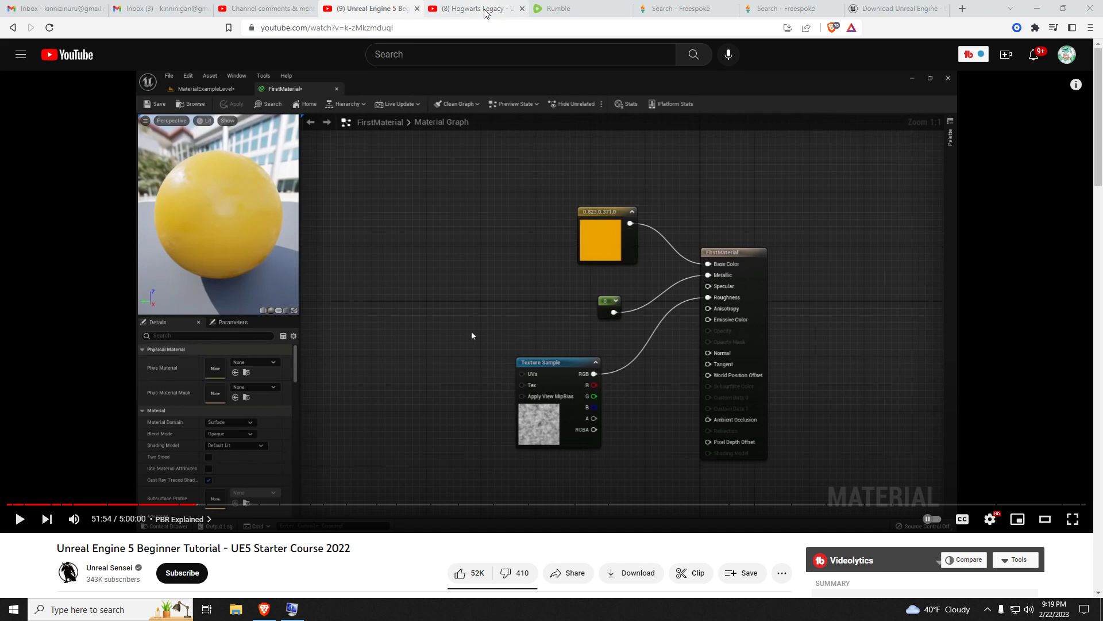
Step: Pause the Hogwarts Legacy news video, jump it to 2:28, then go back to the Unreal Engine download page
{"action": "left_click", "coordinate": [475, 8]}
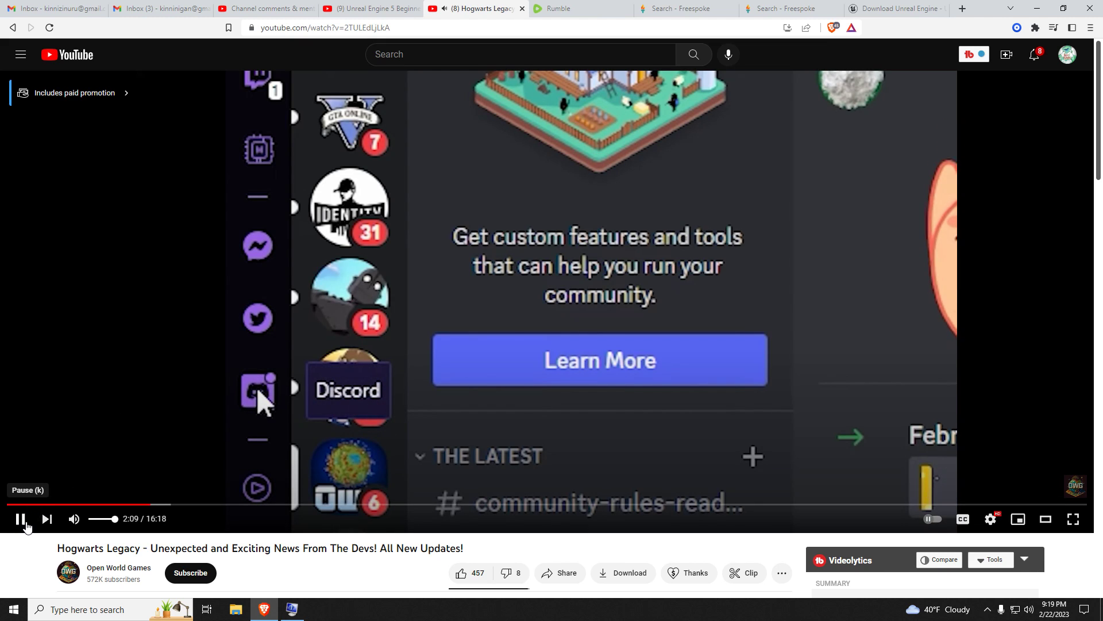
{"action": "left_click", "coordinate": [21, 518]}
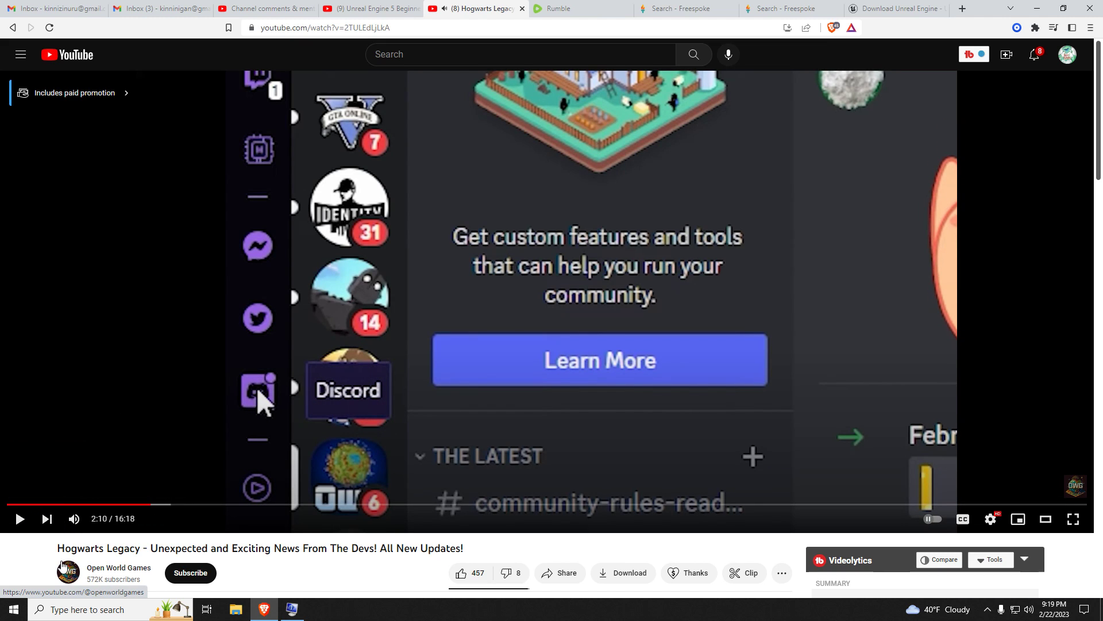
{"action": "mouse_move", "coordinate": [62, 559]}
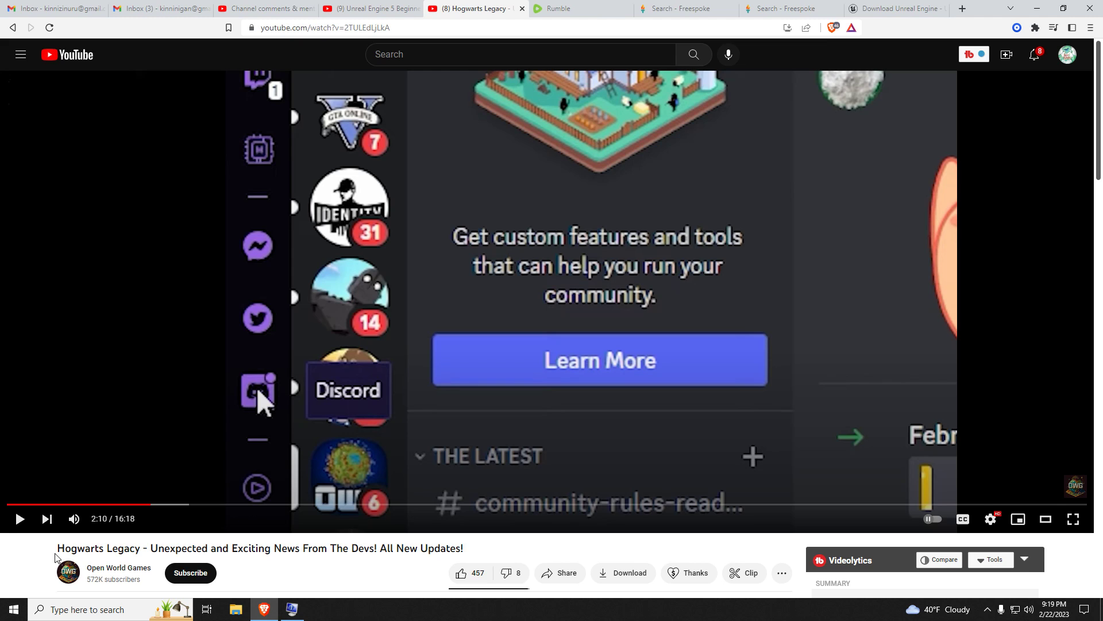
{"action": "mouse_move", "coordinate": [252, 524]}
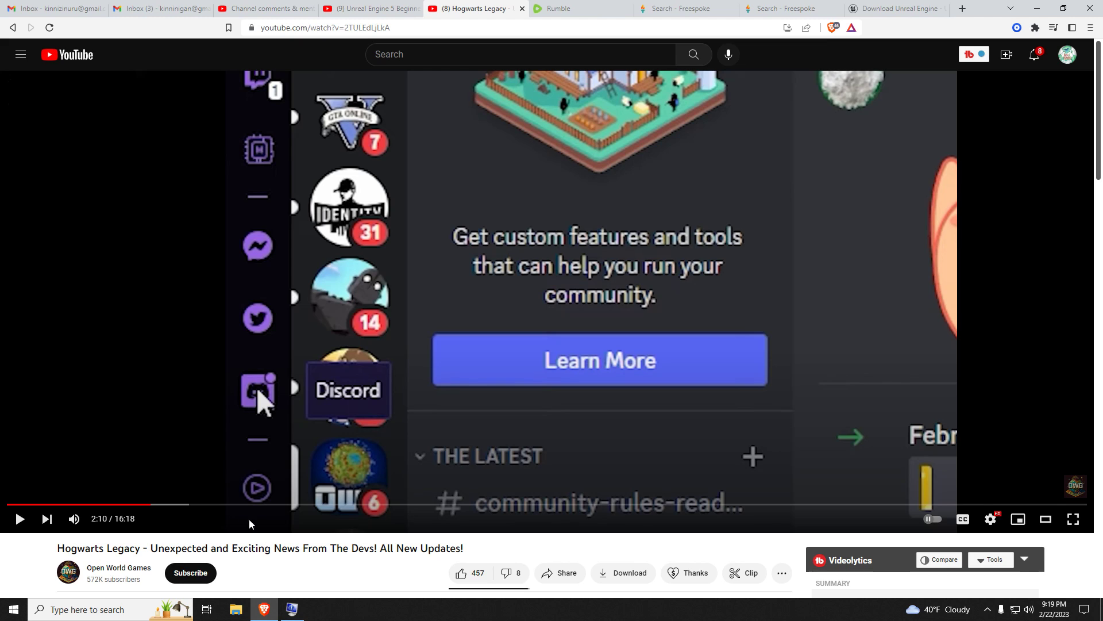
{"action": "left_click", "coordinate": [193, 504]}
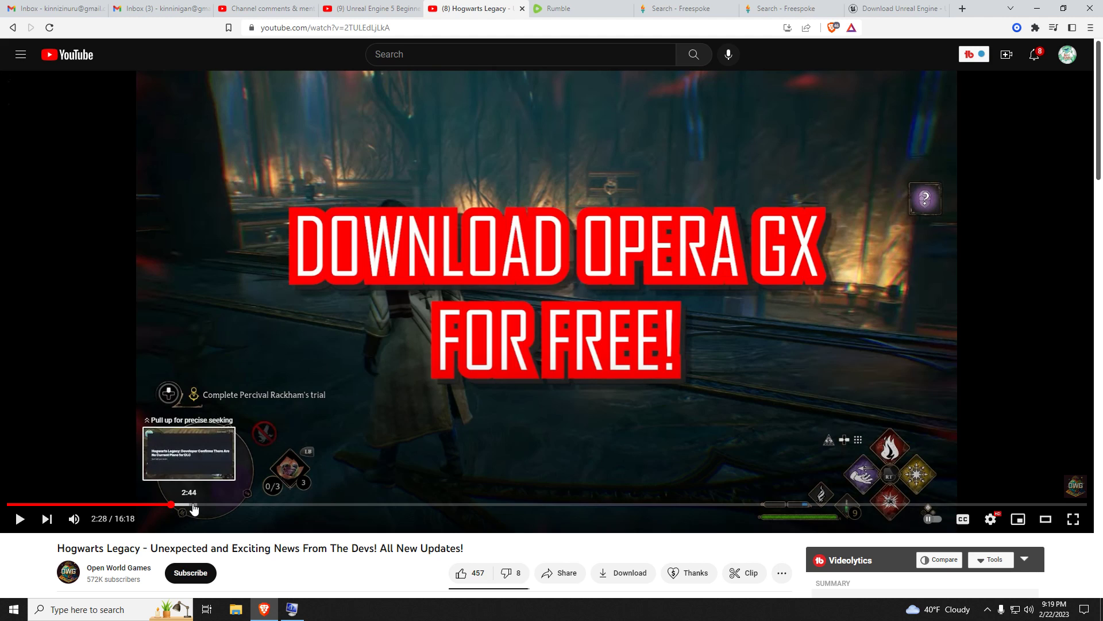
{"action": "mouse_move", "coordinate": [369, 571]}
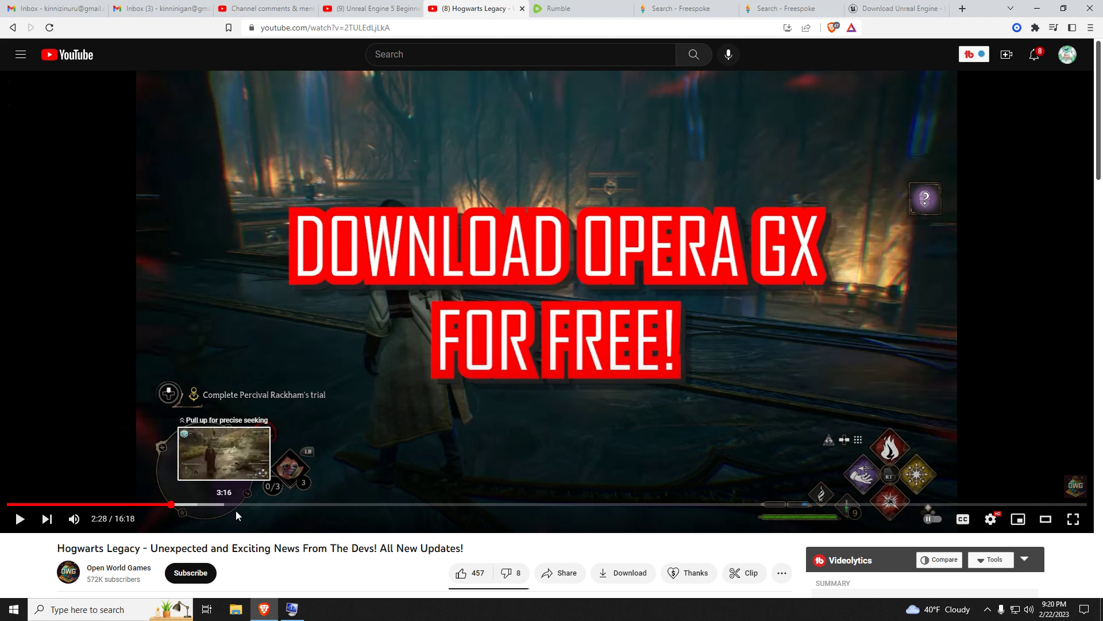
{"action": "mouse_move", "coordinate": [268, 537]}
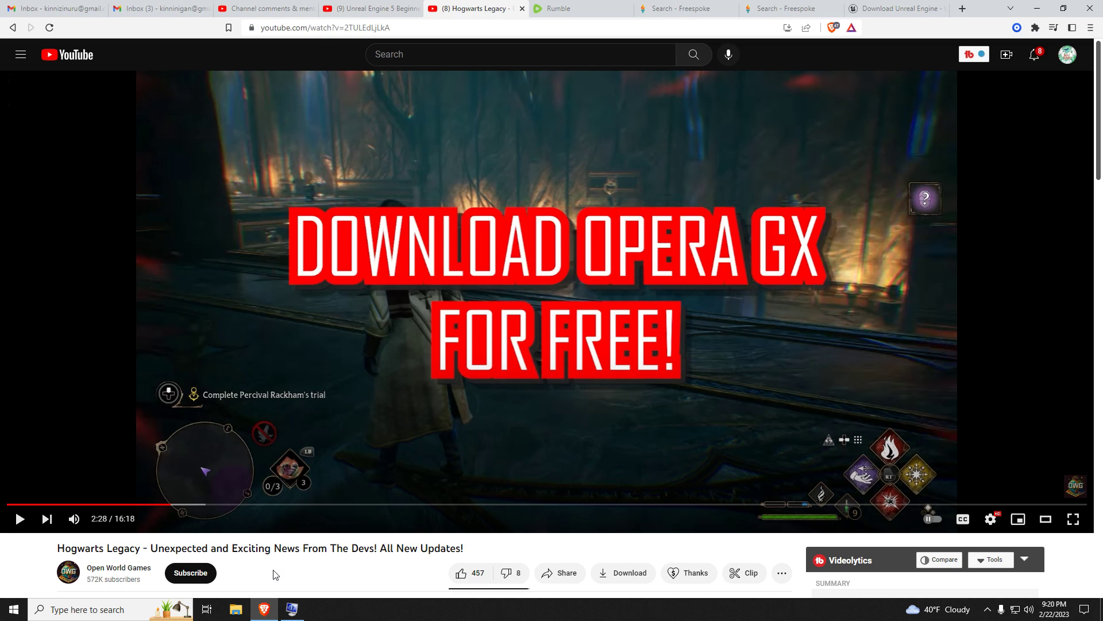
{"action": "mouse_move", "coordinate": [277, 565]}
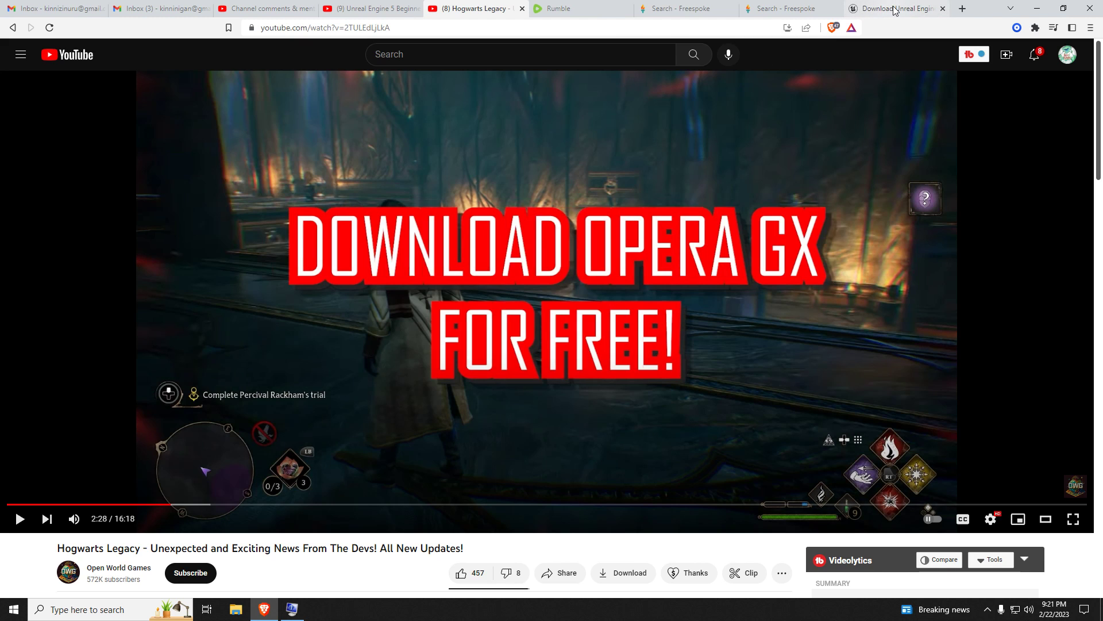
{"action": "left_click", "coordinate": [894, 8]}
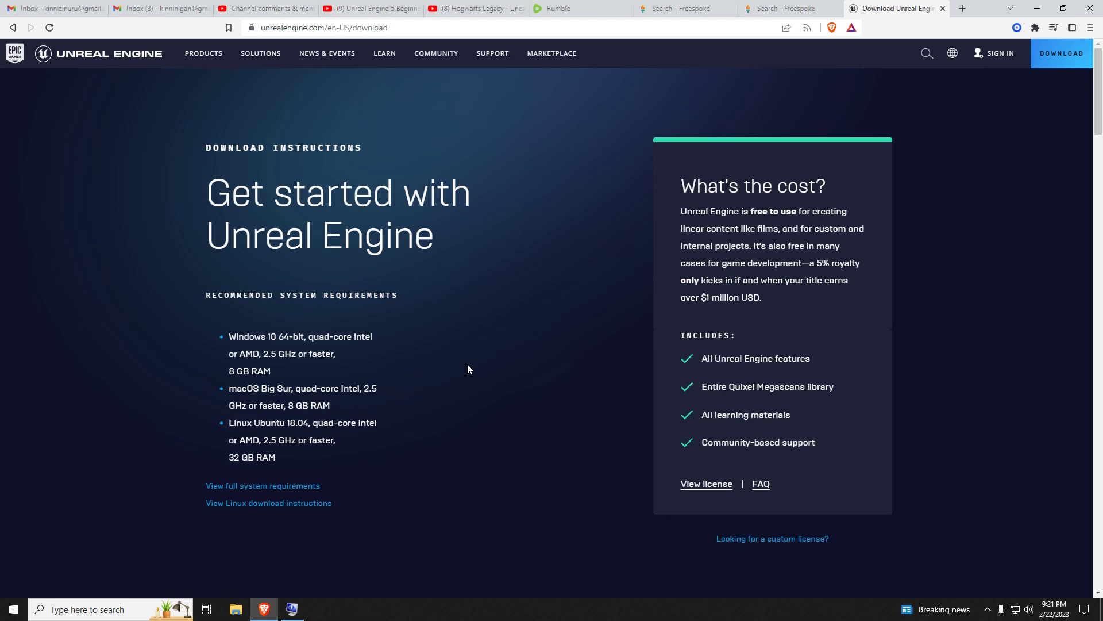
{"action": "mouse_move", "coordinate": [235, 468]}
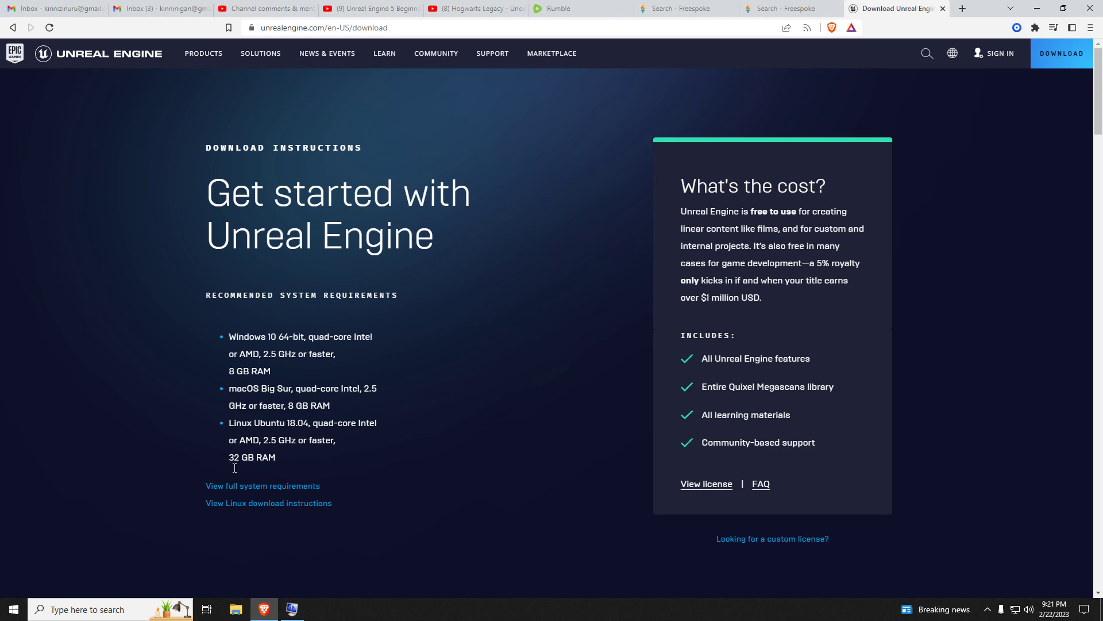
Step: Pick out the '32 GB RAM' and 'Linux' entries in the recommended system requirements list
{"action": "double_click", "coordinate": [233, 457]}
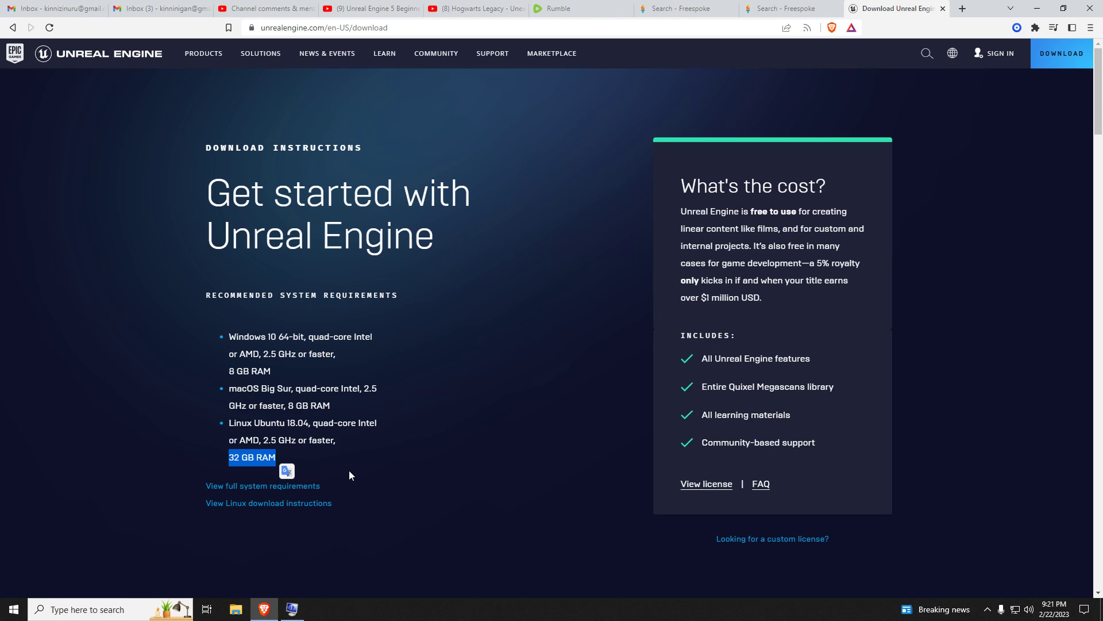
{"action": "mouse_move", "coordinate": [240, 372]}
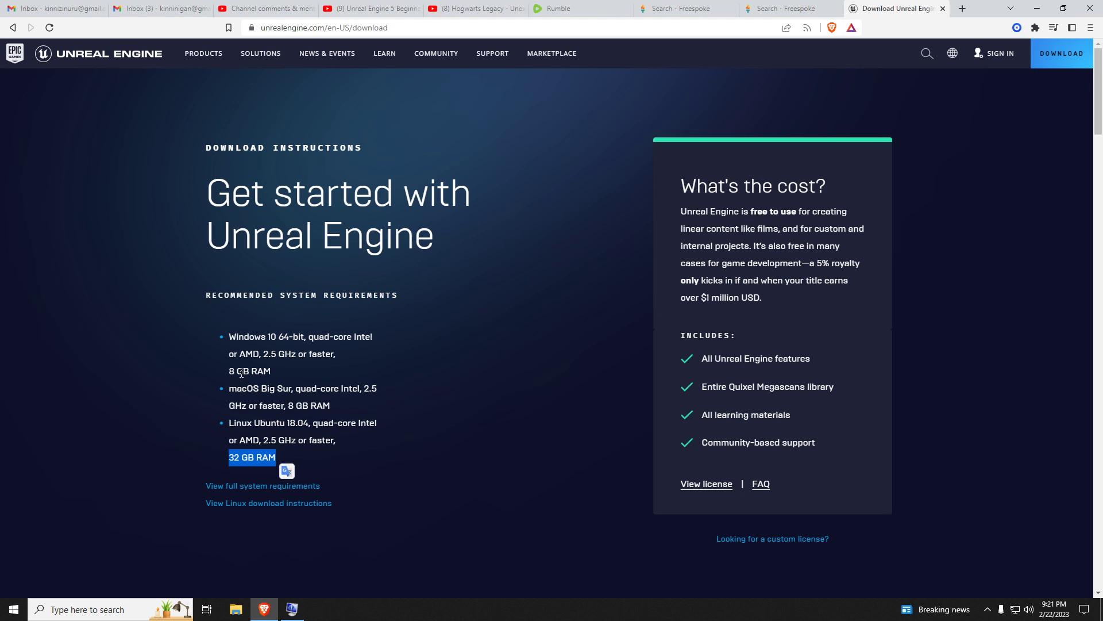
{"action": "mouse_move", "coordinate": [296, 453]}
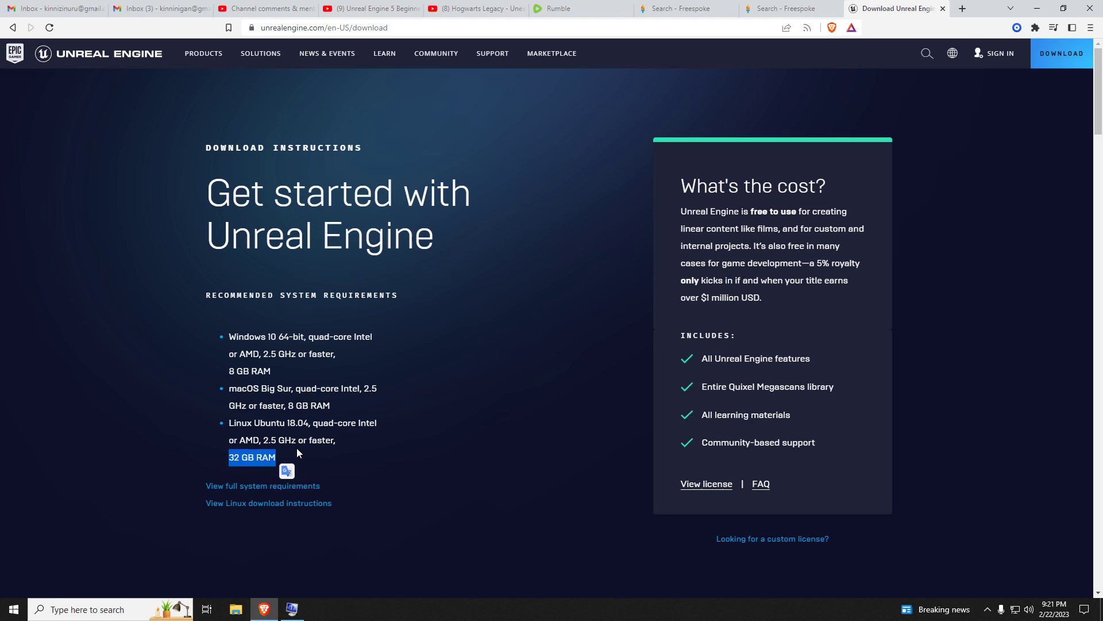
{"action": "left_click", "coordinate": [291, 455]}
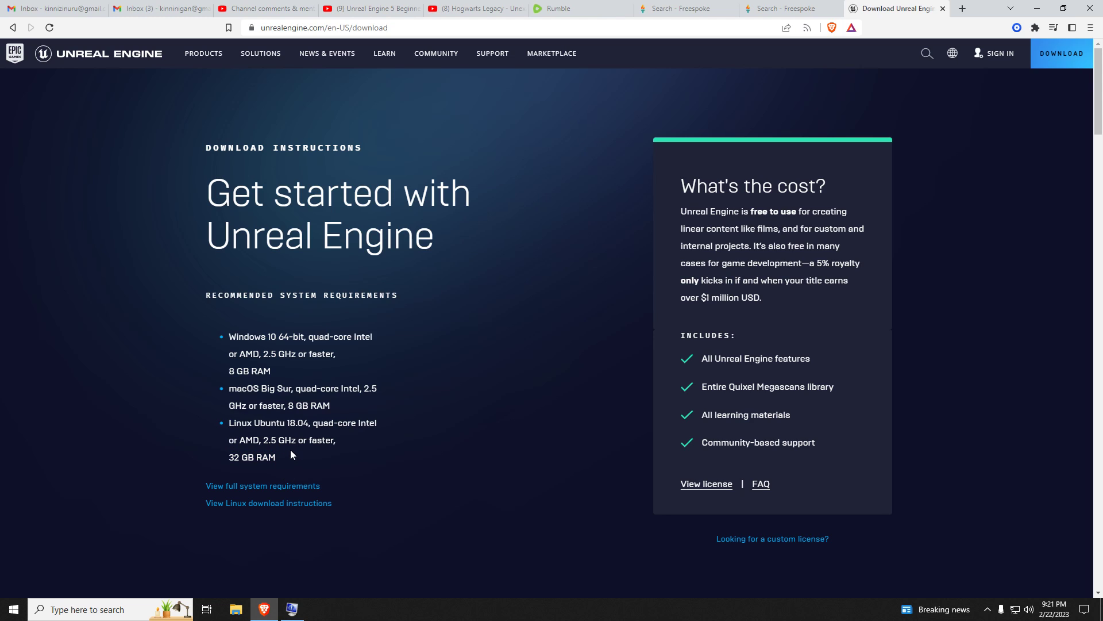
{"action": "mouse_move", "coordinate": [234, 432]}
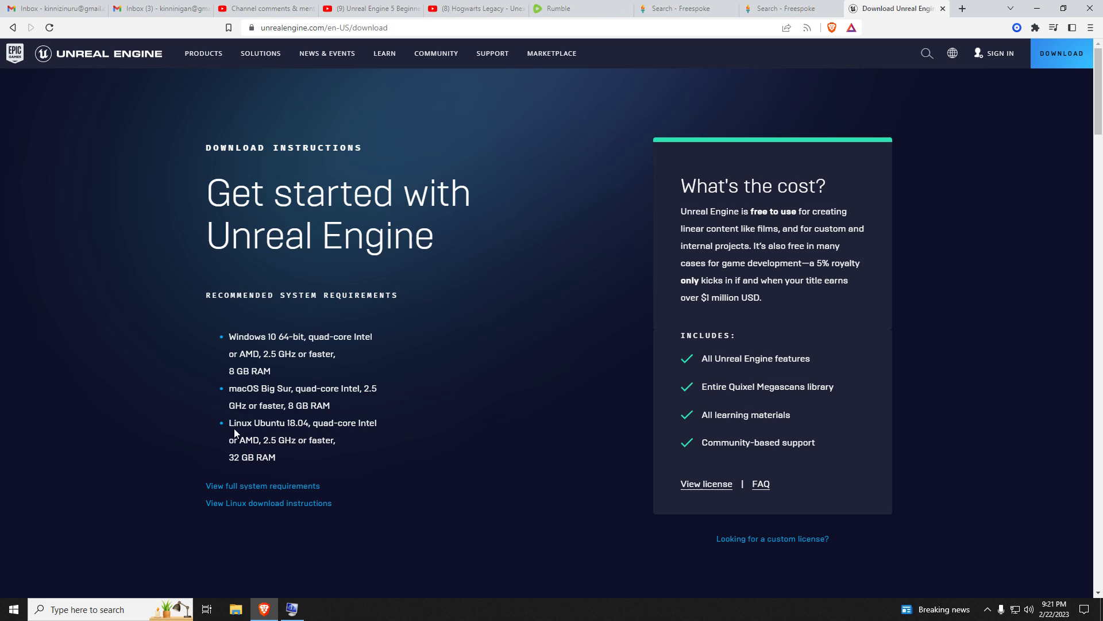
{"action": "double_click", "coordinate": [239, 422]}
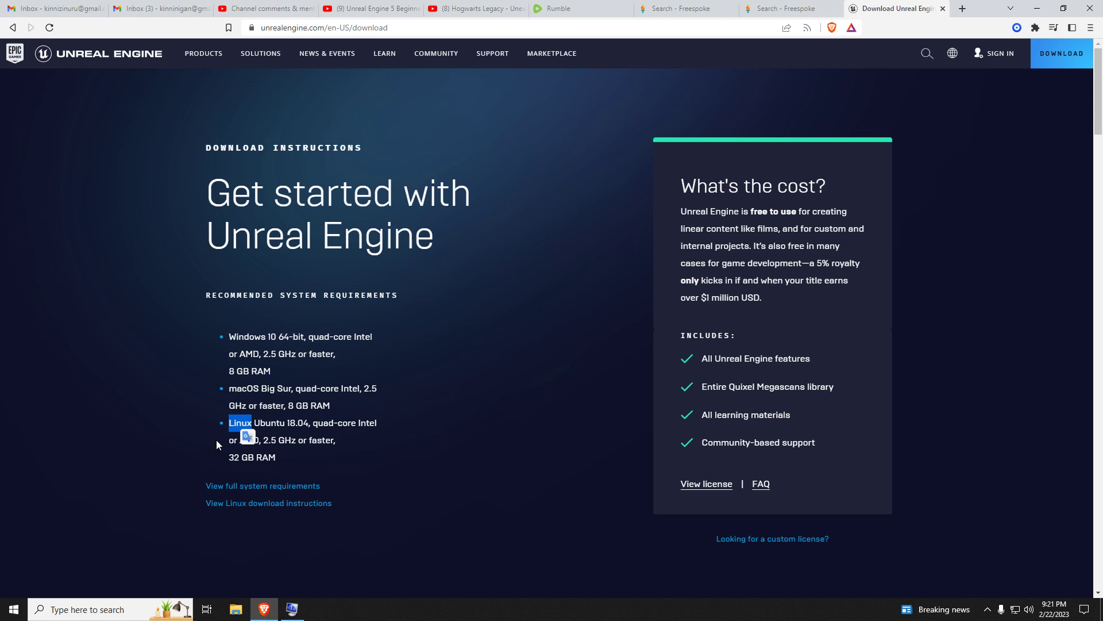
{"action": "mouse_move", "coordinate": [890, 619]}
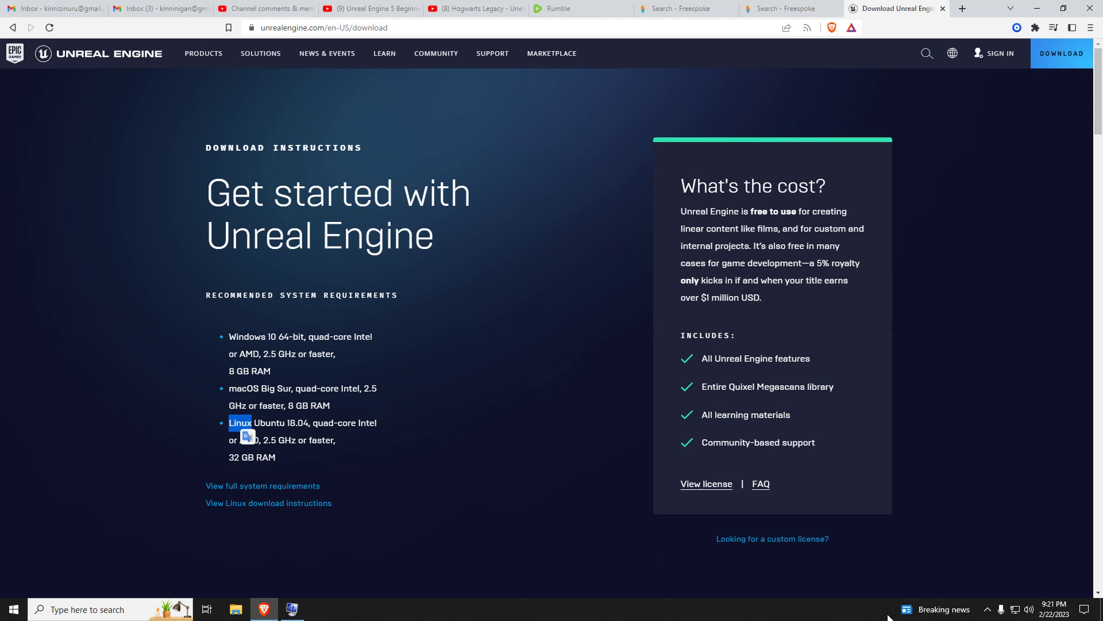
{"action": "left_click", "coordinate": [942, 610]}
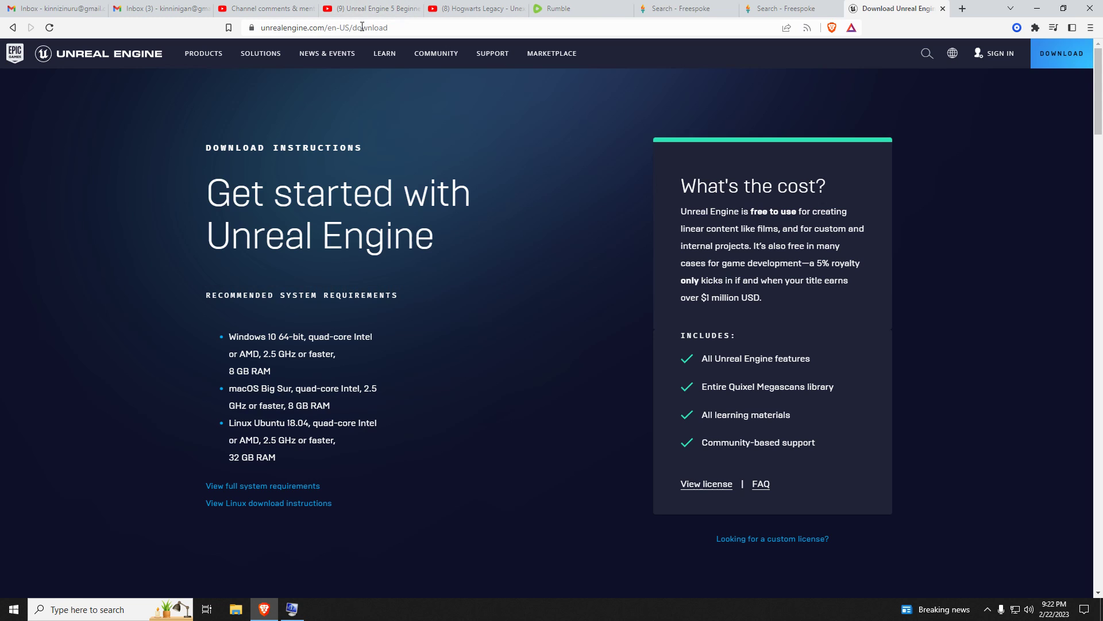
{"action": "mouse_move", "coordinate": [523, 402]}
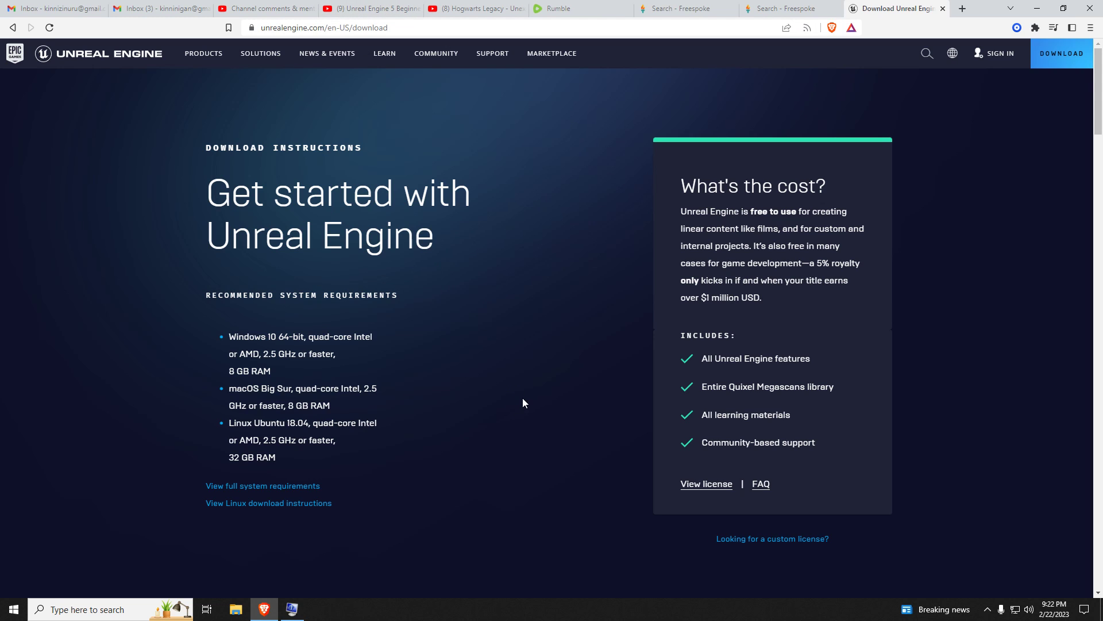
{"action": "mouse_move", "coordinate": [824, 226]}
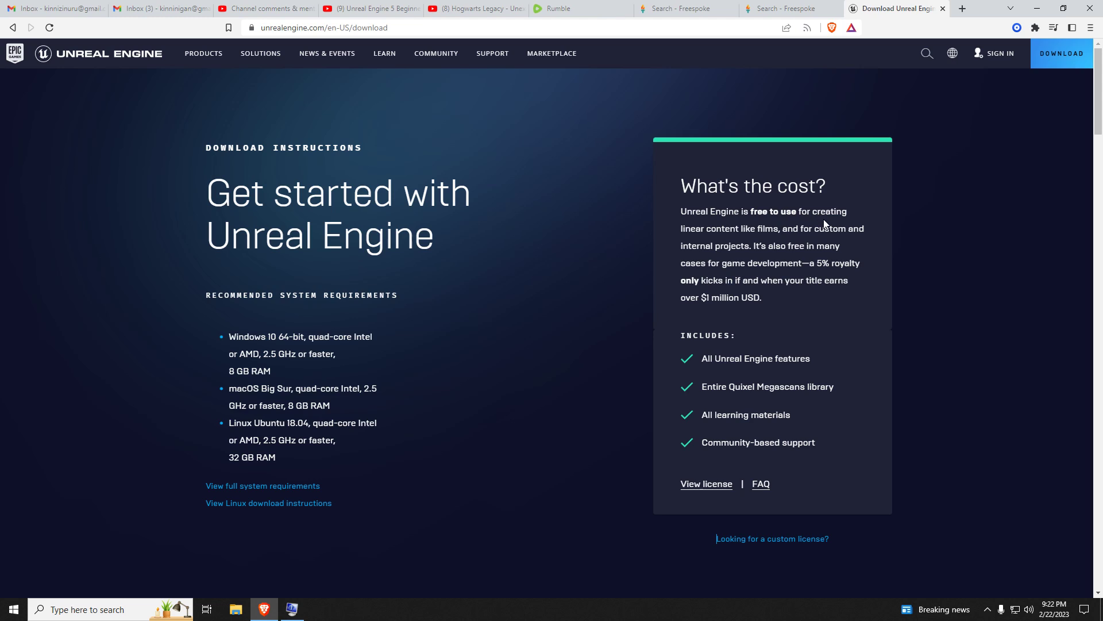
{"action": "mouse_move", "coordinate": [799, 240]}
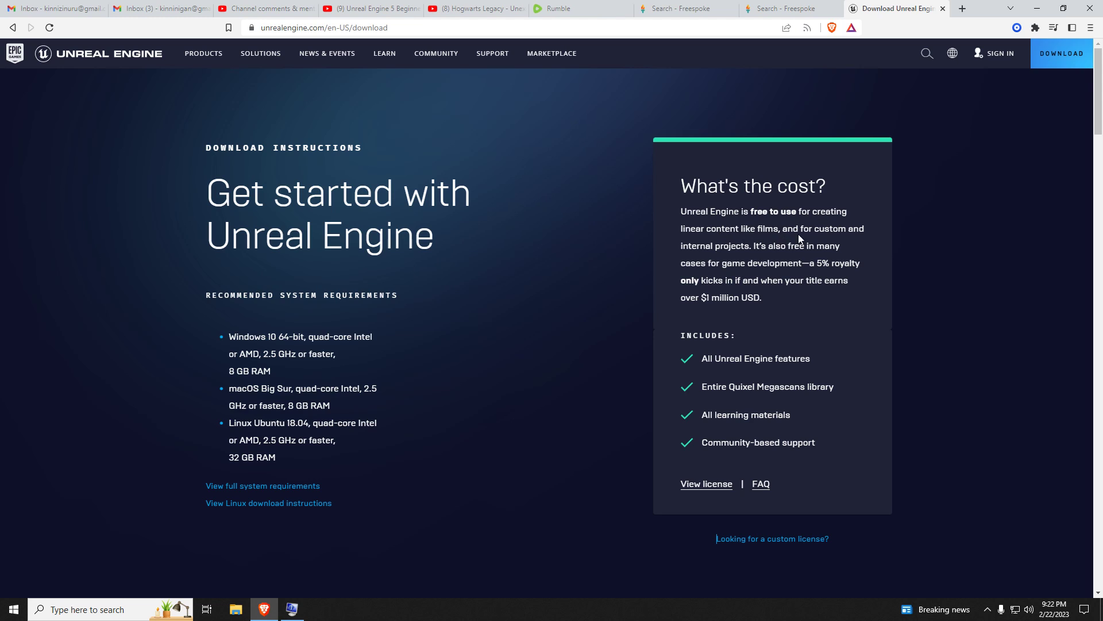
{"action": "mouse_move", "coordinate": [757, 255]}
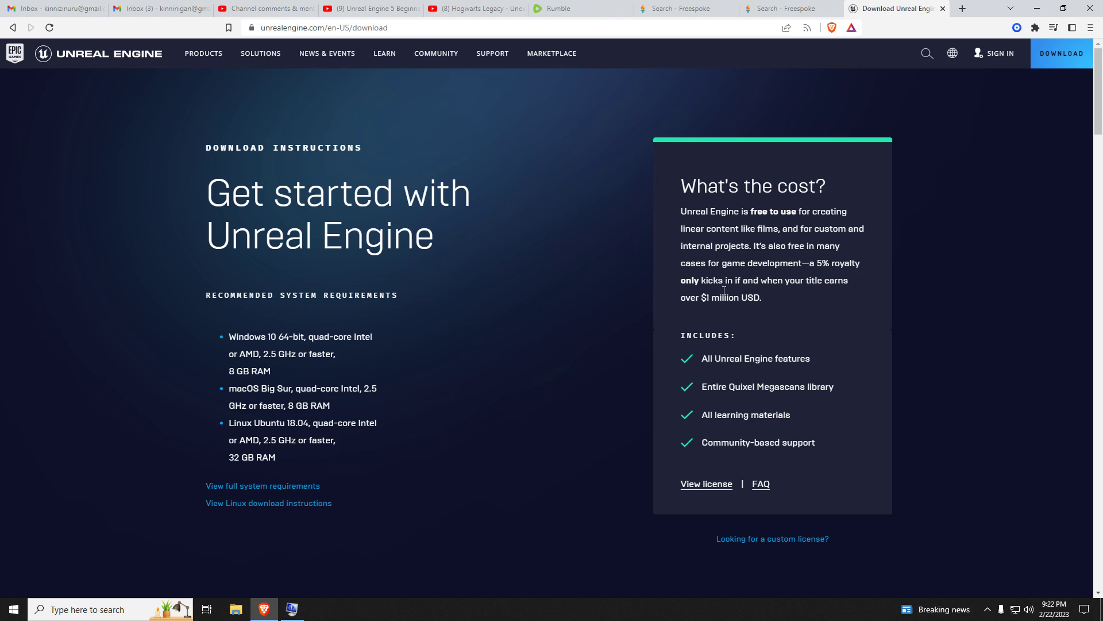
{"action": "mouse_move", "coordinate": [821, 291]}
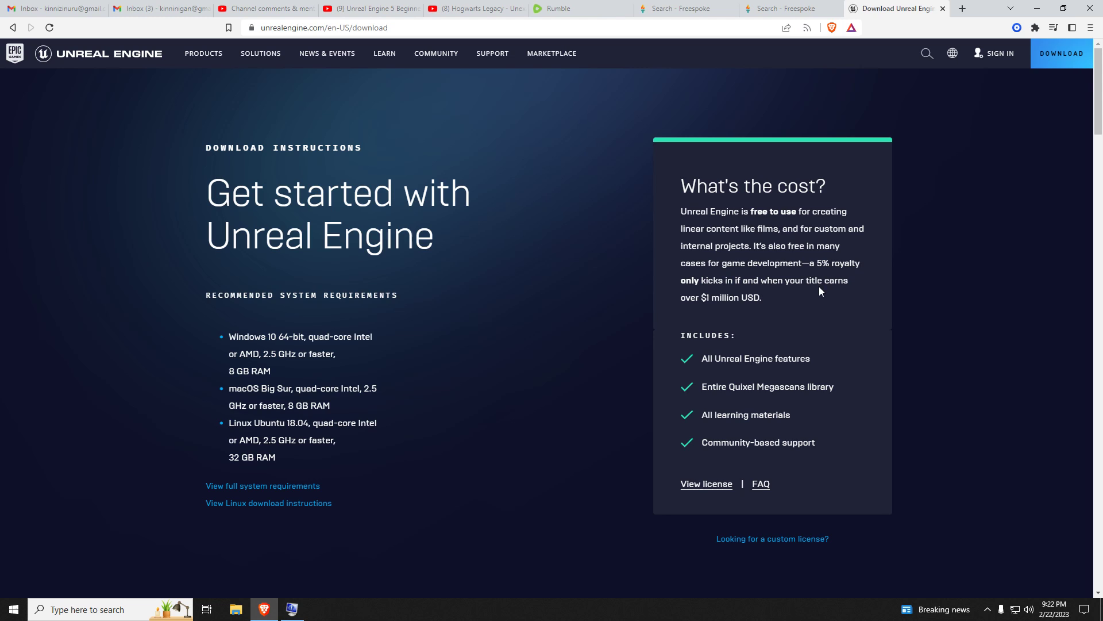
{"action": "mouse_move", "coordinate": [755, 301]}
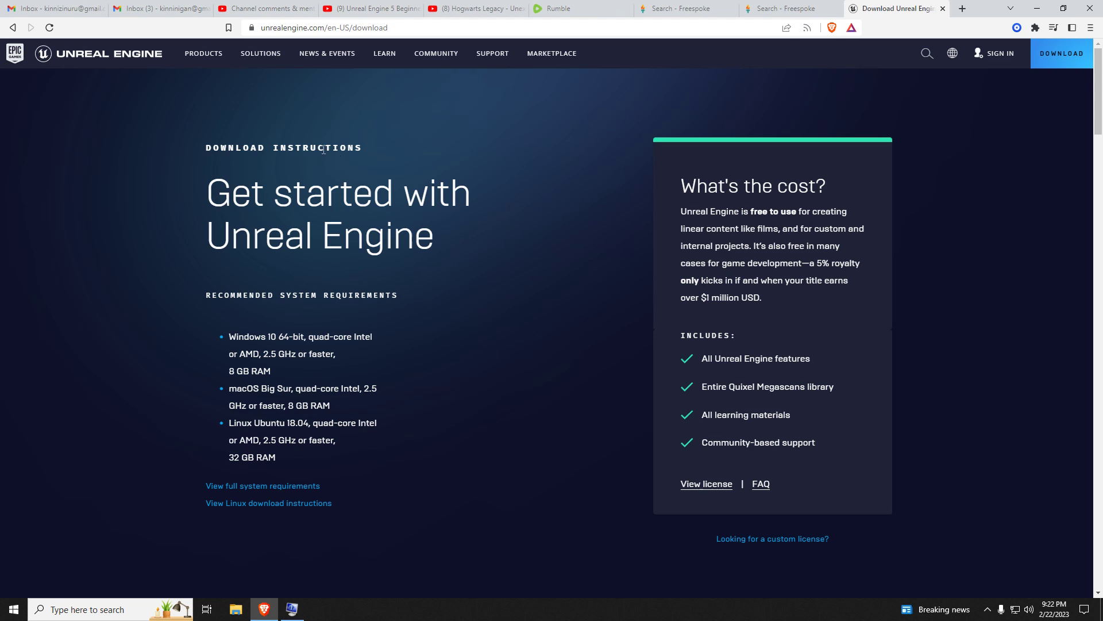
Step: Open the Products menu on the Unreal Engine download page
{"action": "left_click", "coordinate": [260, 54]}
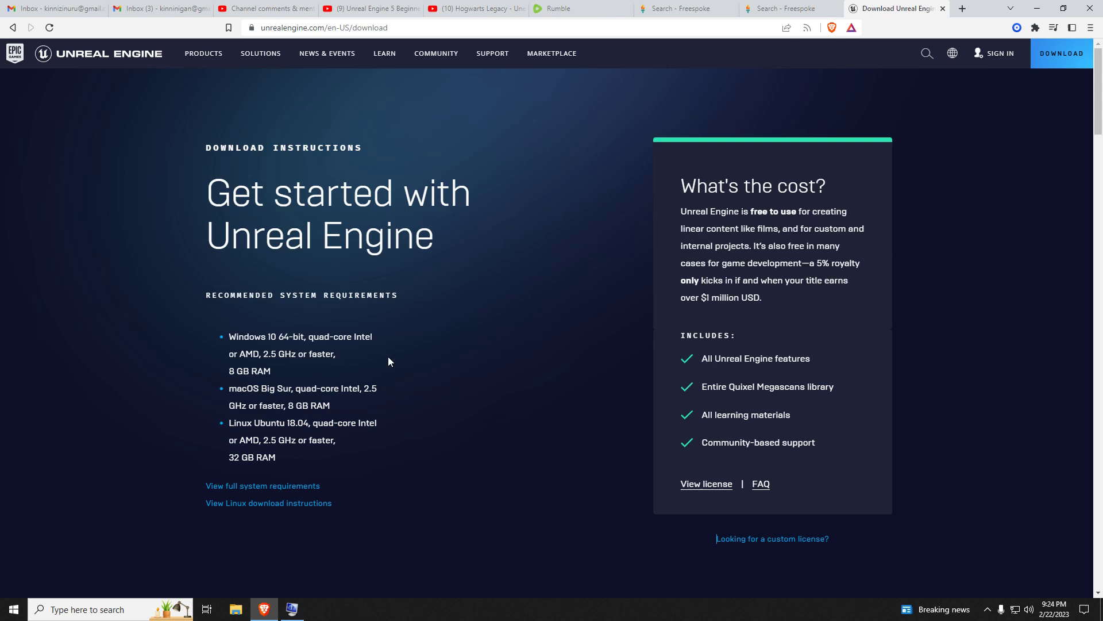
{"action": "left_click", "coordinate": [202, 54]}
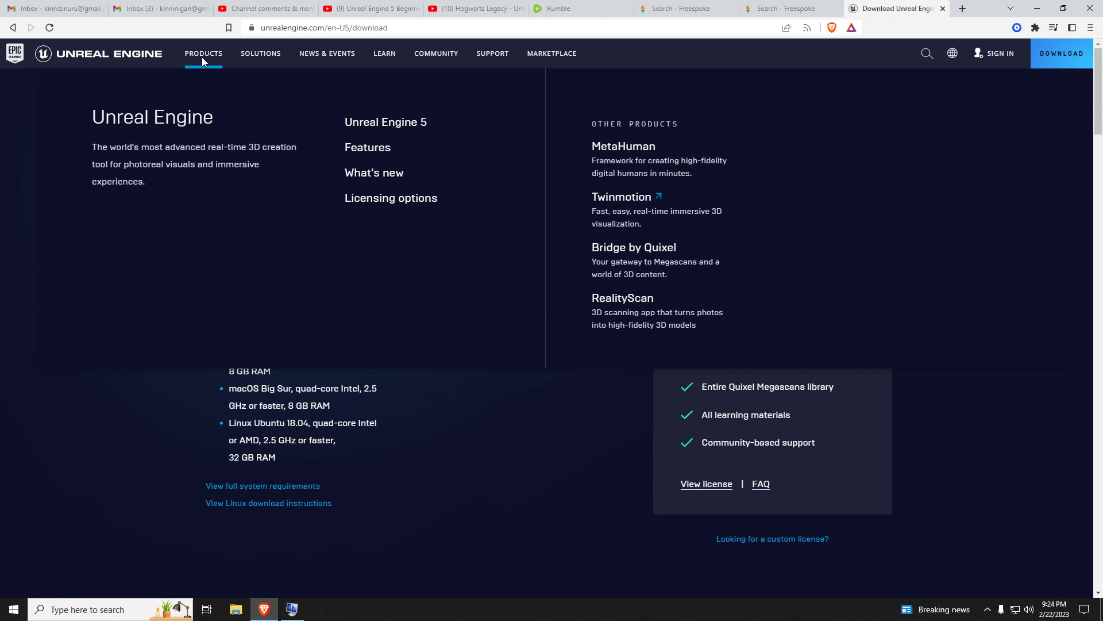
{"action": "mouse_move", "coordinate": [214, 86]}
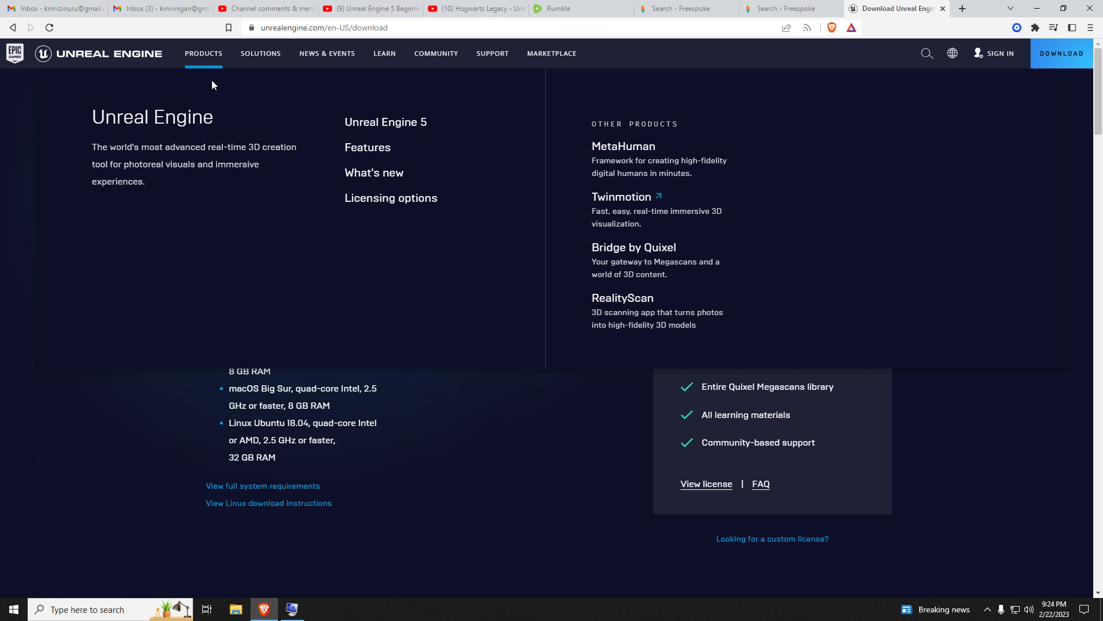
{"action": "mouse_move", "coordinate": [374, 172]}
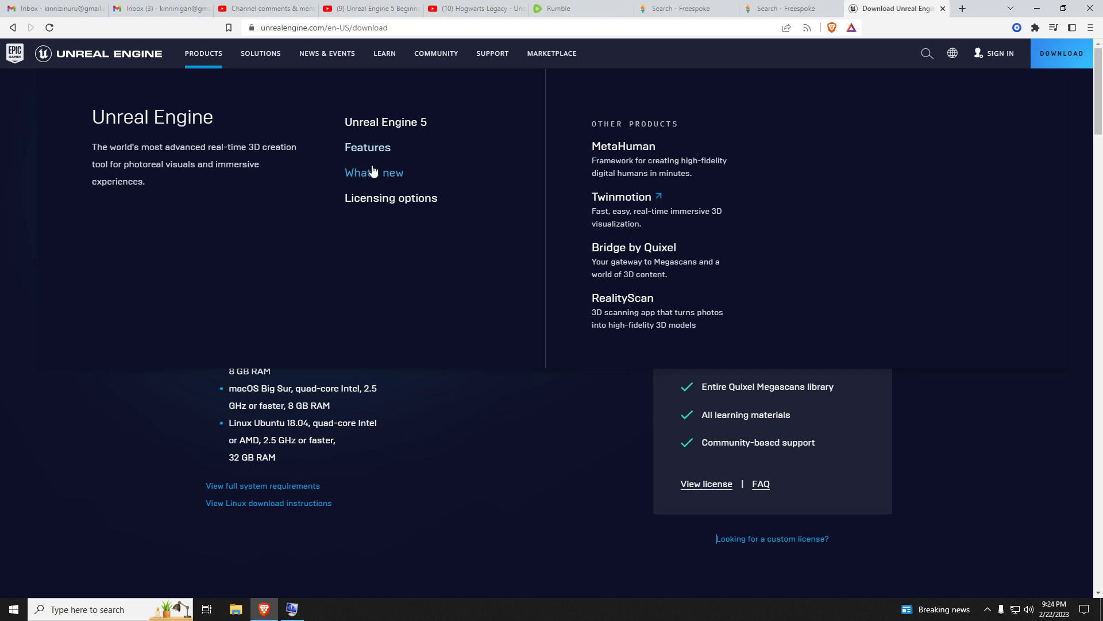
{"action": "mouse_move", "coordinate": [384, 182]}
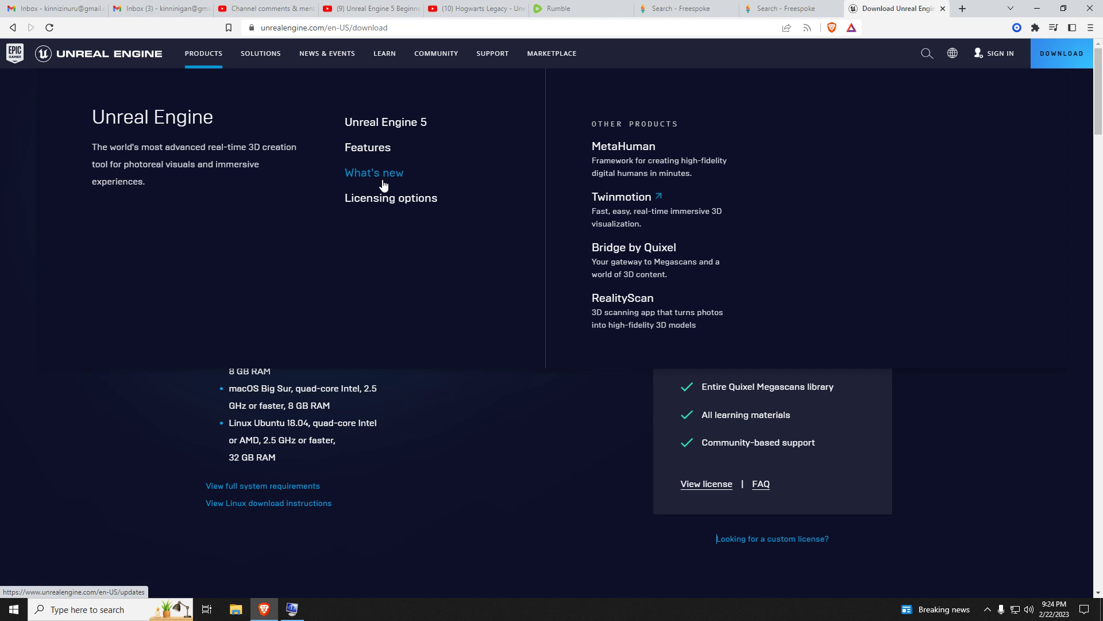
{"action": "mouse_move", "coordinate": [391, 197]}
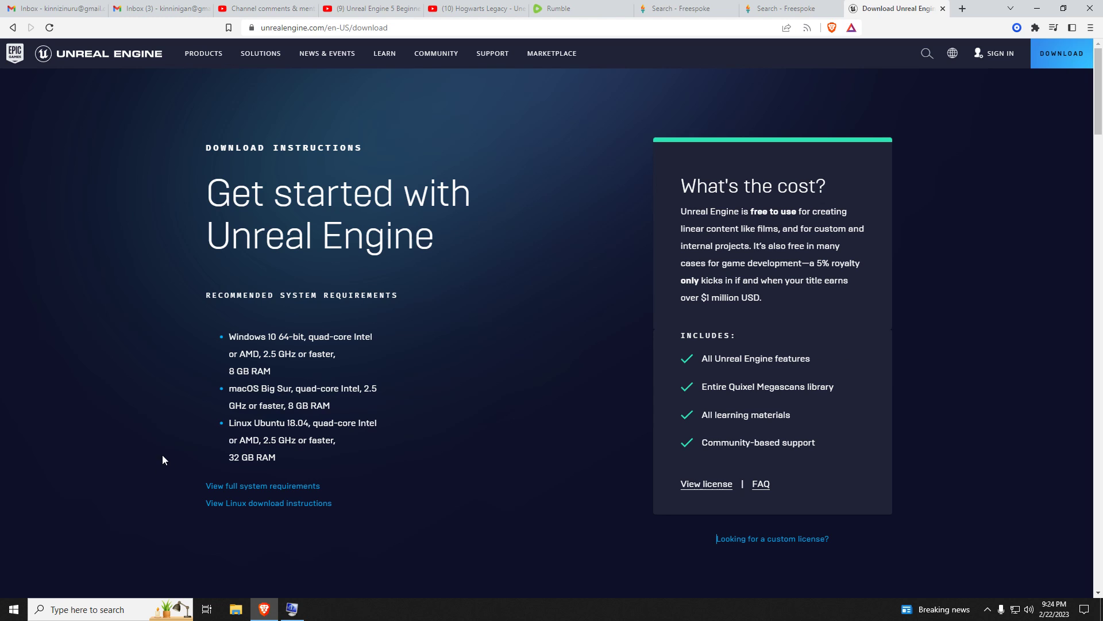
{"action": "mouse_move", "coordinate": [141, 450]}
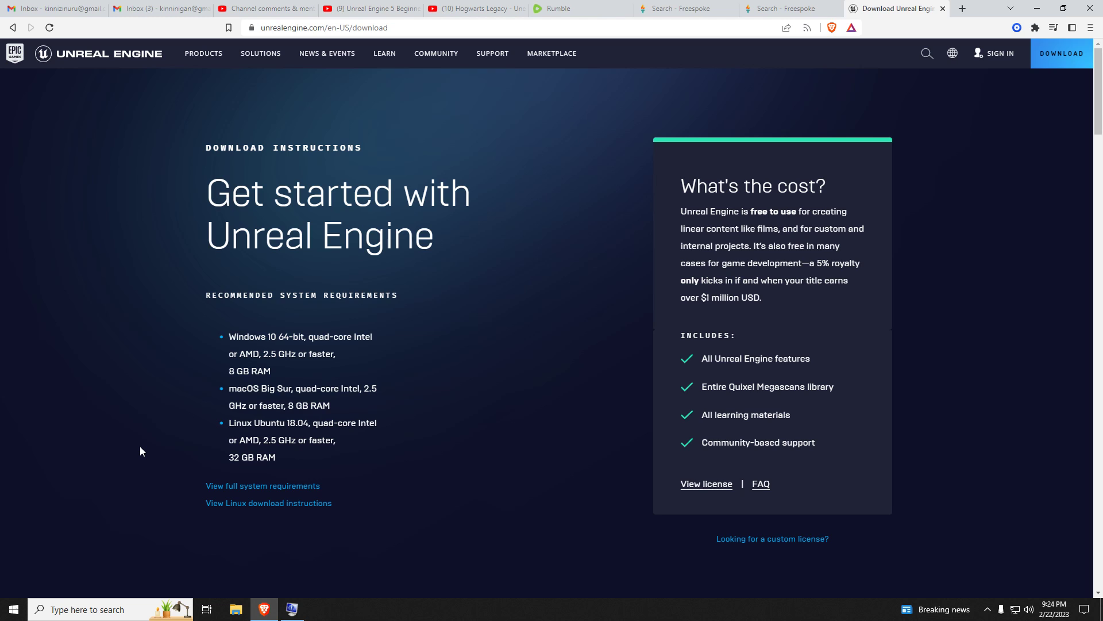
Step: Scroll the download page briefly and switch to the Unreal Engine 5 beginner tutorial video
{"action": "scroll", "scroll_direction": "down", "scroll_amount": 3}
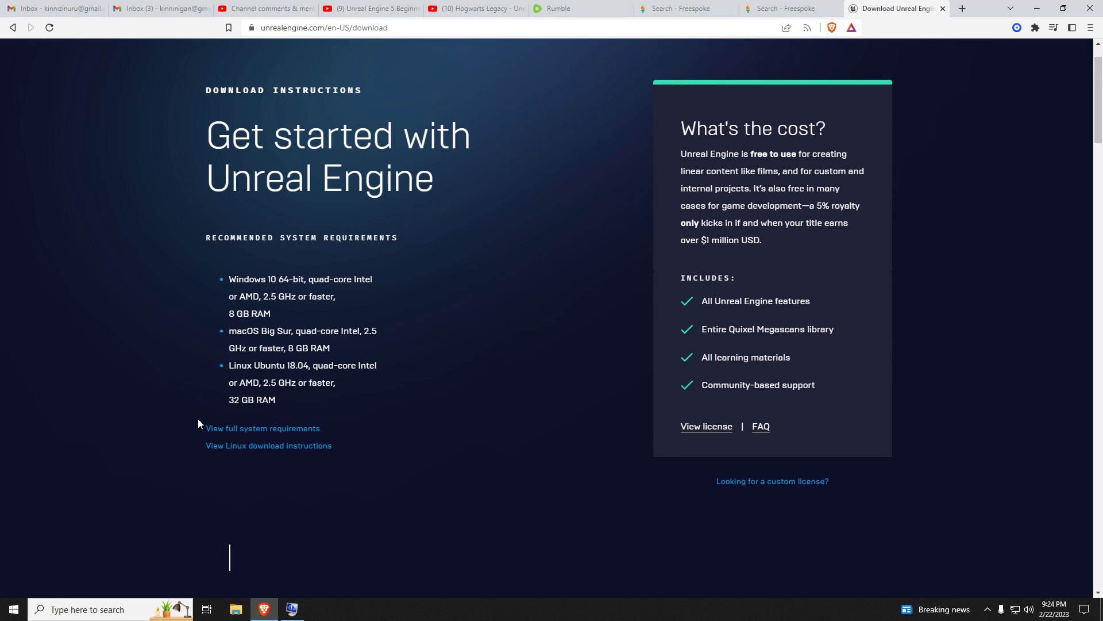
{"action": "scroll", "scroll_direction": "up", "scroll_amount": 3}
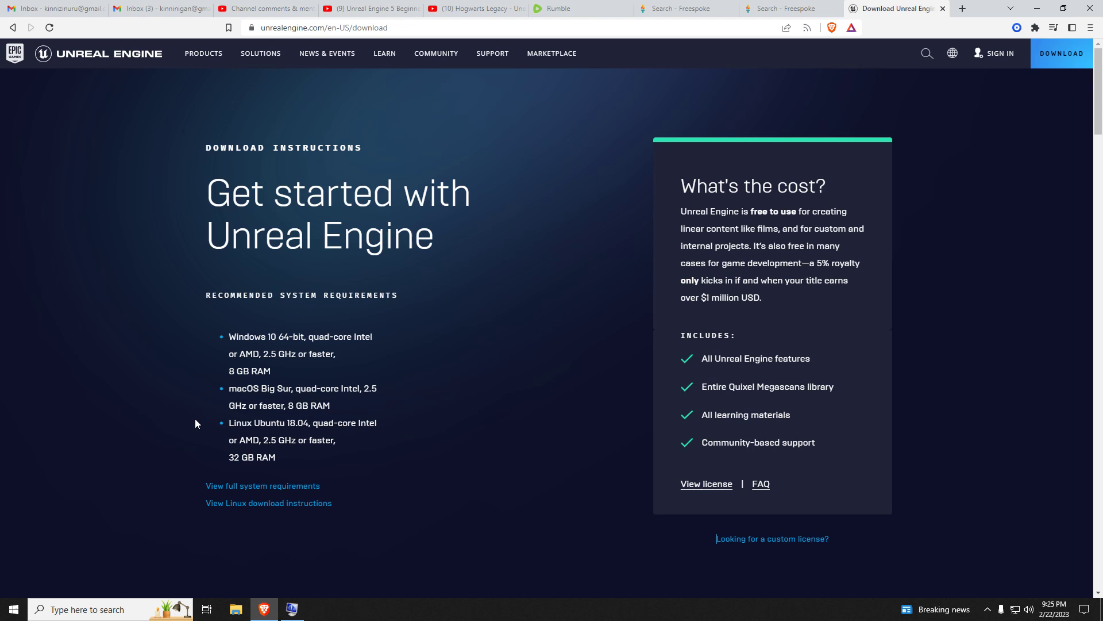
{"action": "mouse_move", "coordinate": [190, 423]}
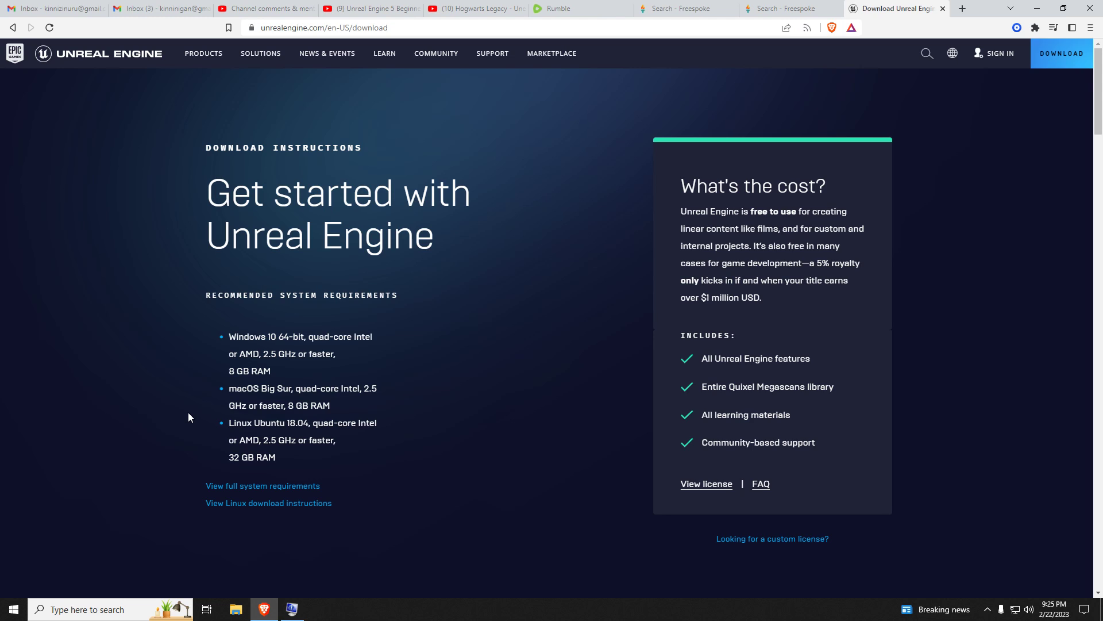
{"action": "mouse_move", "coordinate": [265, 415]}
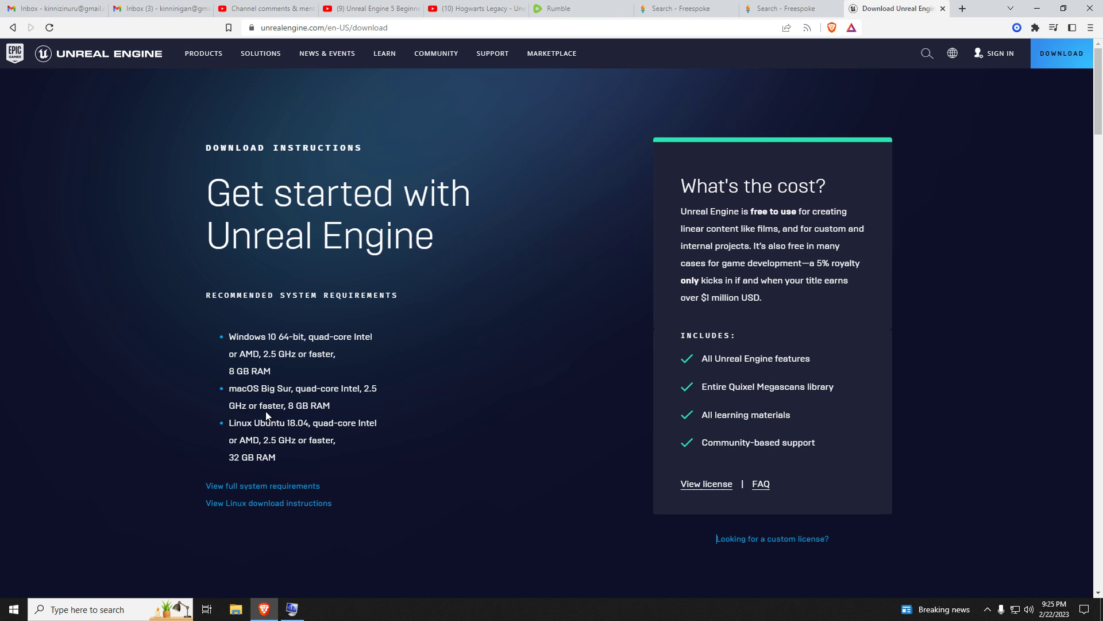
{"action": "mouse_move", "coordinate": [337, 409]}
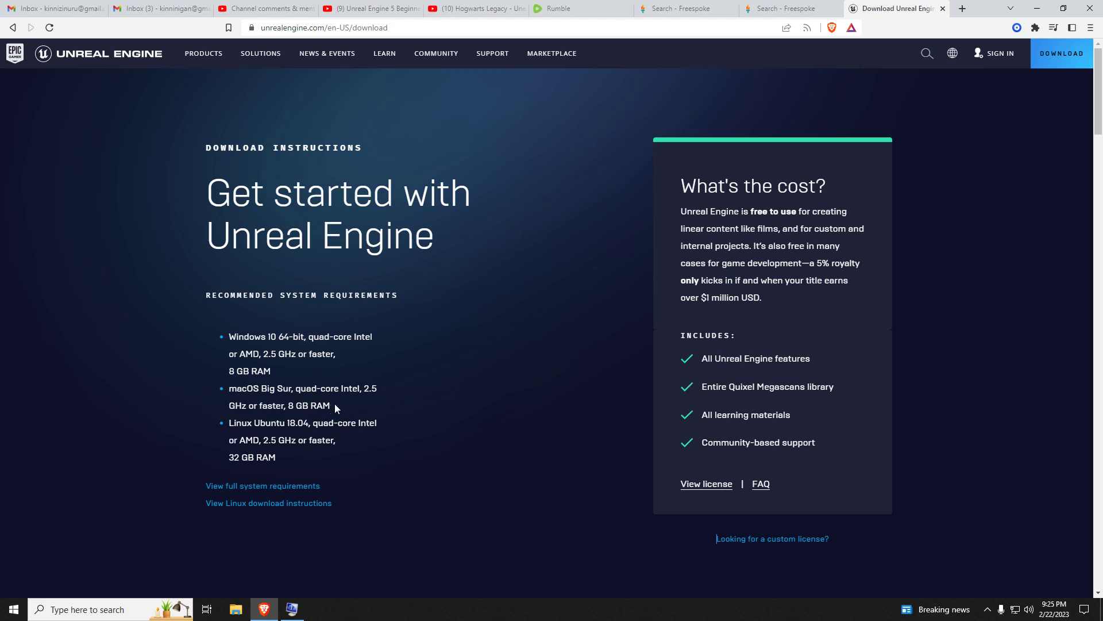
{"action": "mouse_move", "coordinate": [319, 423]}
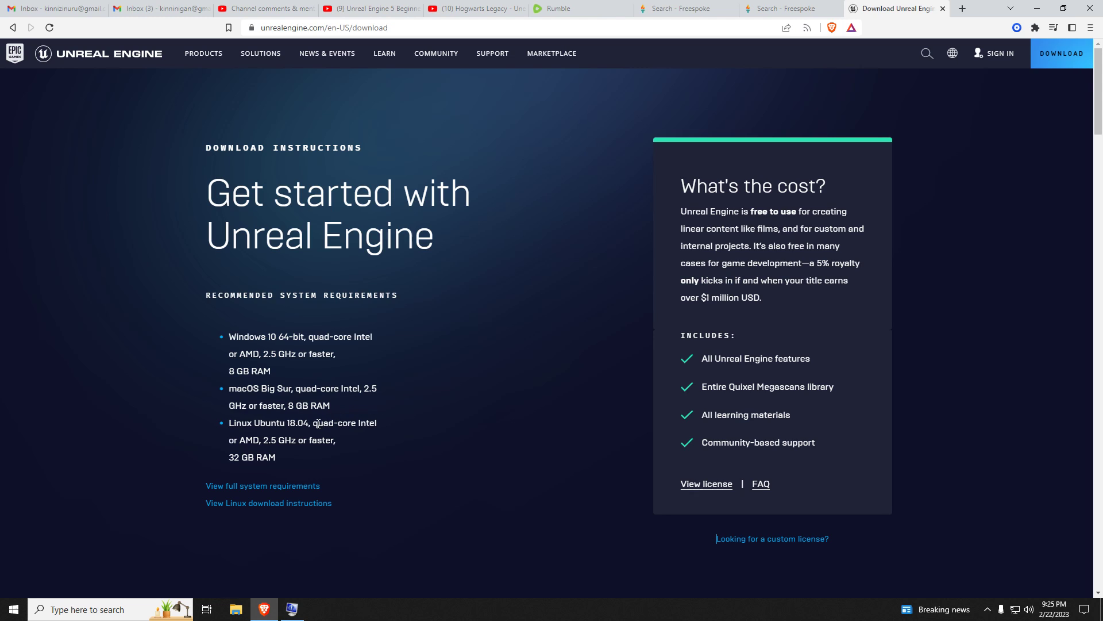
{"action": "mouse_move", "coordinate": [417, 429]}
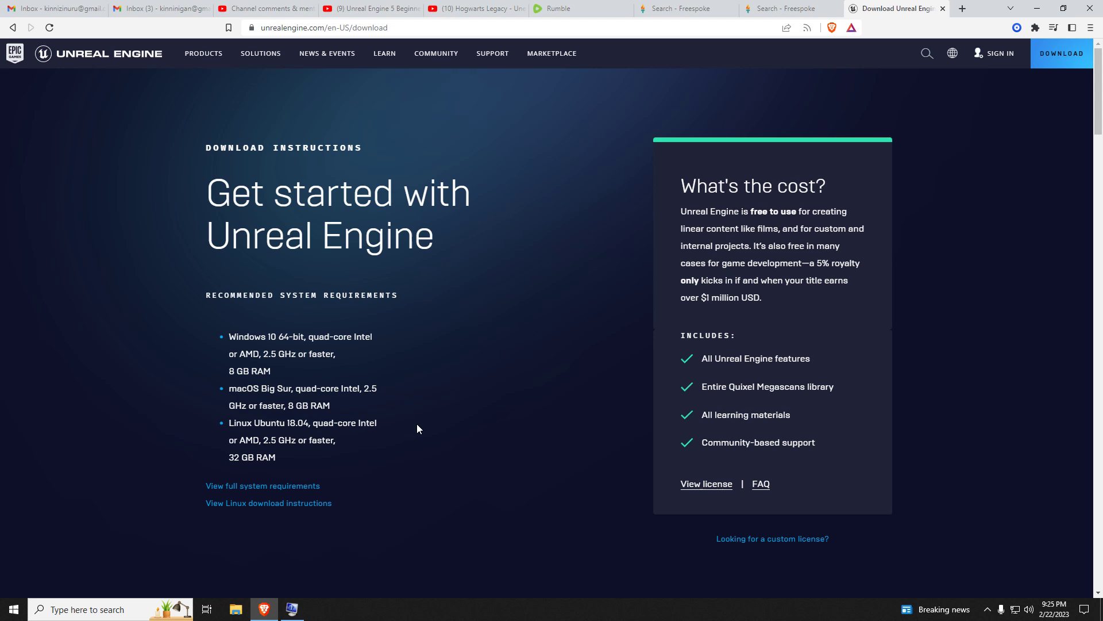
{"action": "mouse_move", "coordinate": [398, 8]}
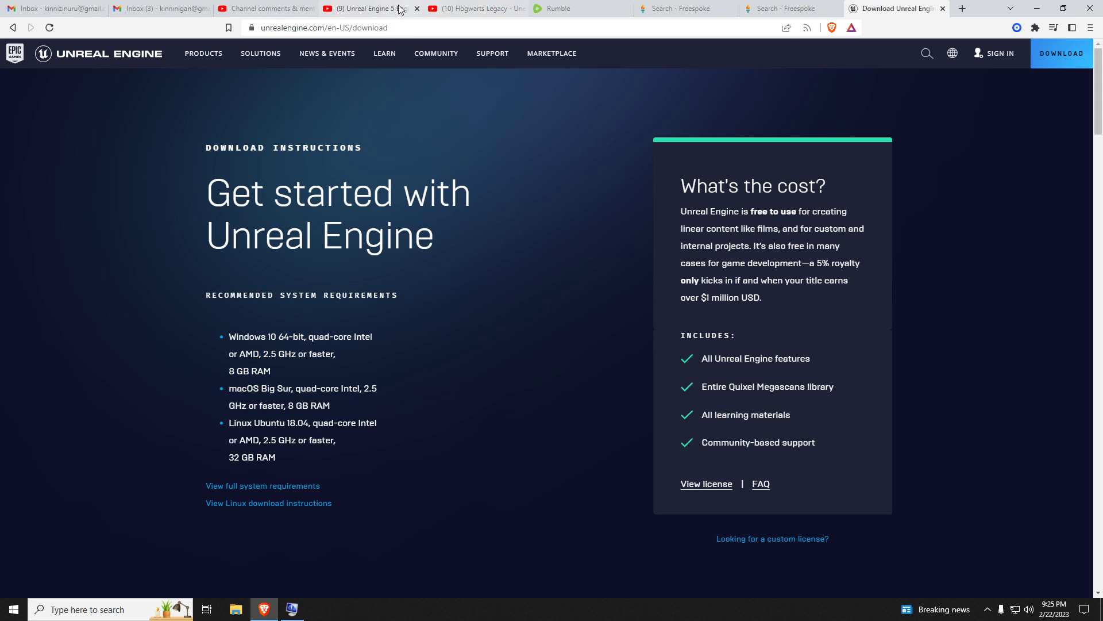
{"action": "left_click", "coordinate": [366, 8]}
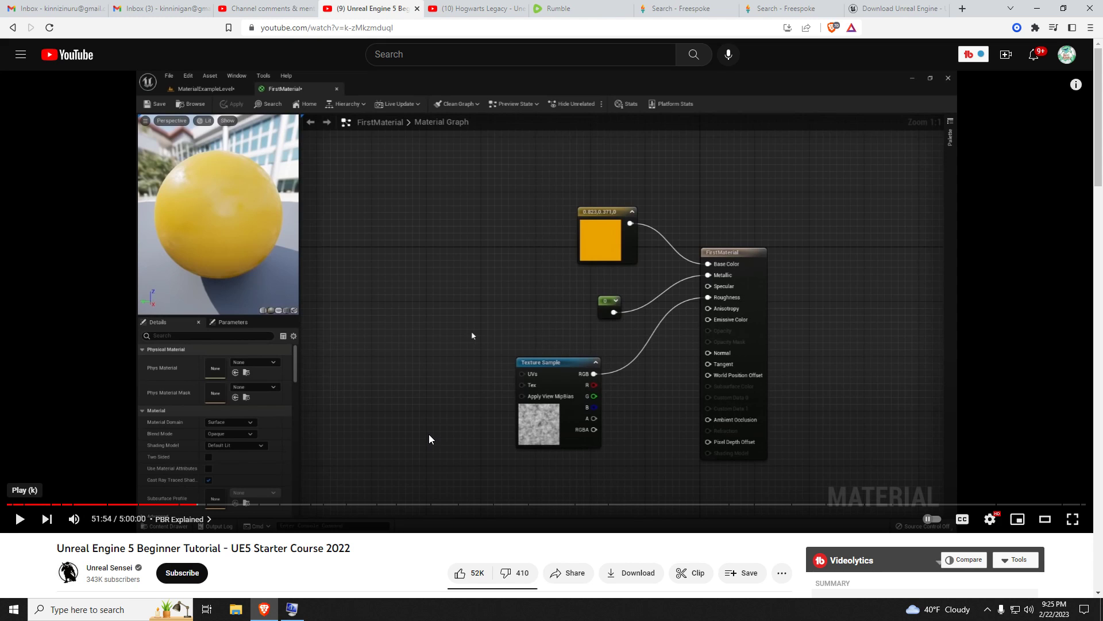
Step: Seek the tutorial through the User Interface chapter to Create a Game with Blueprints at 3:00:32
{"action": "scroll", "scroll_direction": "down", "scroll_amount": 3}
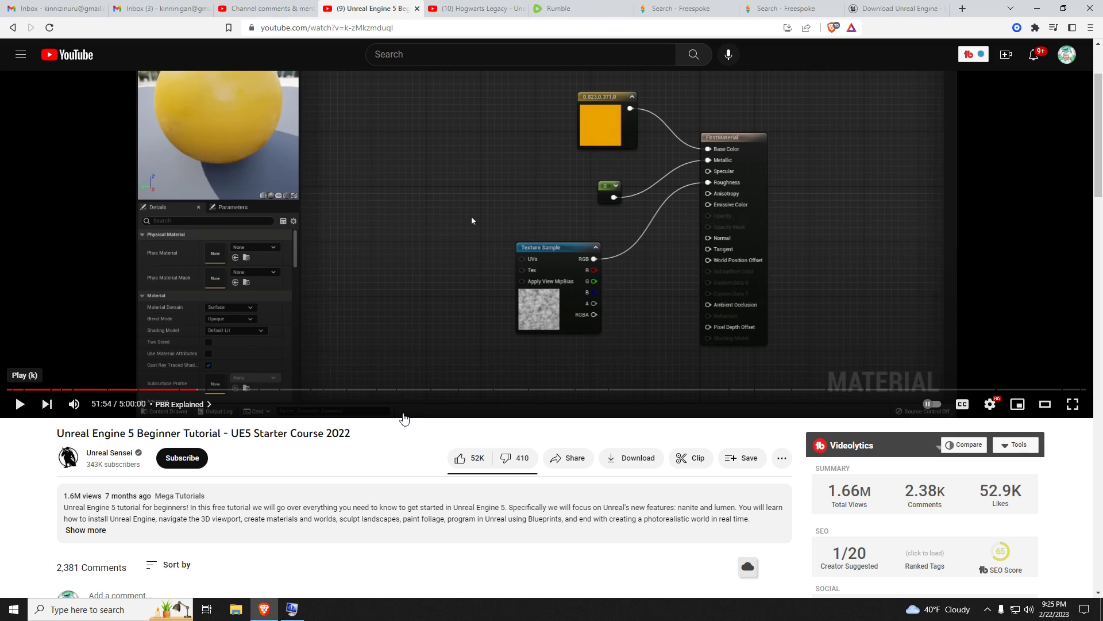
{"action": "mouse_move", "coordinate": [381, 431]}
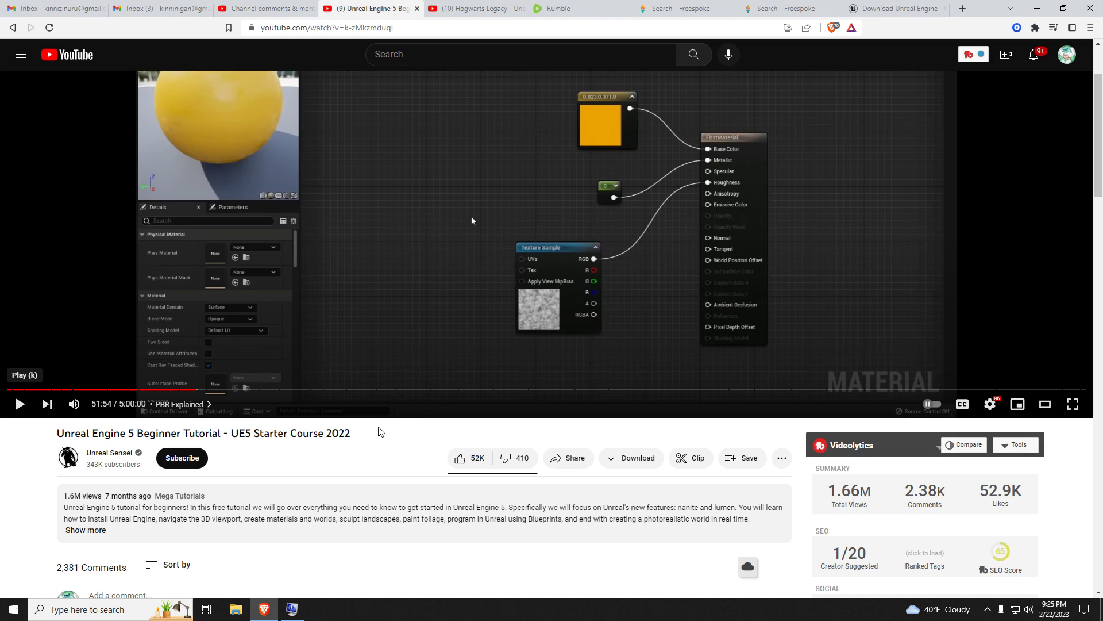
{"action": "mouse_move", "coordinate": [362, 458]}
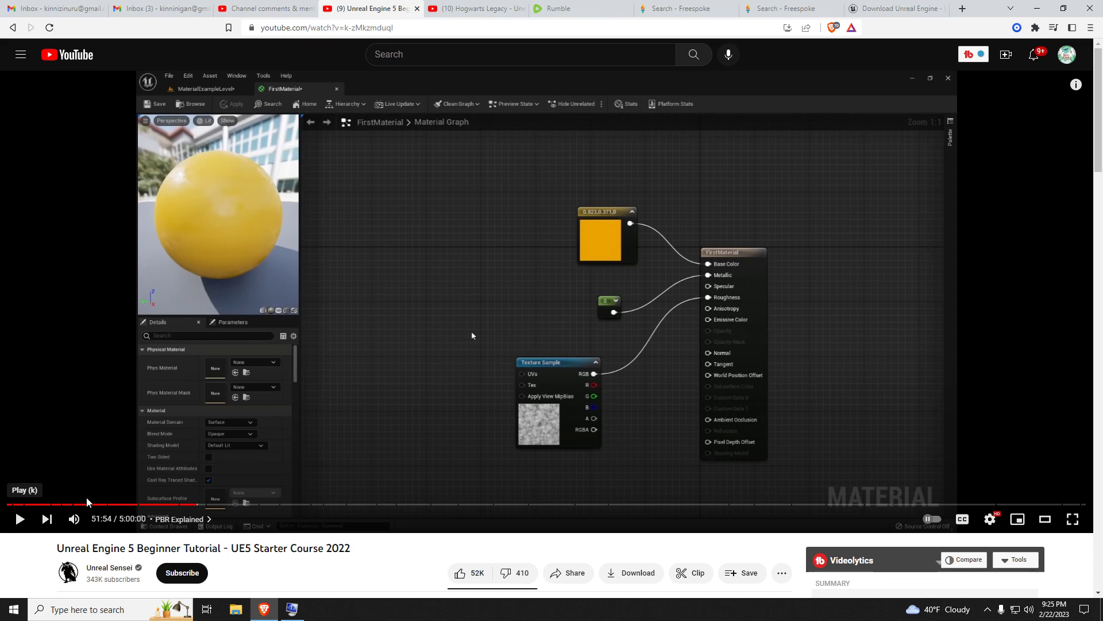
{"action": "mouse_move", "coordinate": [20, 505]}
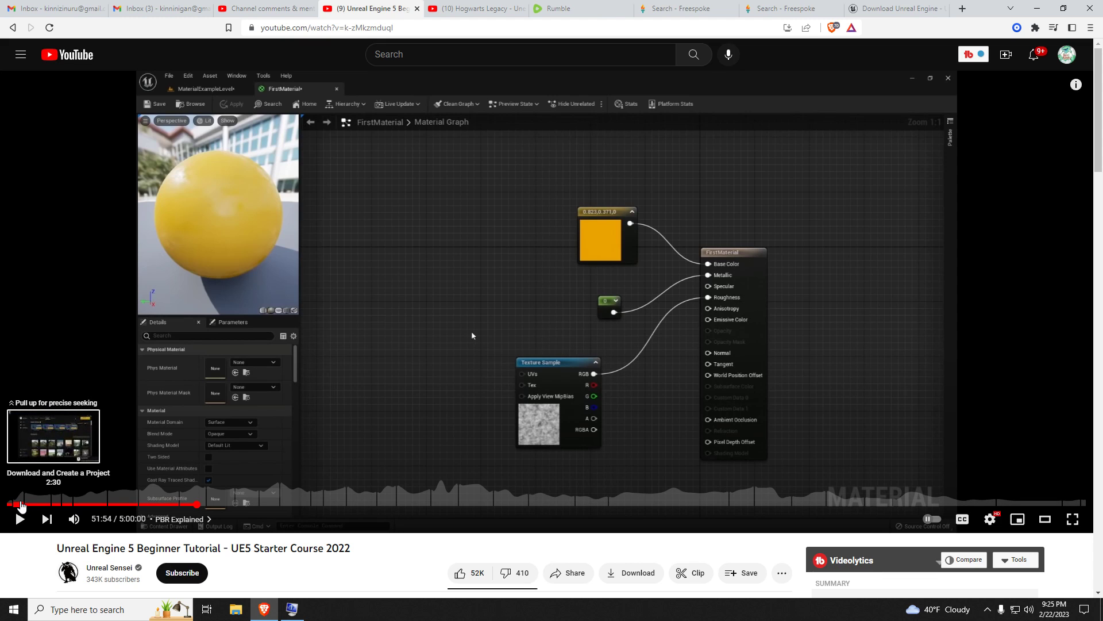
{"action": "left_click", "coordinate": [16, 505]}
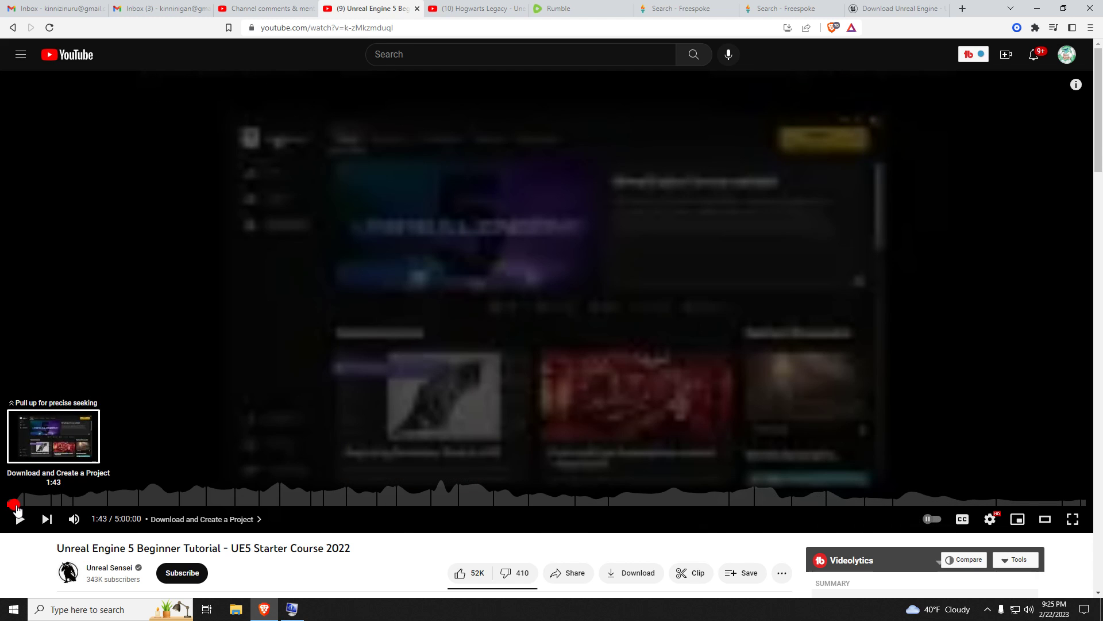
{"action": "left_click", "coordinate": [28, 504]}
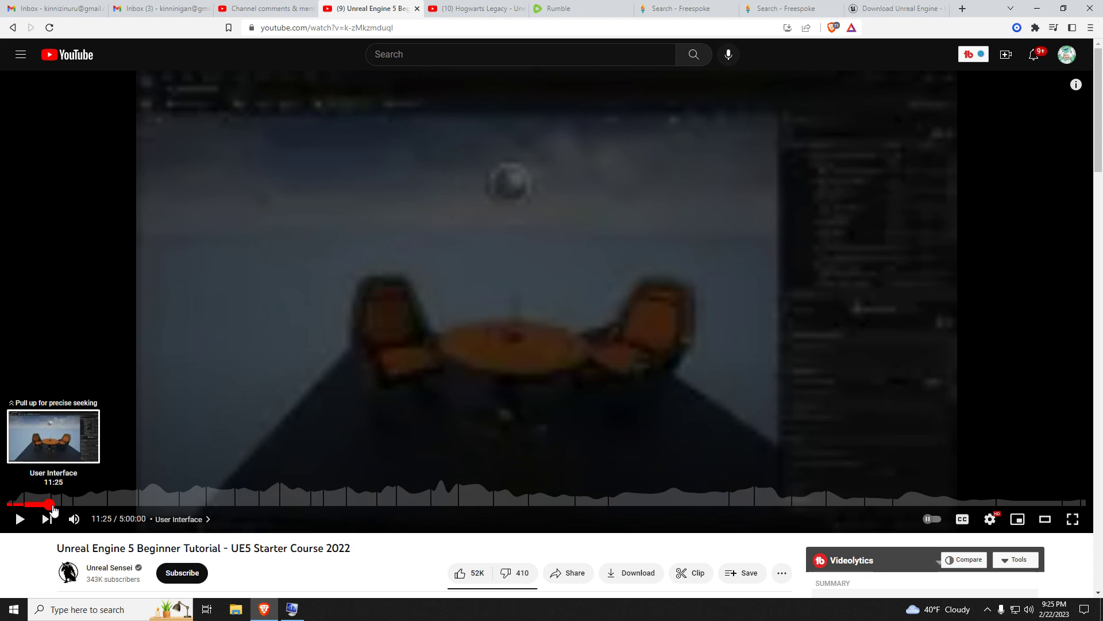
{"action": "left_click", "coordinate": [53, 507]}
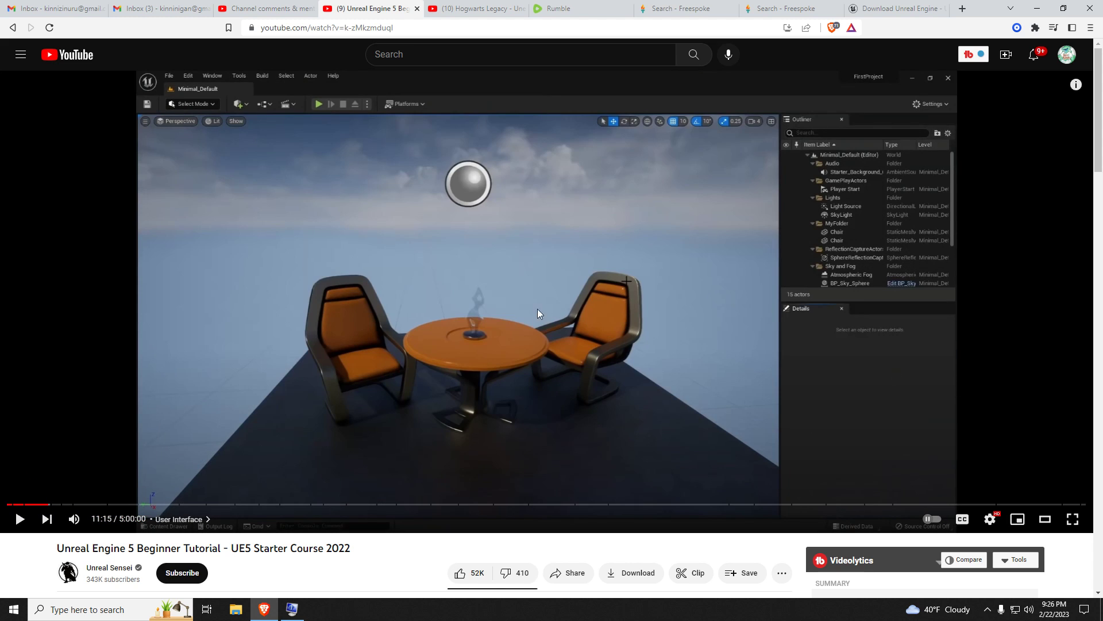
{"action": "left_click", "coordinate": [662, 505]}
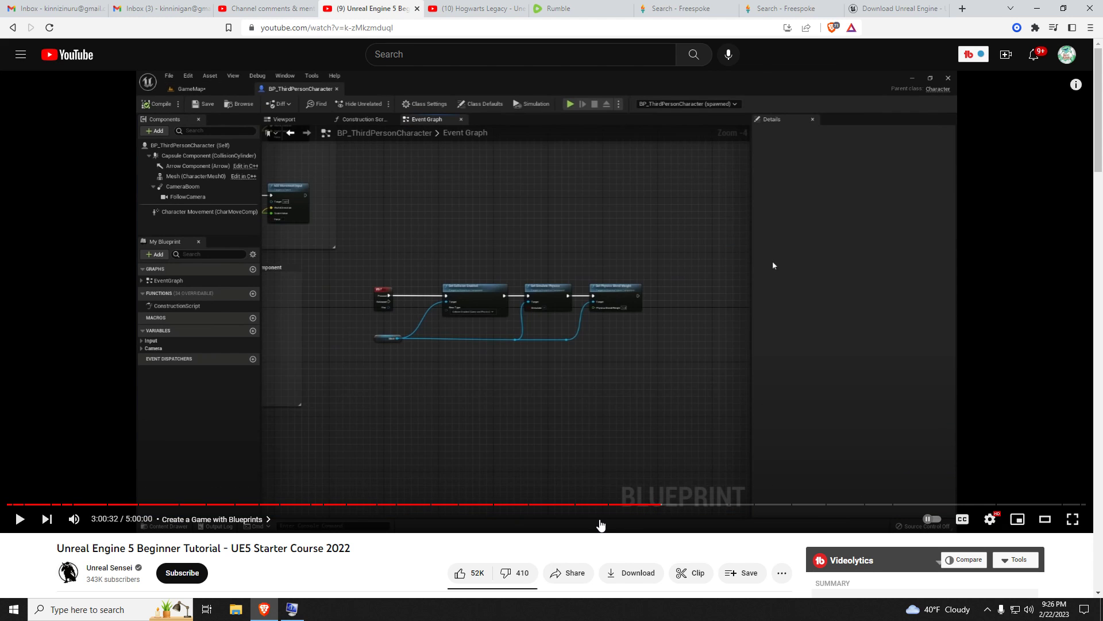
{"action": "scroll", "scroll_direction": "down", "scroll_amount": 3}
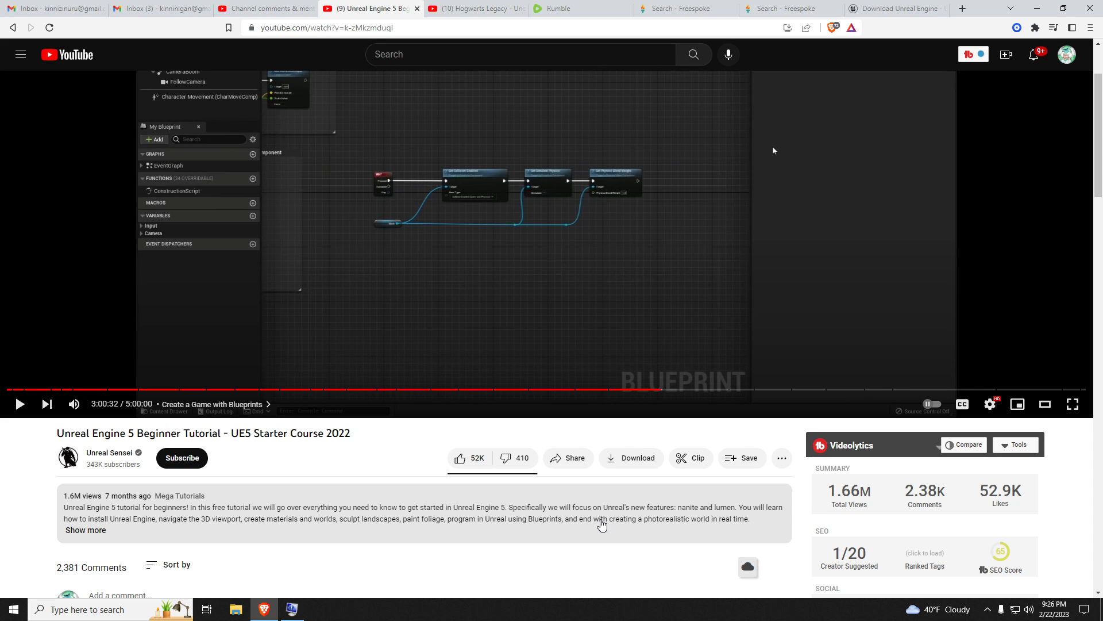
Step: Leave the tutorial via the Hogwarts Legacy tab and return to Channel comments & mentions
{"action": "scroll", "scroll_direction": "down", "scroll_amount": 3}
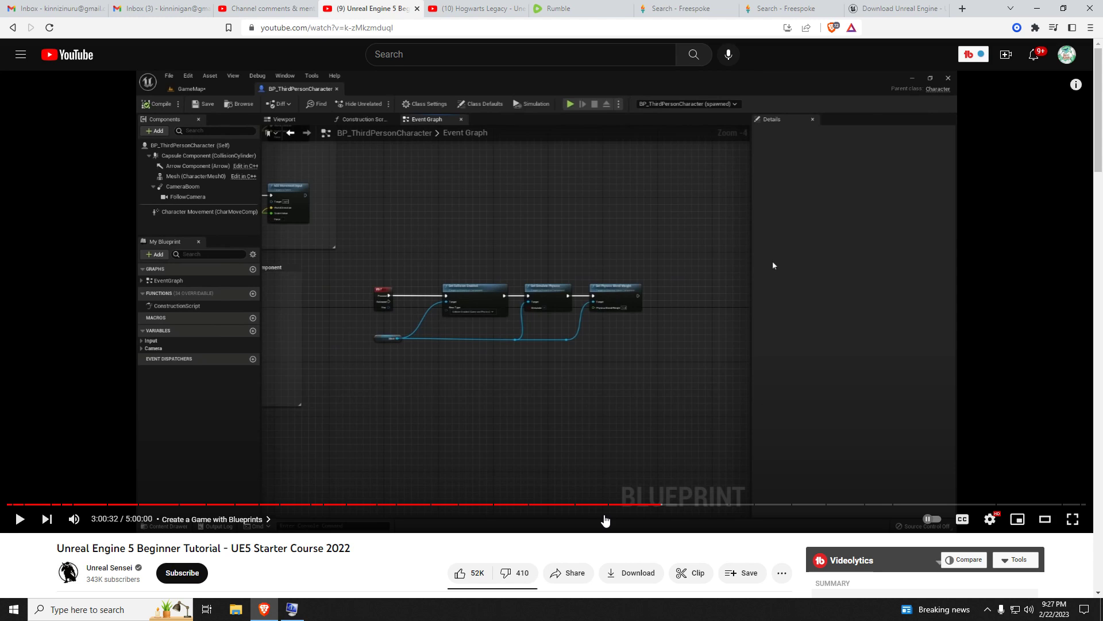
{"action": "mouse_move", "coordinate": [731, 129]}
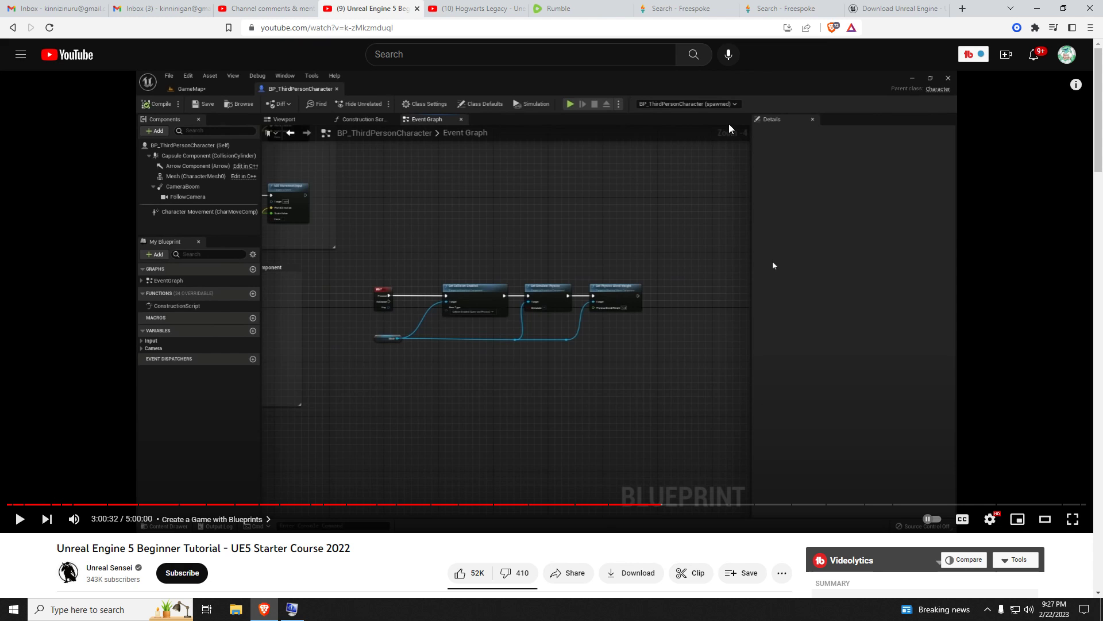
{"action": "left_click", "coordinate": [475, 9]}
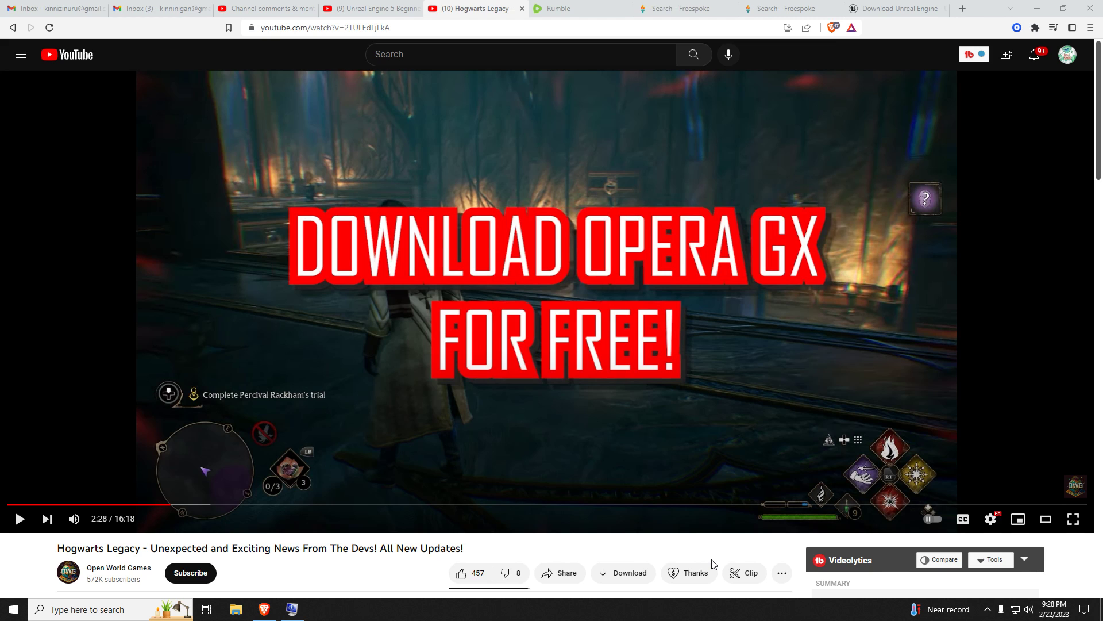
{"action": "mouse_move", "coordinate": [701, 167]}
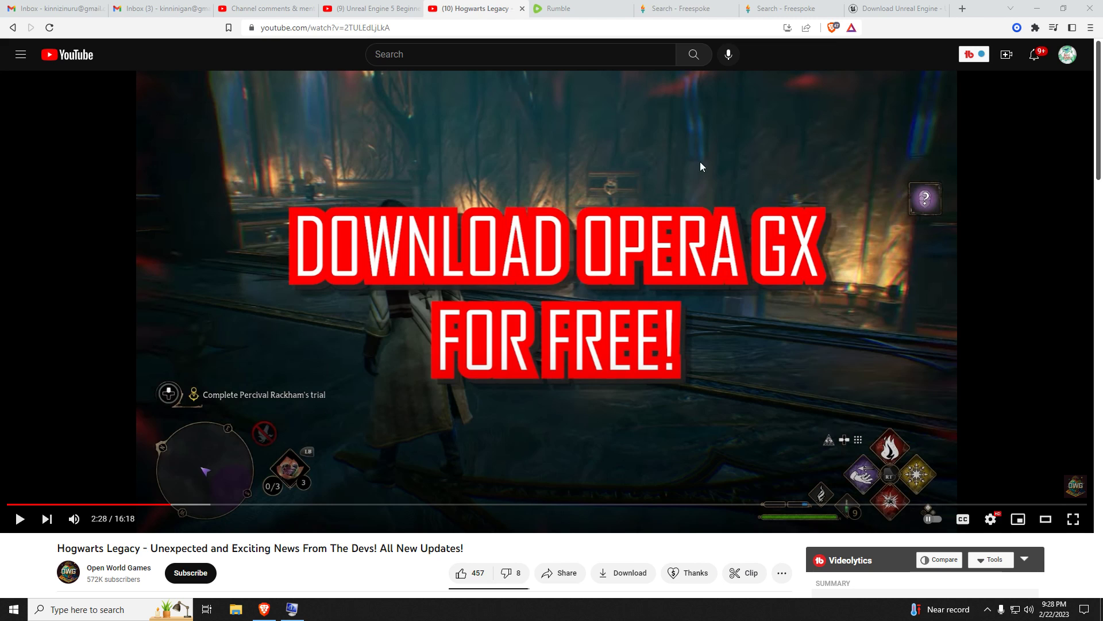
{"action": "left_click", "coordinate": [264, 8]}
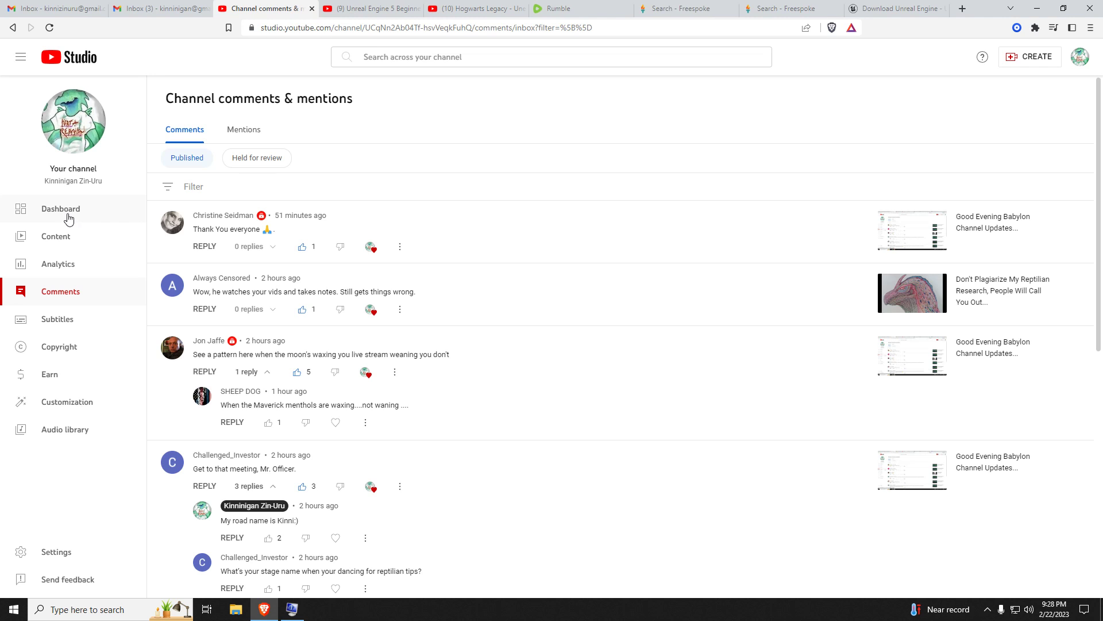
{"action": "left_click", "coordinate": [61, 208]}
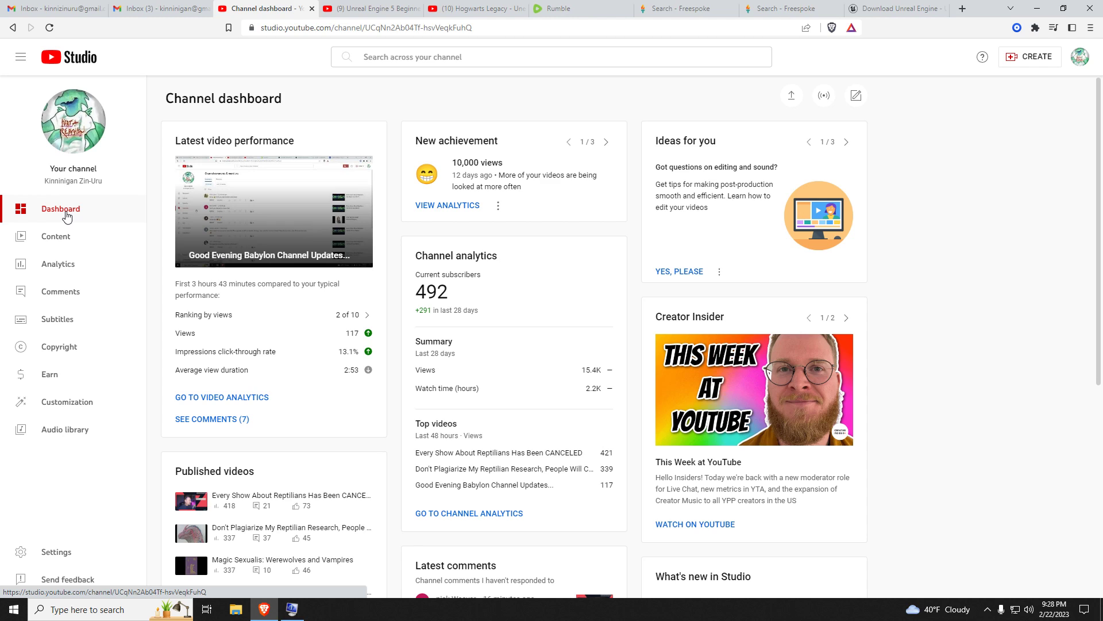
{"action": "mouse_move", "coordinate": [93, 309]}
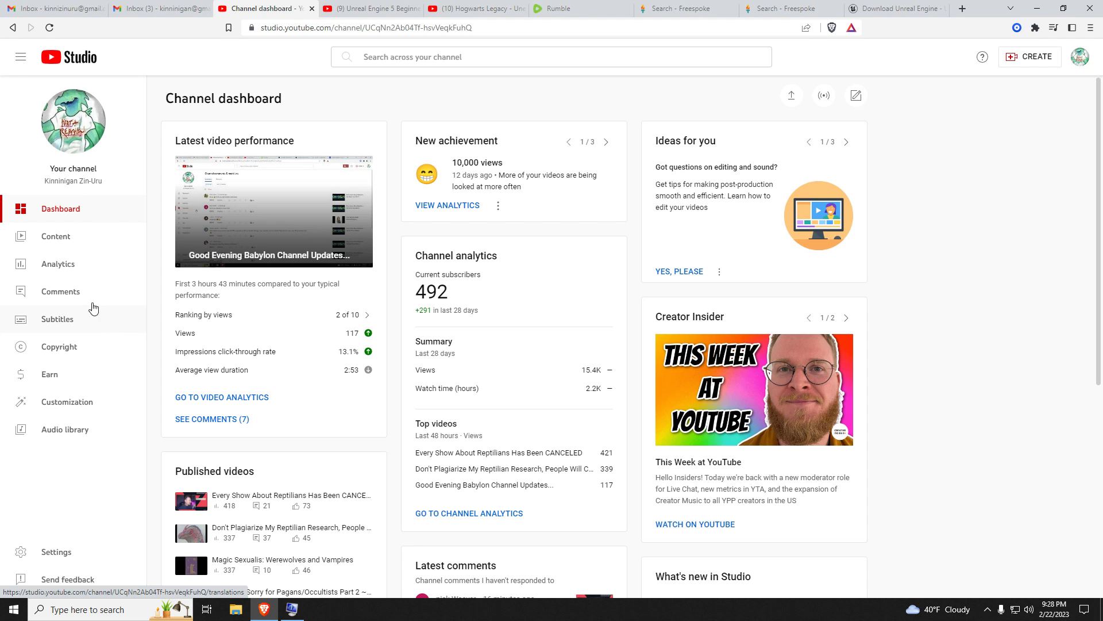
{"action": "mouse_move", "coordinate": [67, 291]}
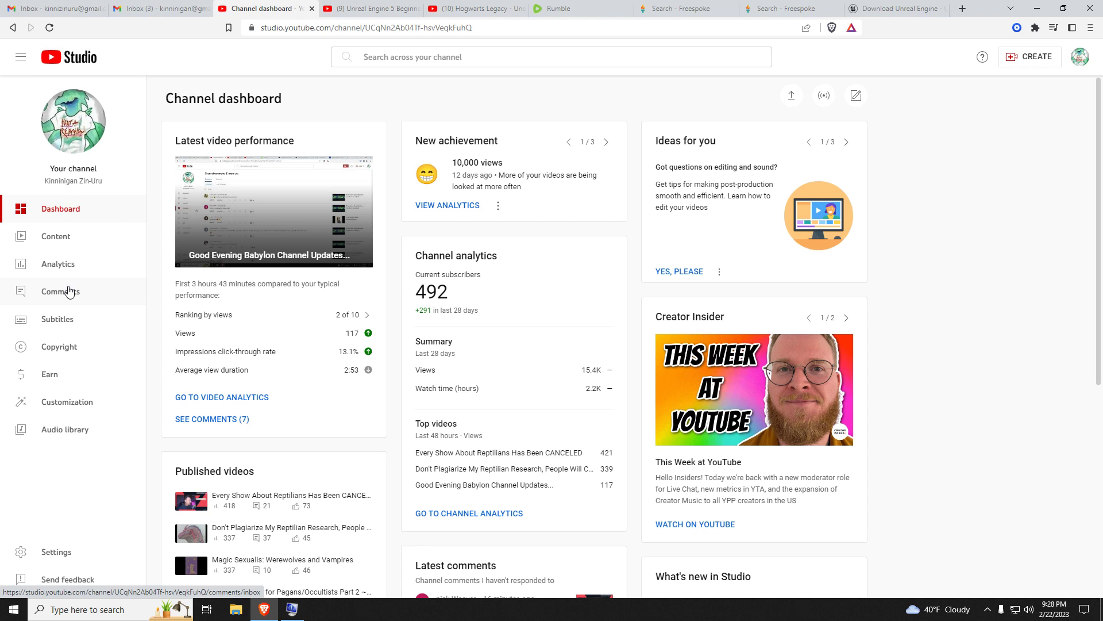
{"action": "left_click", "coordinate": [58, 291]}
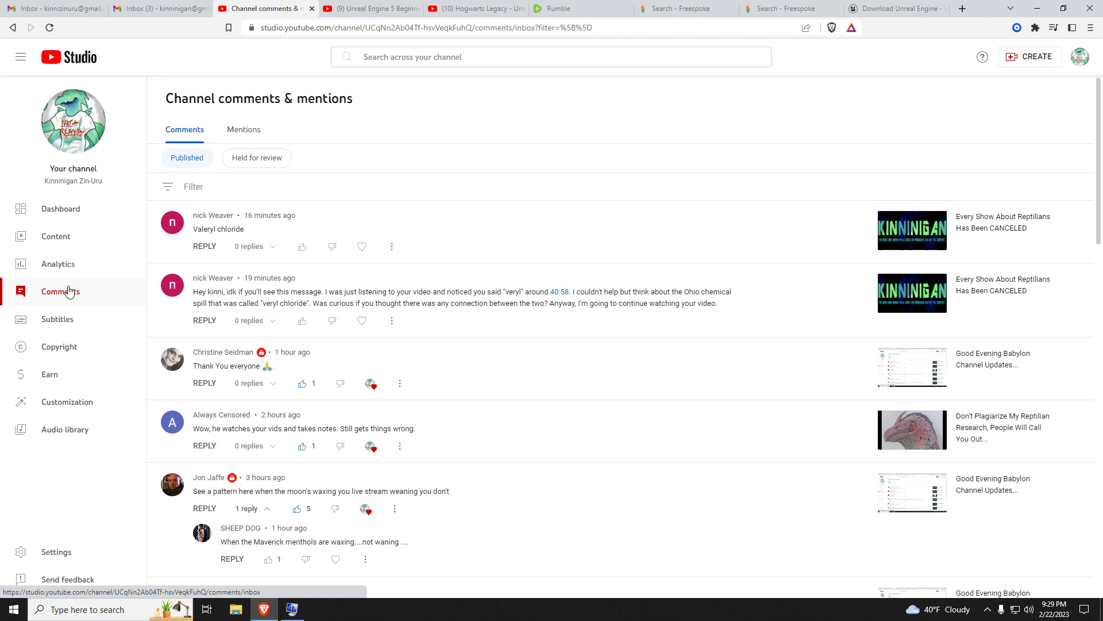
{"action": "mouse_move", "coordinate": [465, 308]}
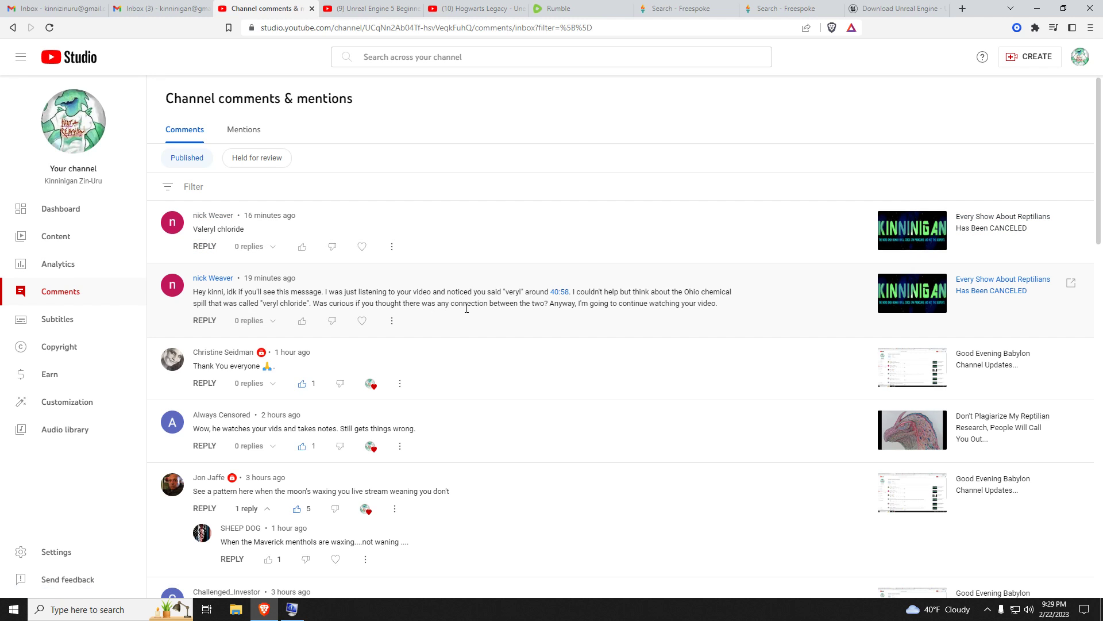
{"action": "mouse_move", "coordinate": [517, 330]}
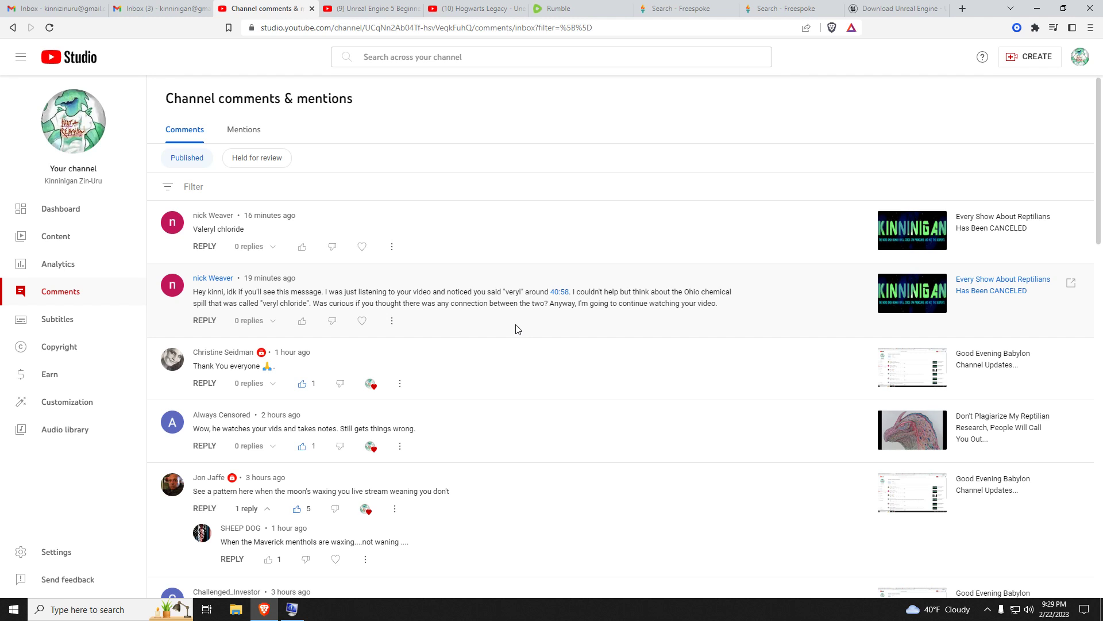
{"action": "mouse_move", "coordinate": [302, 320]}
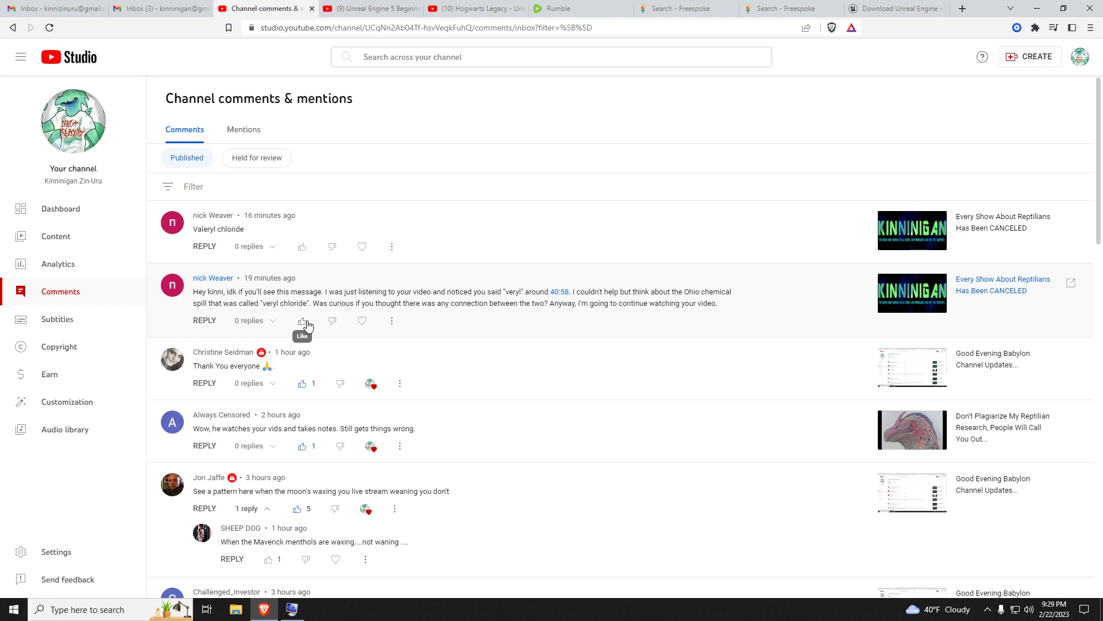
{"action": "left_click", "coordinate": [303, 320]}
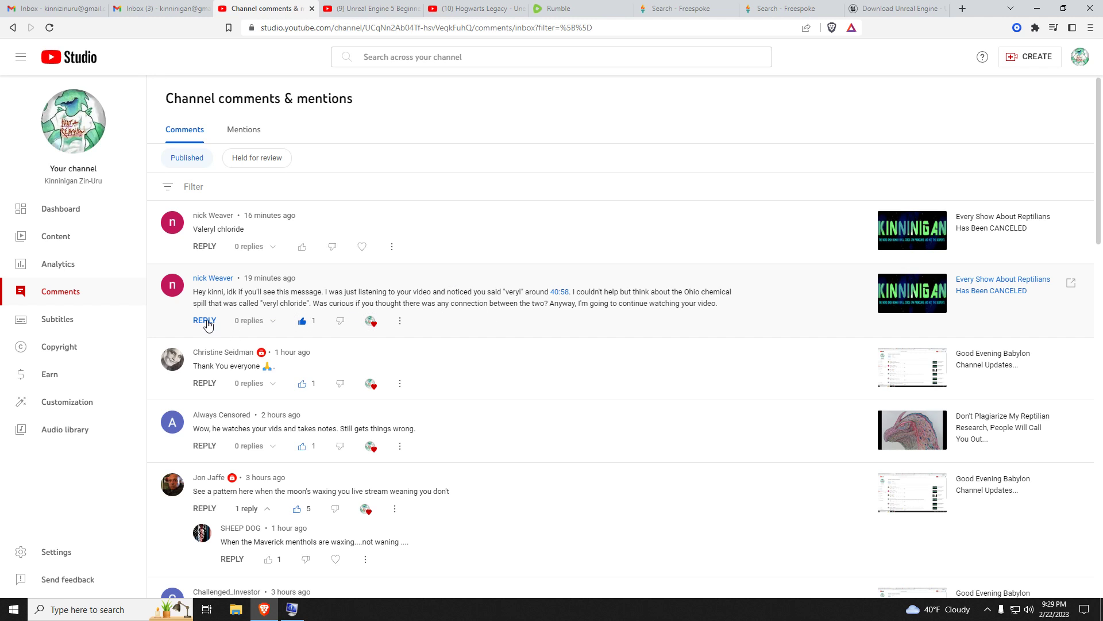
{"action": "left_click", "coordinate": [204, 321]}
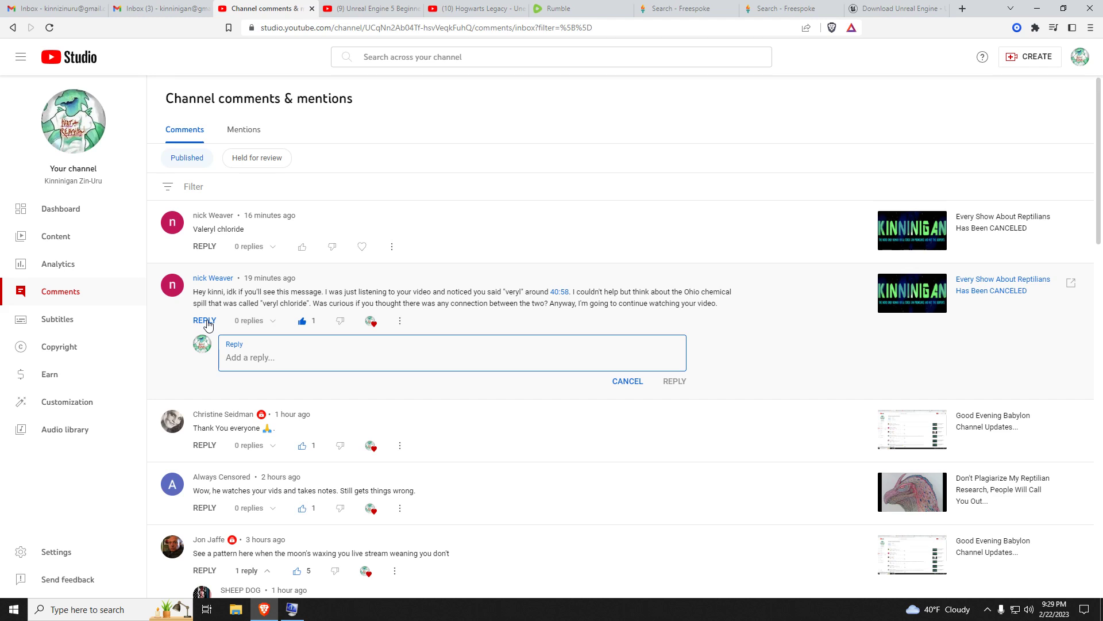
{"action": "type", "text": "Vril"}
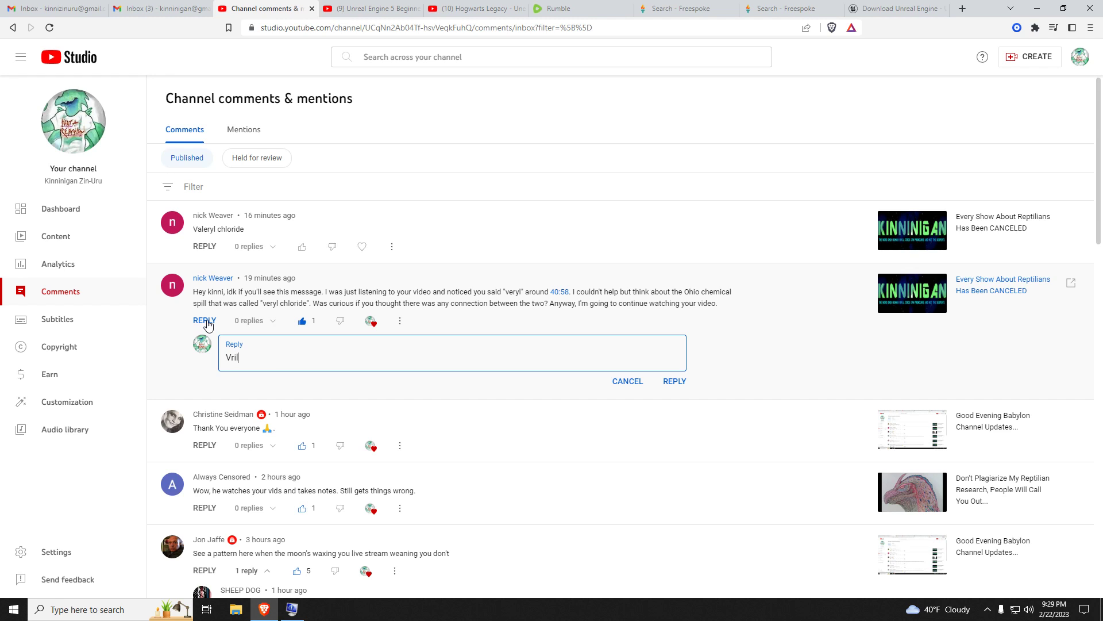
{"action": "type", "text": "ll"}
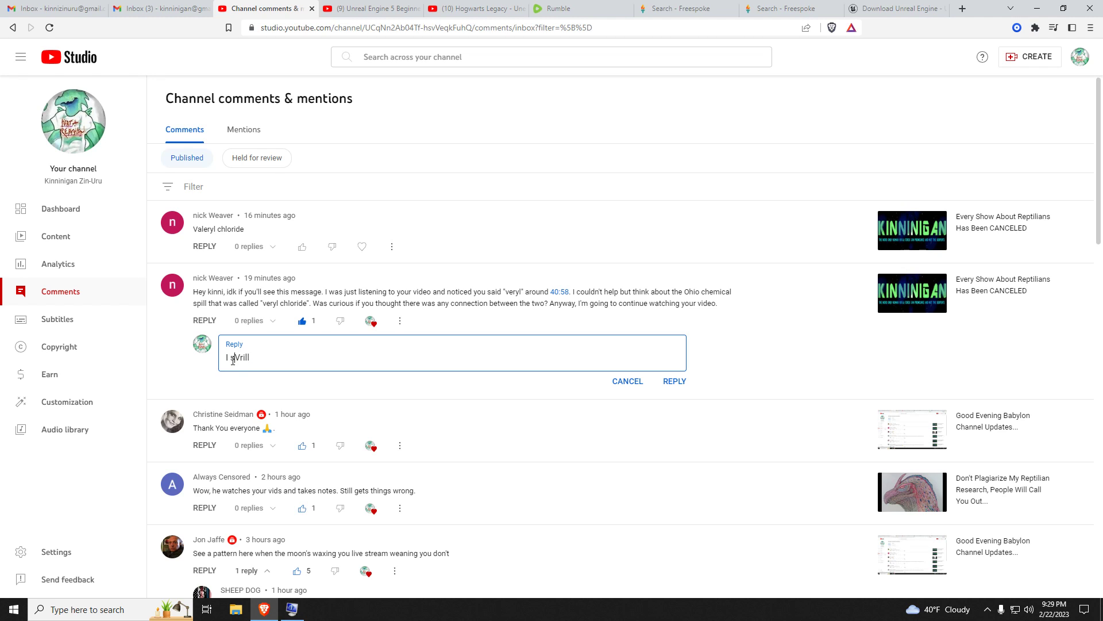
{"action": "type", "text": "said"}
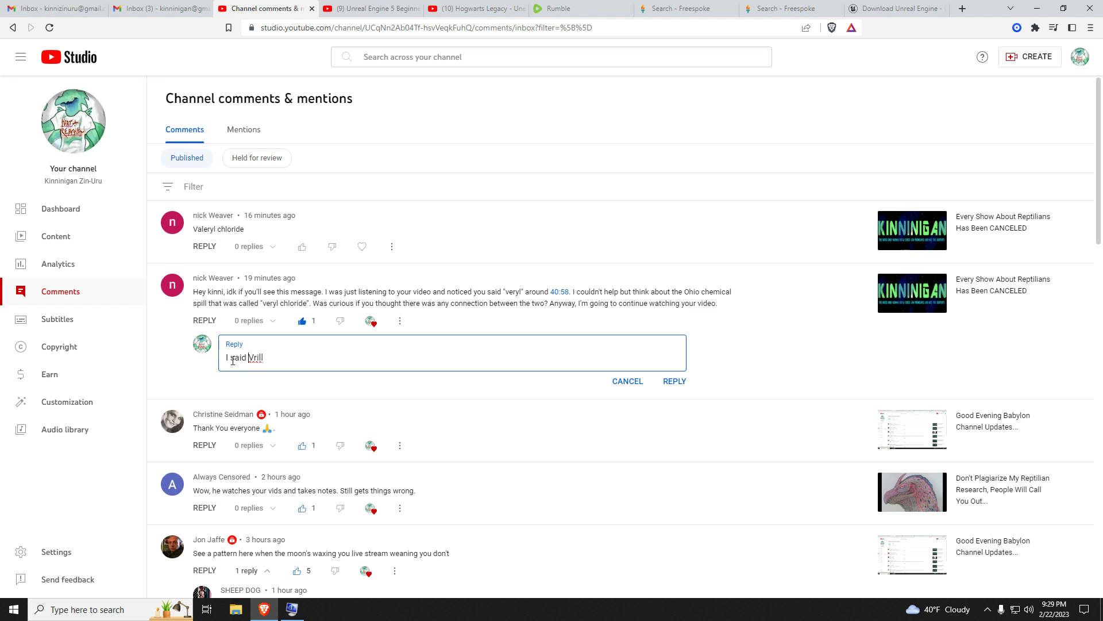
{"action": "left_click", "coordinate": [626, 380]}
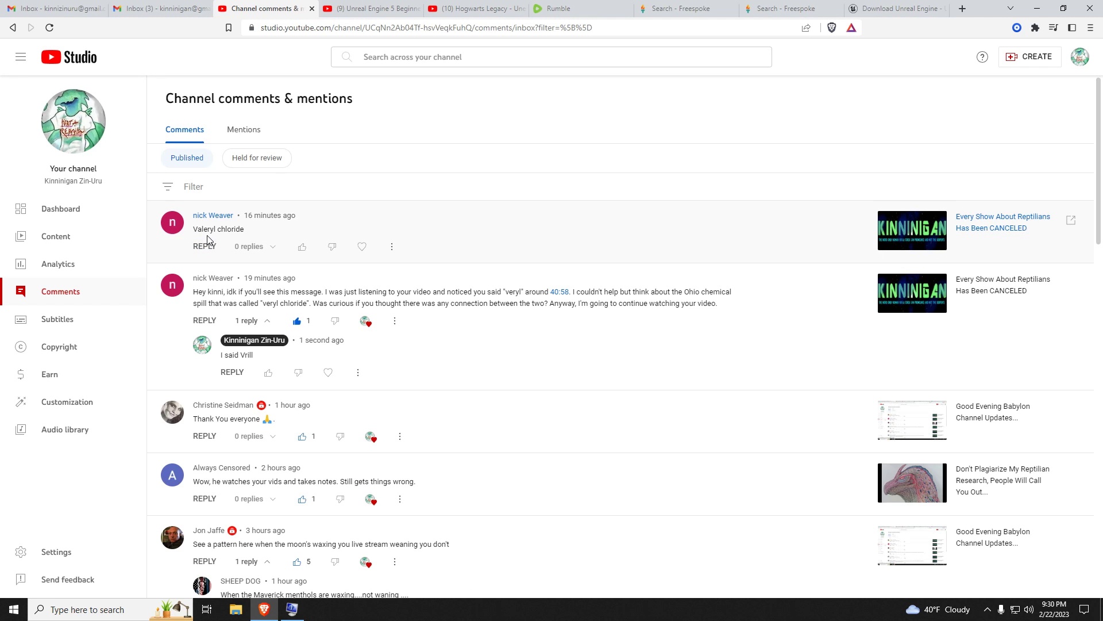
Step: Like the short "Valeryl chloride" comment, then bring up the taskbar news and weather panel
{"action": "left_click", "coordinate": [303, 246]}
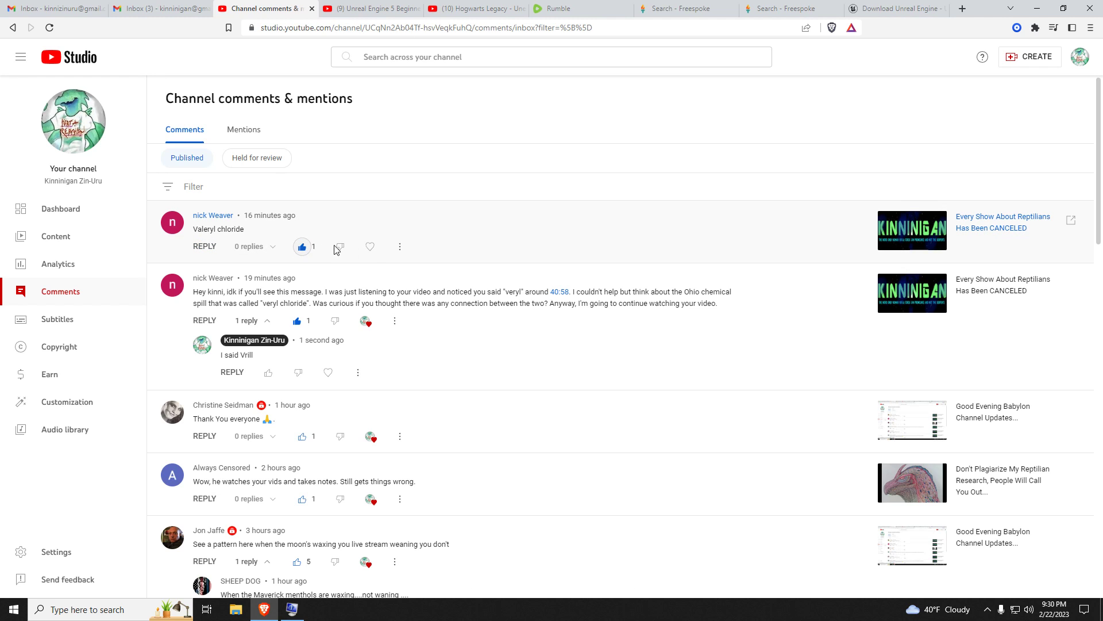
{"action": "left_click", "coordinate": [369, 247]}
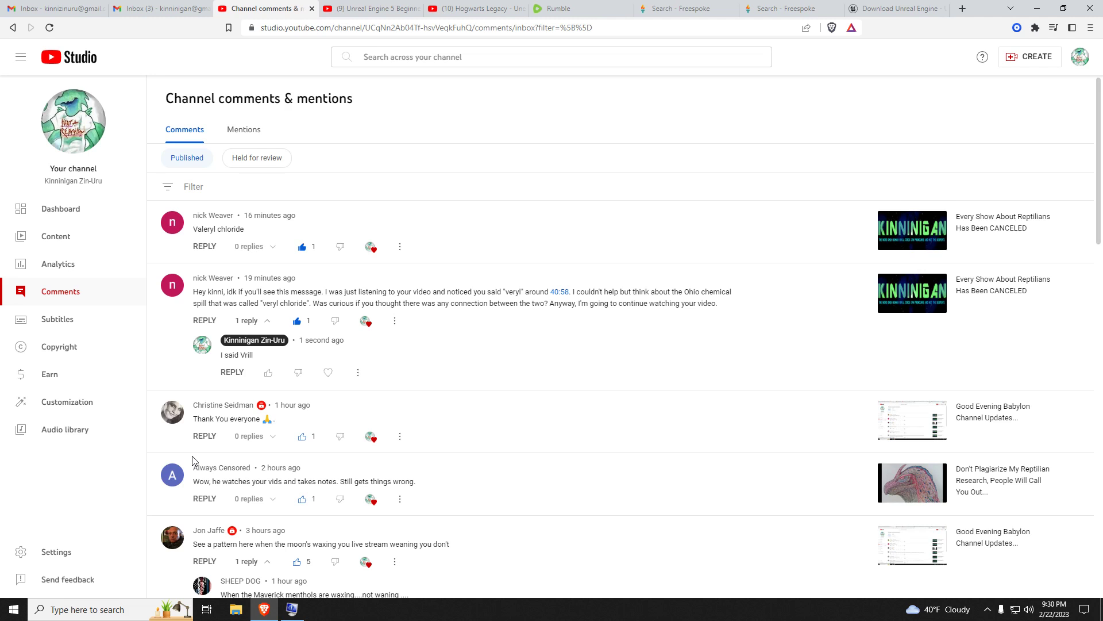
{"action": "scroll", "scroll_direction": "down", "scroll_amount": 3}
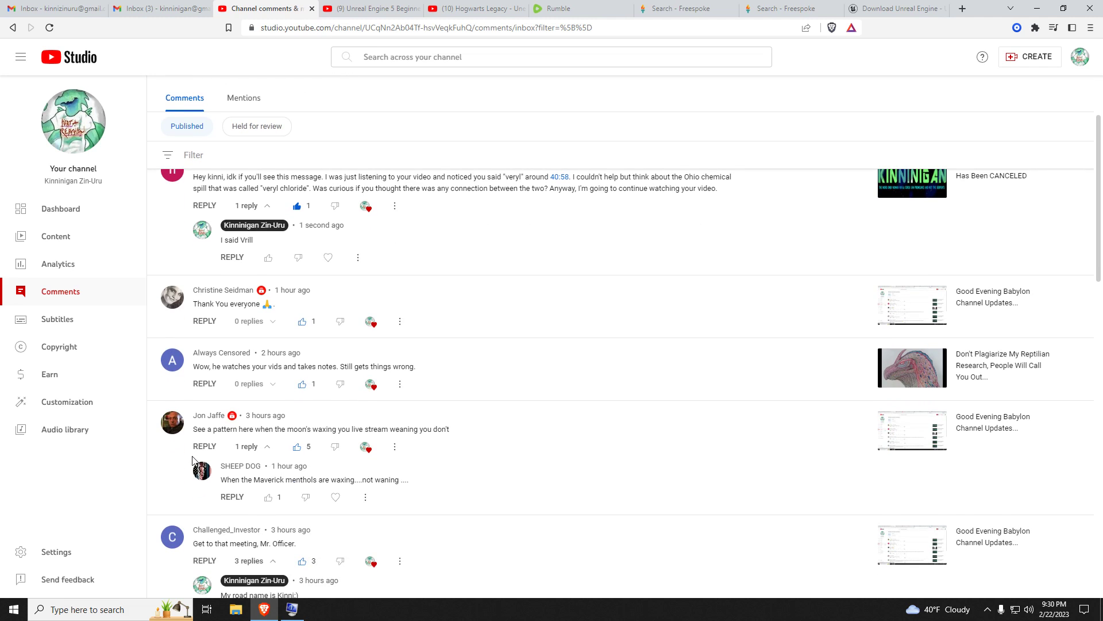
{"action": "scroll", "scroll_direction": "up", "scroll_amount": 3}
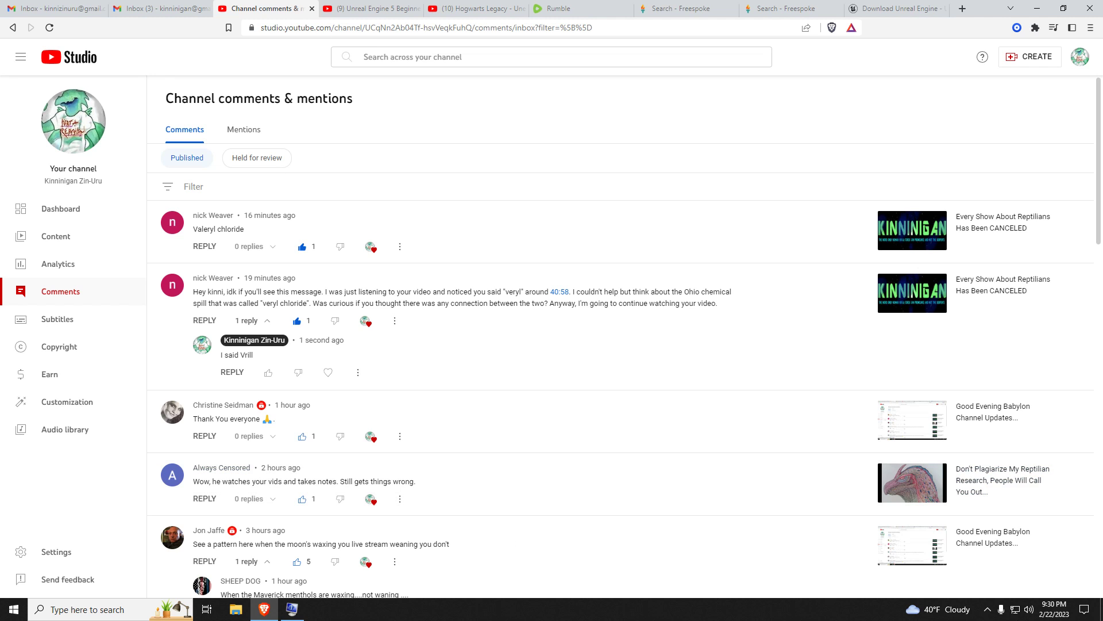
{"action": "left_click", "coordinate": [928, 609]}
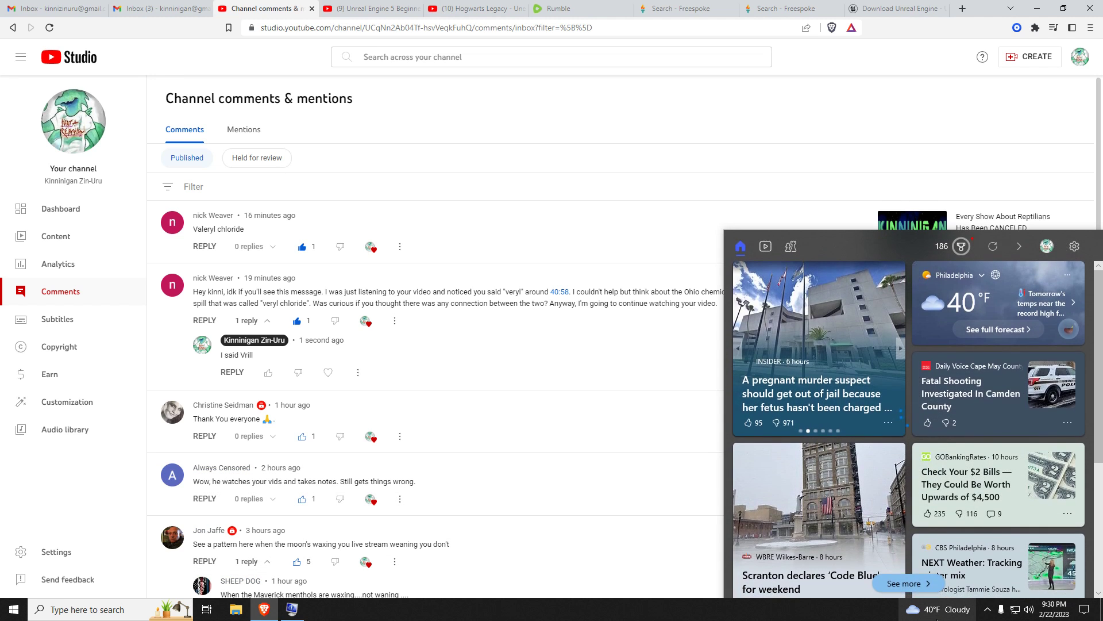